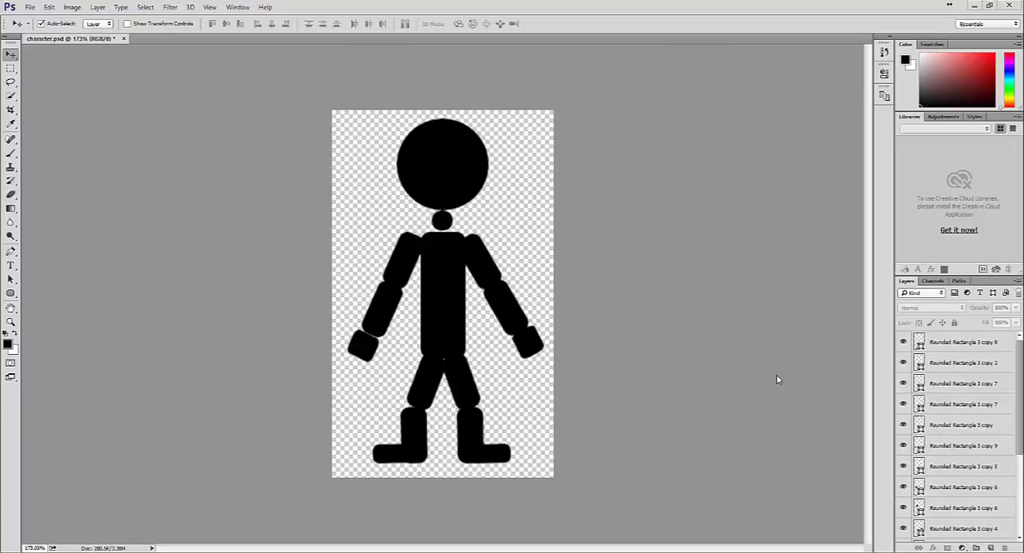
mouse_move(780, 385)
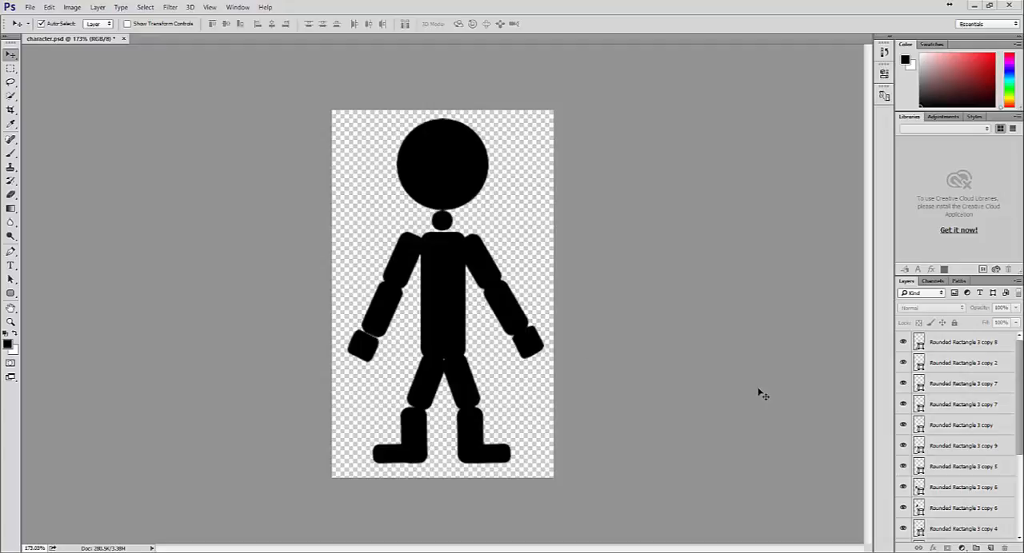
mouse_move(568, 400)
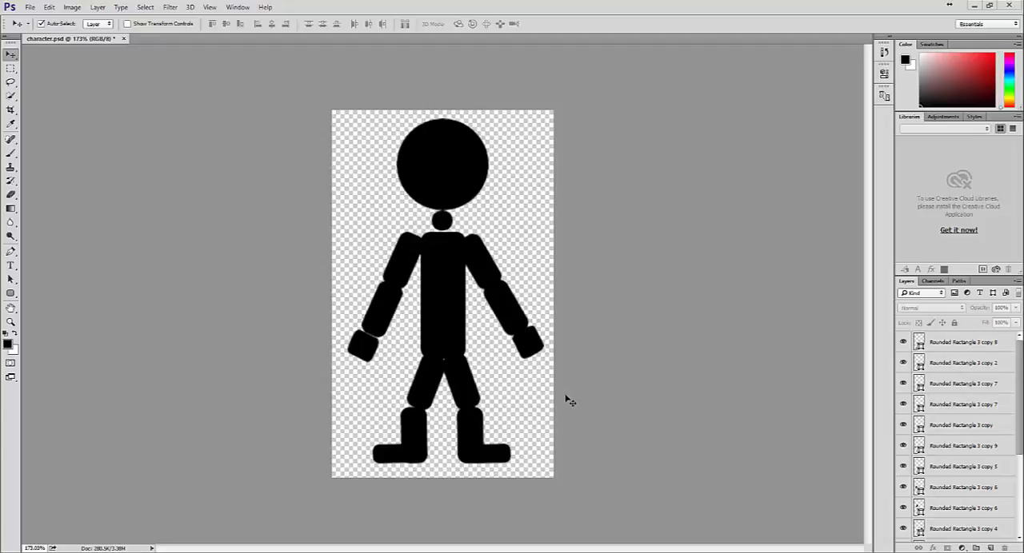
mouse_move(544, 480)
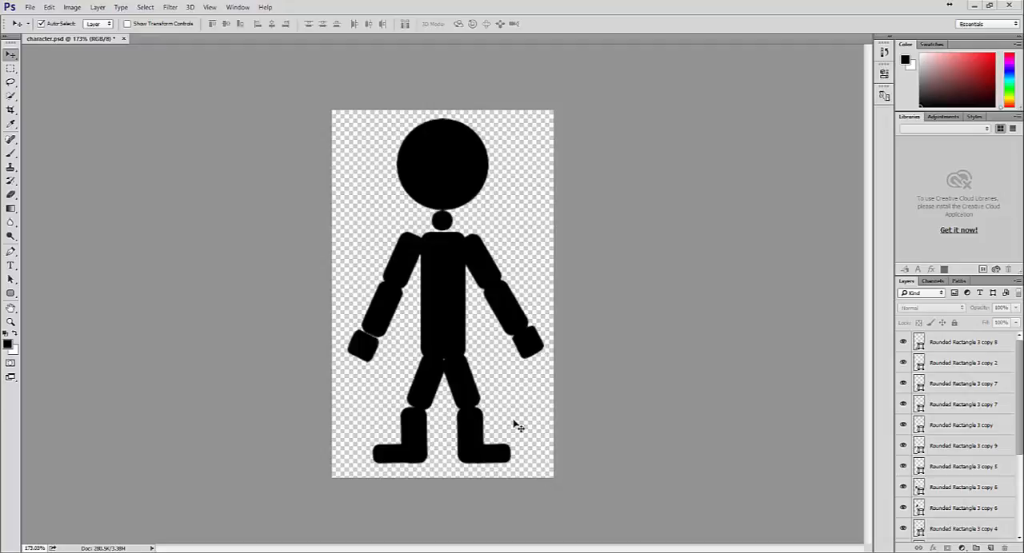
mouse_move(425, 387)
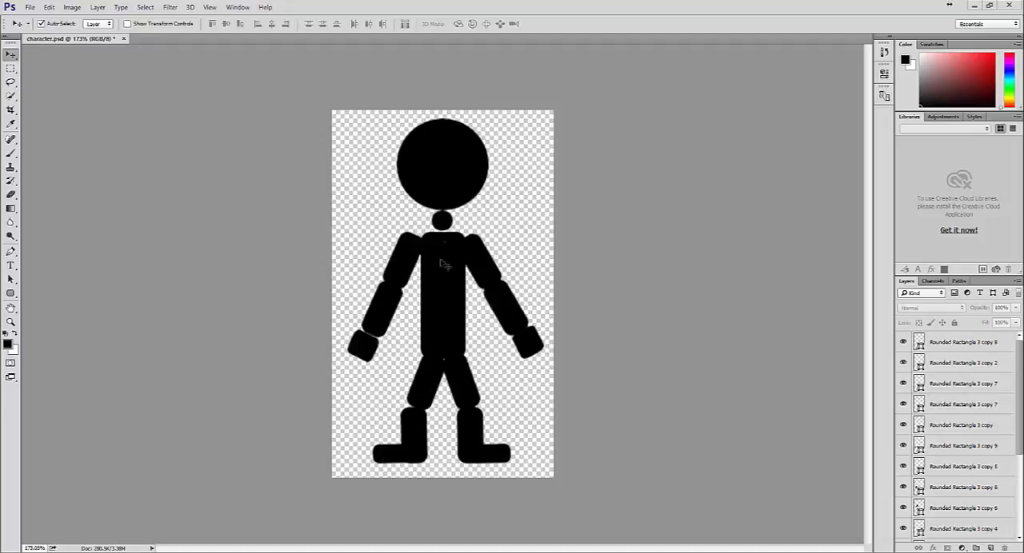
mouse_move(470, 167)
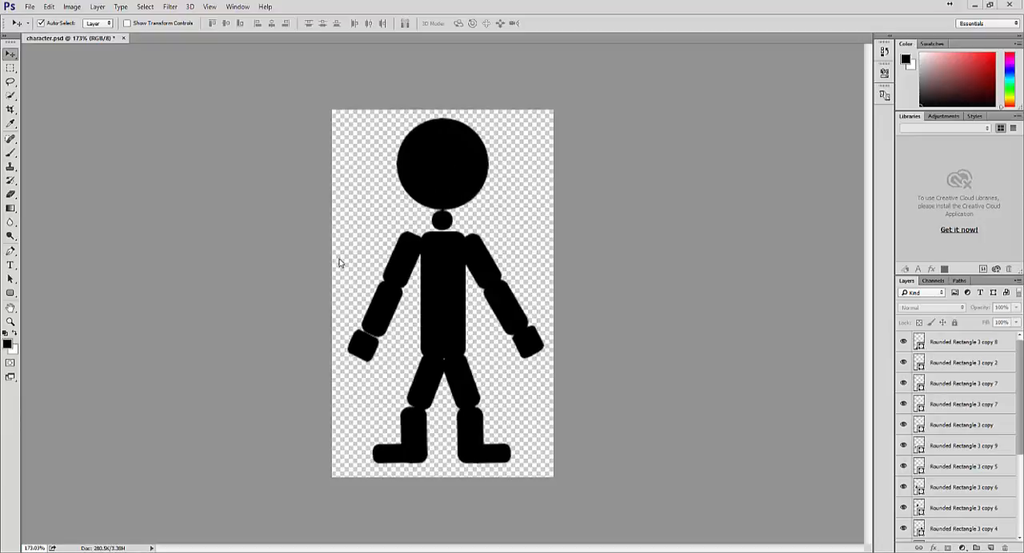
mouse_move(467, 387)
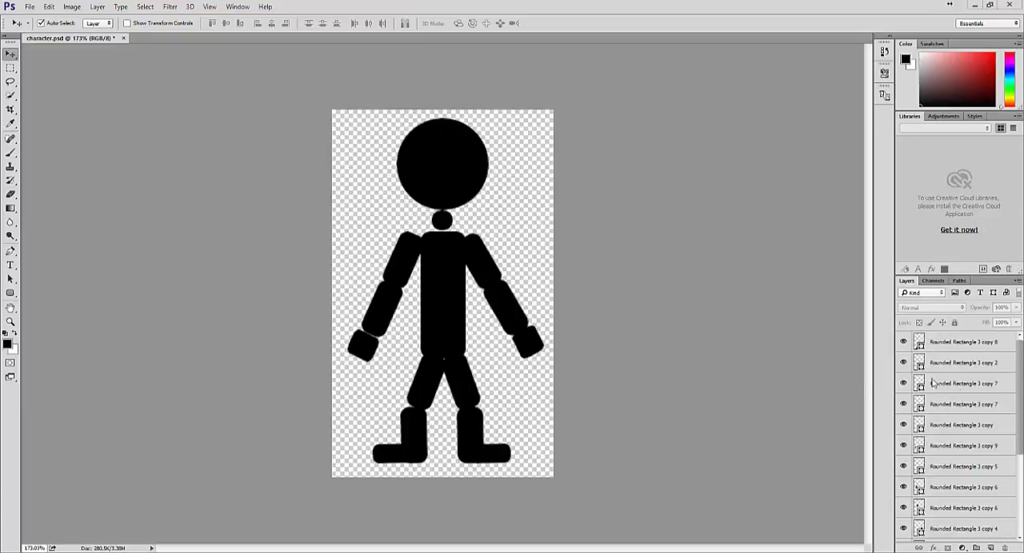
mouse_move(969, 486)
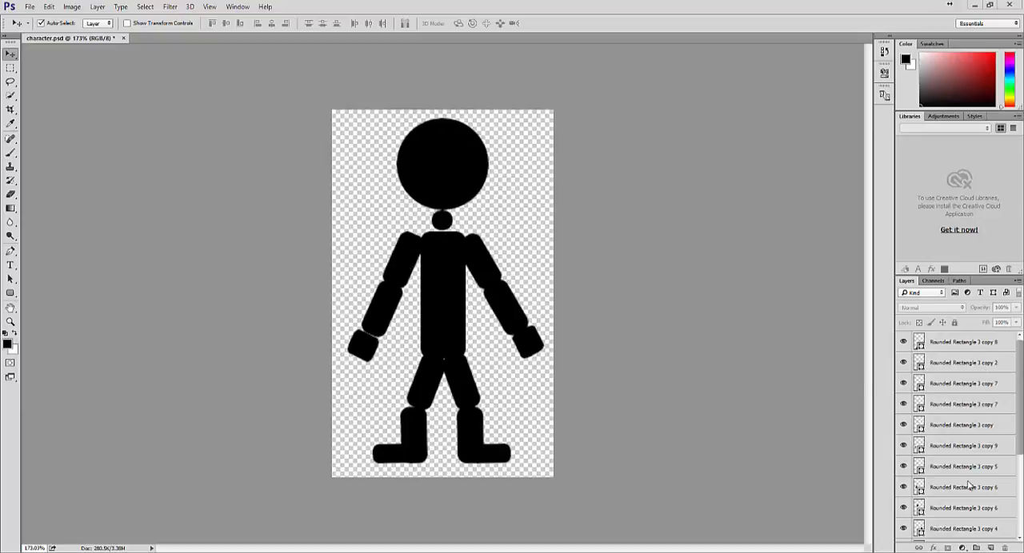
mouse_move(720, 483)
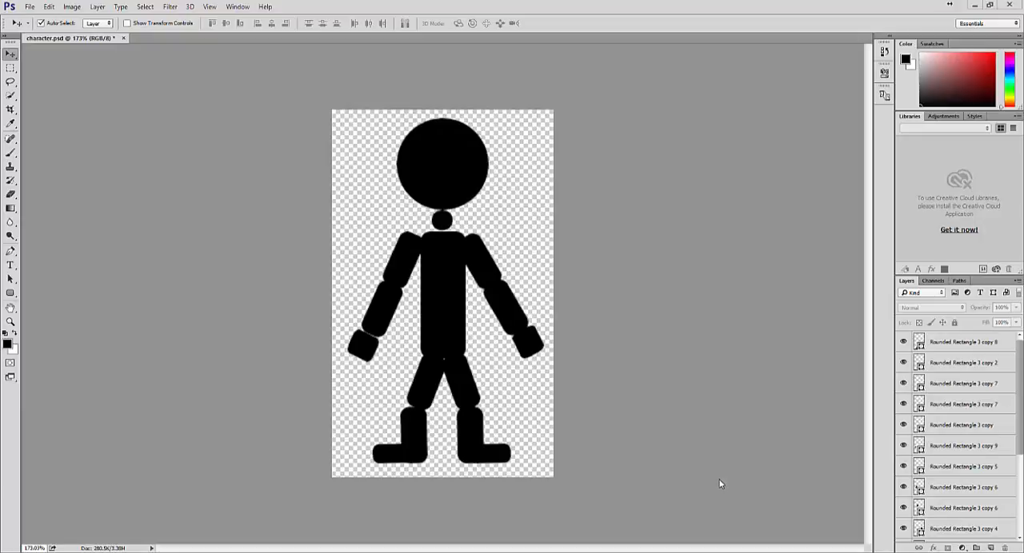
mouse_move(429, 167)
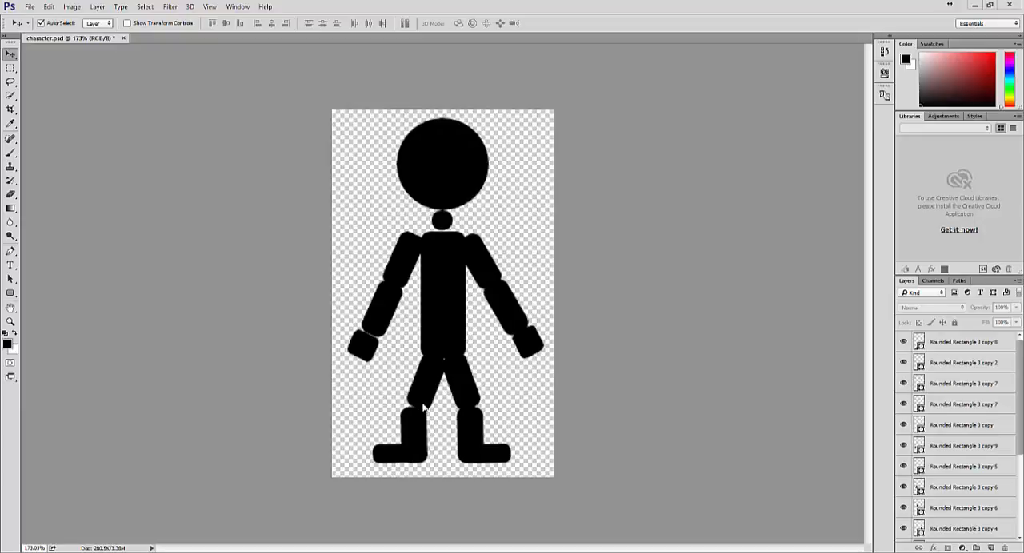
mouse_move(418, 409)
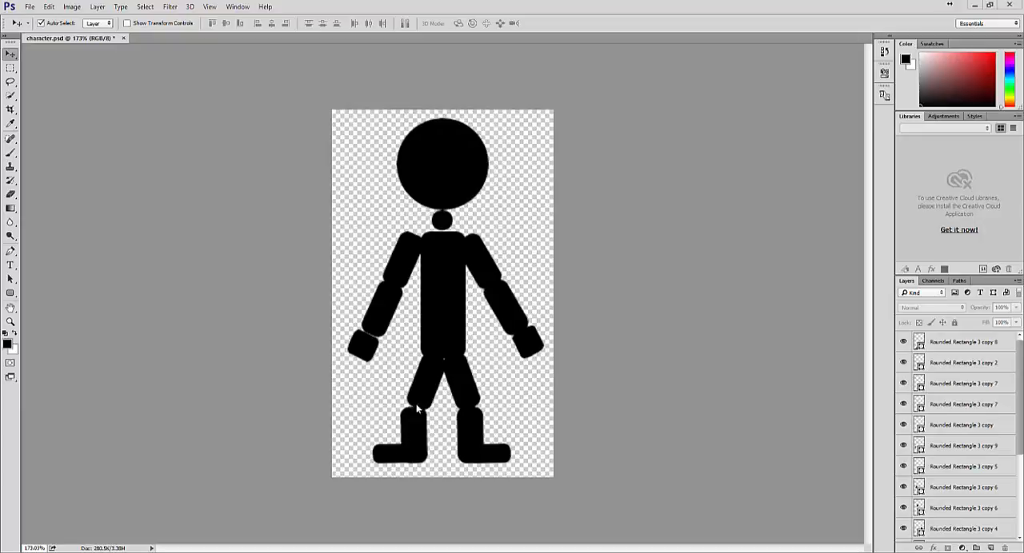
mouse_move(474, 451)
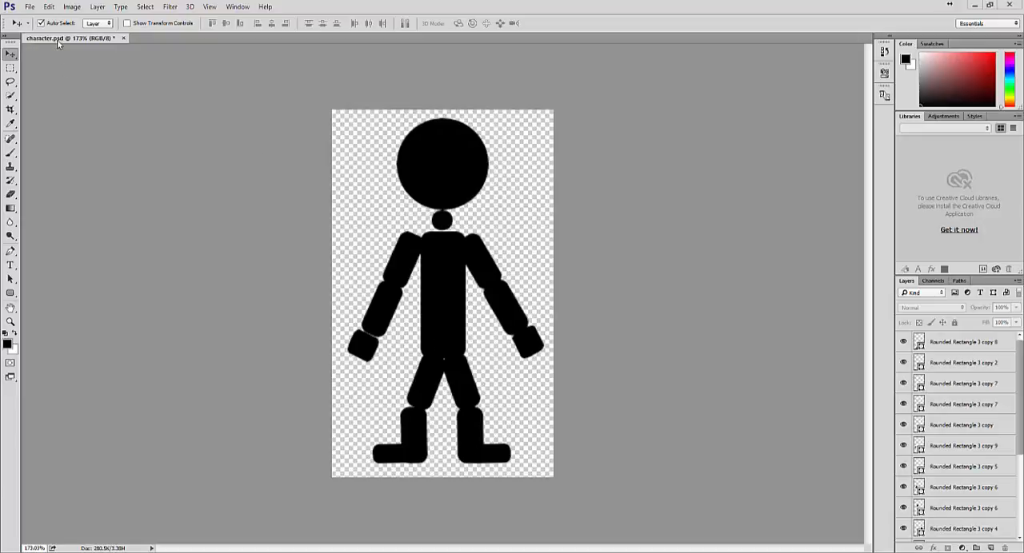
mouse_move(72, 38)
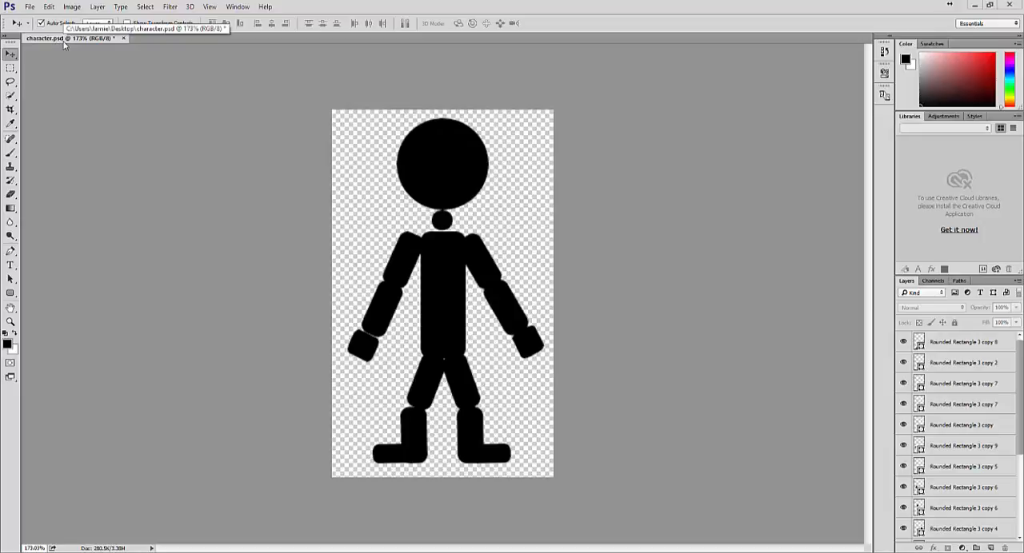
mouse_move(608, 326)
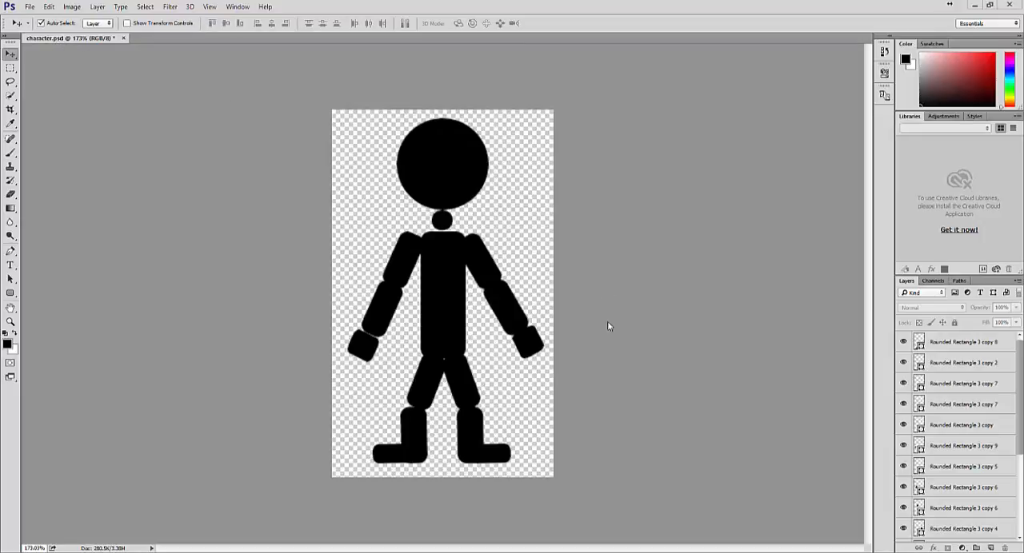
mouse_move(601, 398)
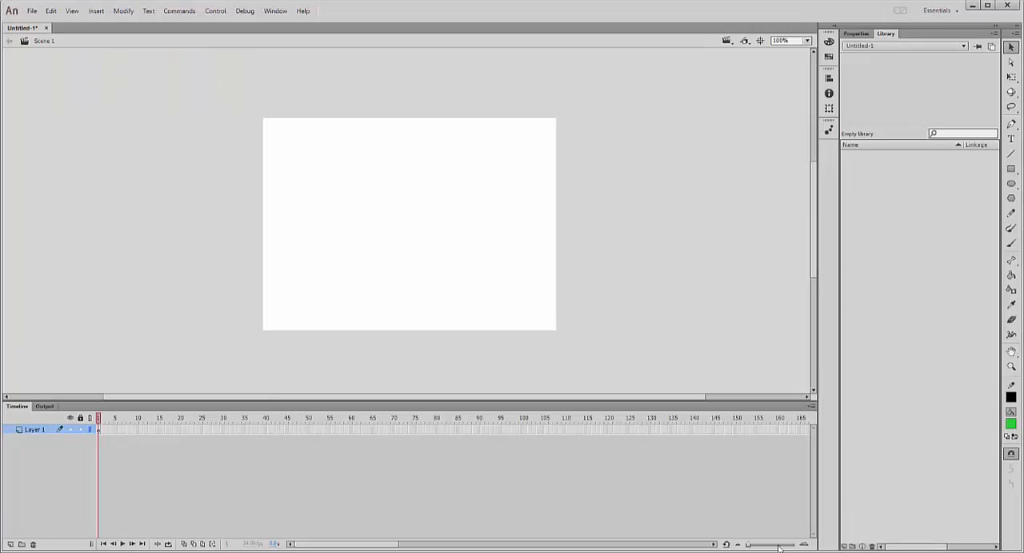
mouse_move(640, 219)
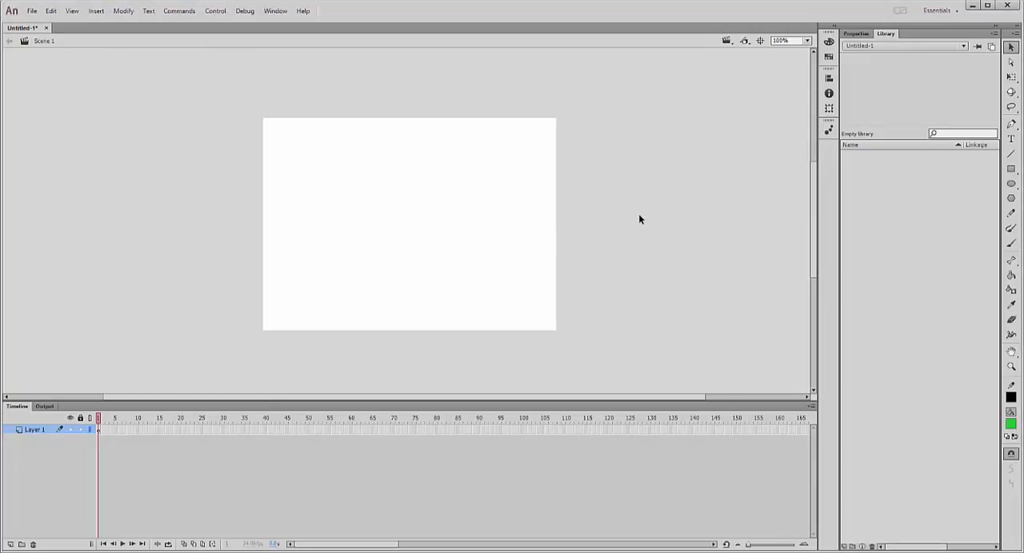
mouse_move(573, 208)
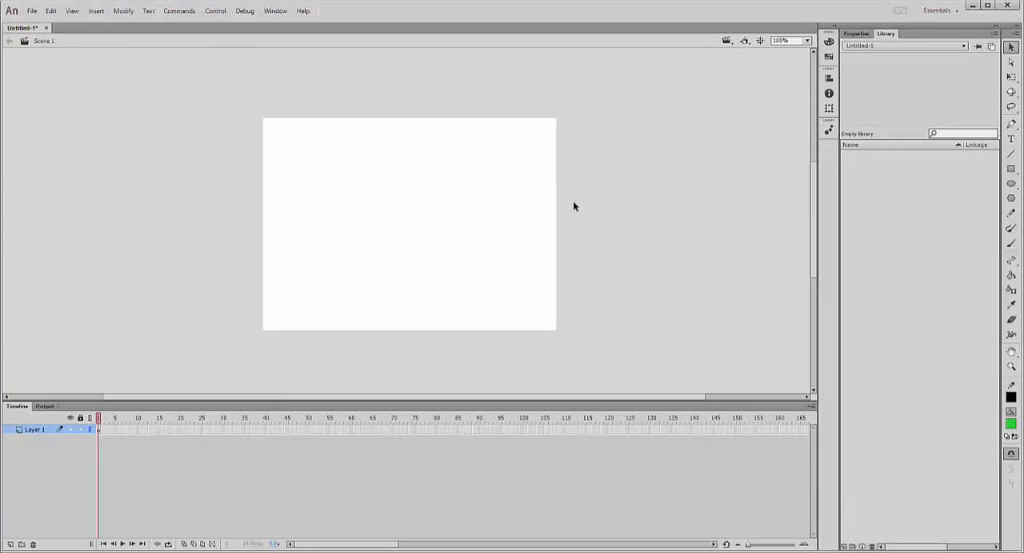
mouse_move(165, 40)
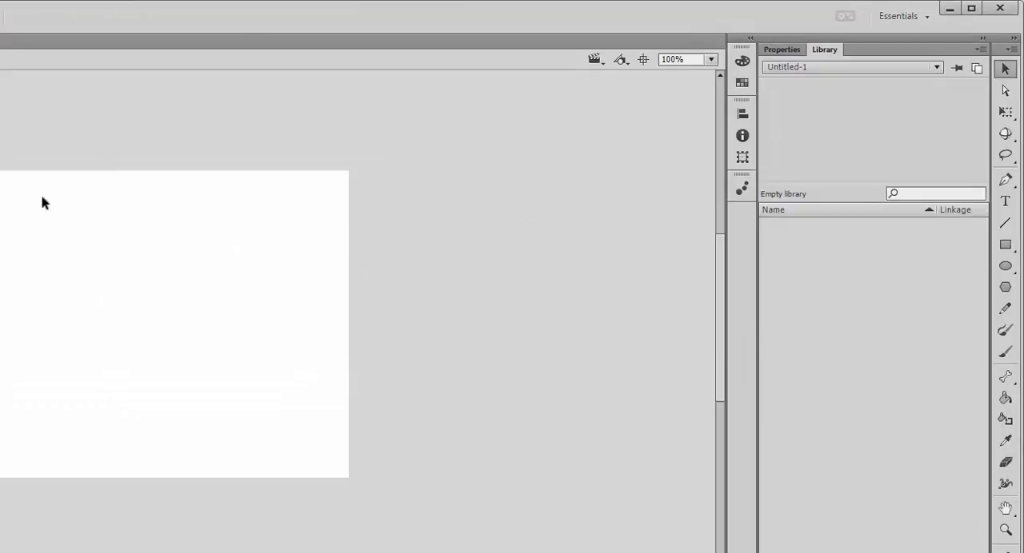
mouse_move(259, 264)
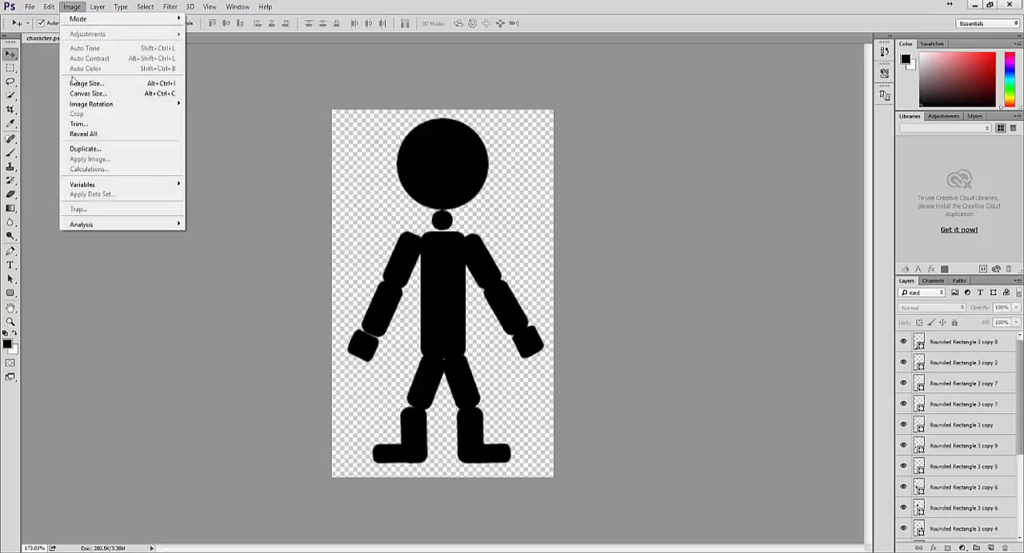
left_click(86, 84)
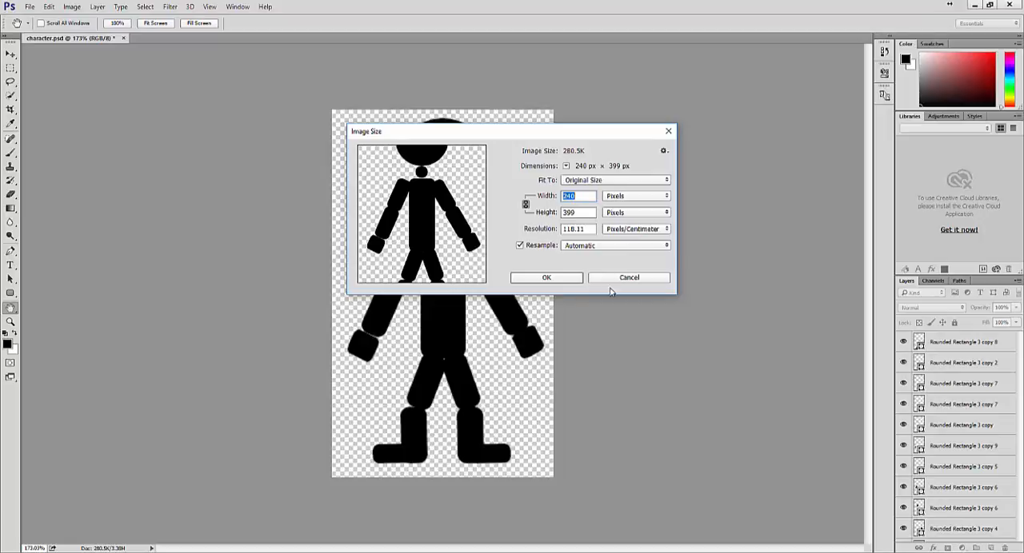
left_click(629, 276)
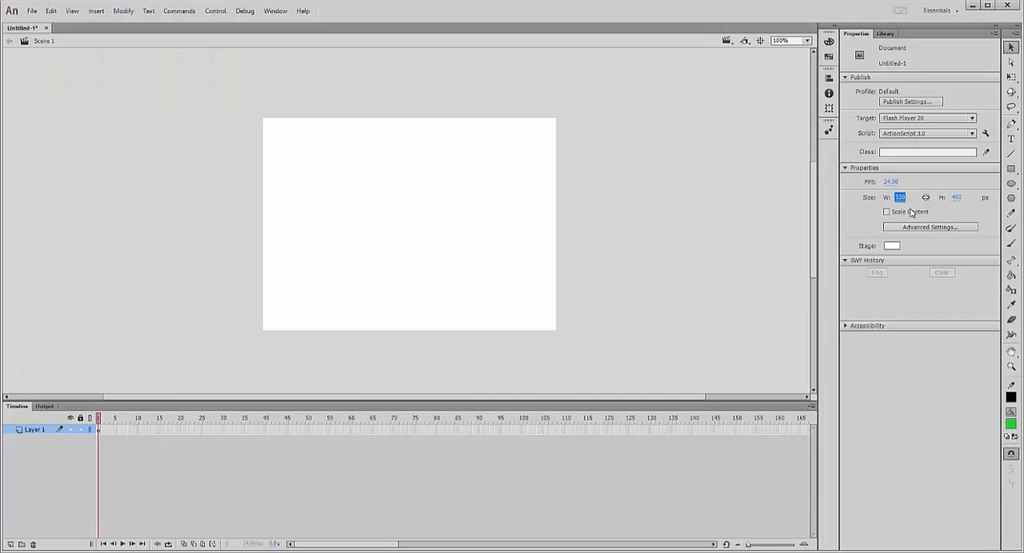
Set the stage width to 240 pixels to make a tall portrait stage
type("240")
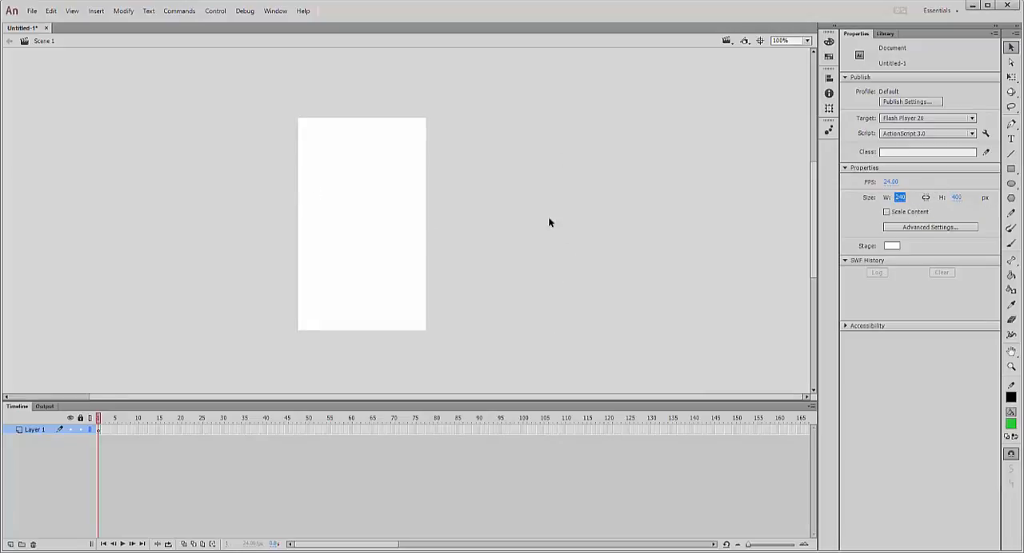
Import character.psd from the Desktop into the library as a single flattened bitmap
left_click(32, 10)
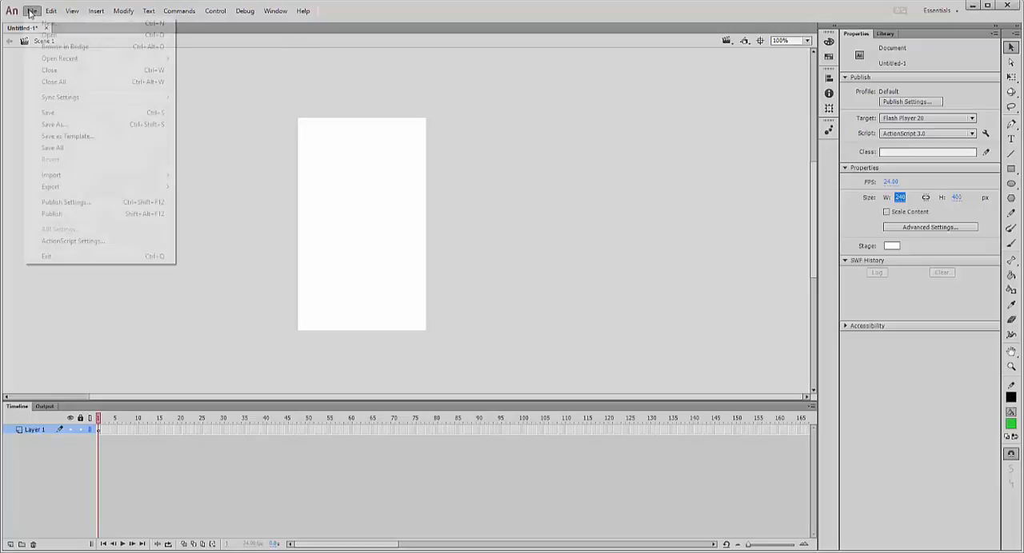
left_click(51, 174)
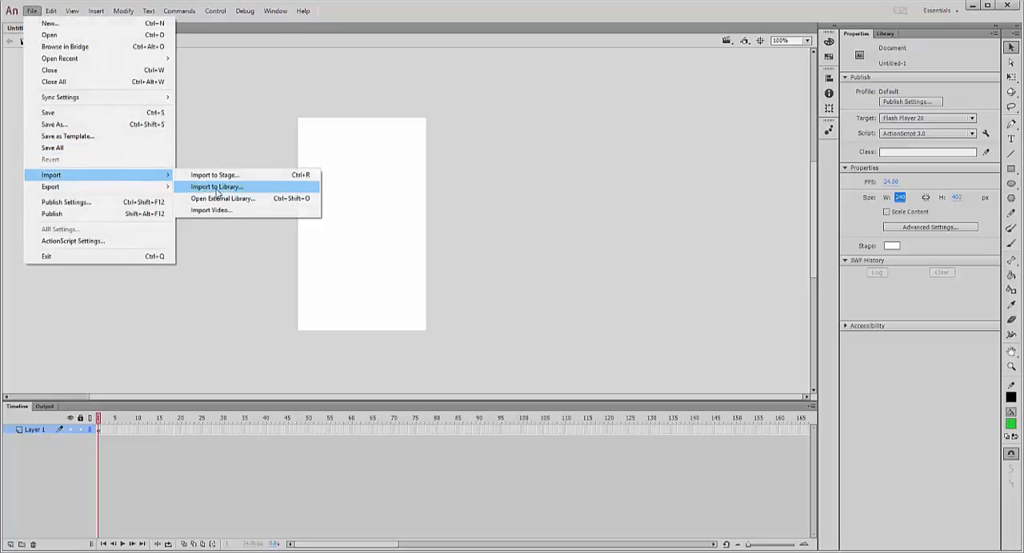
left_click(216, 186)
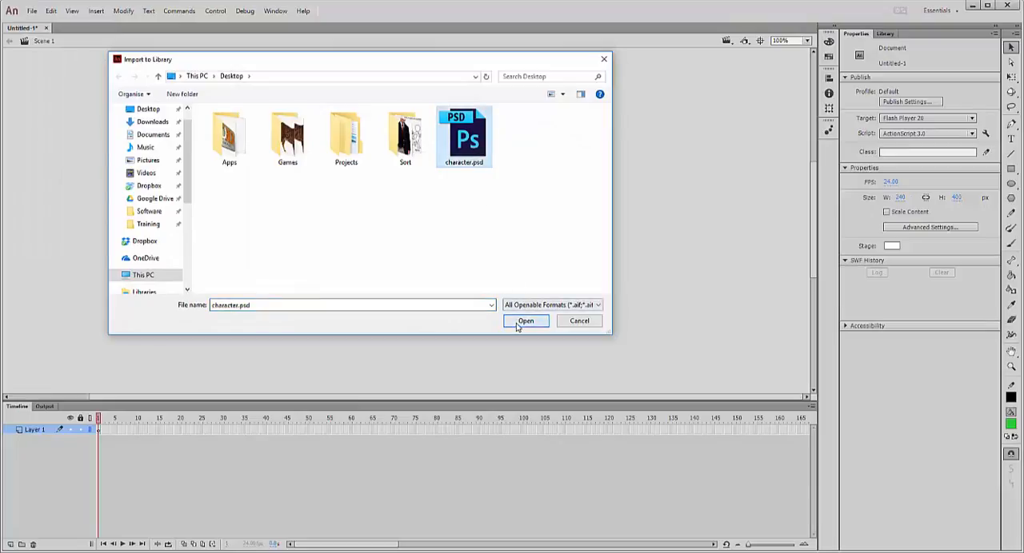
left_click(525, 320)
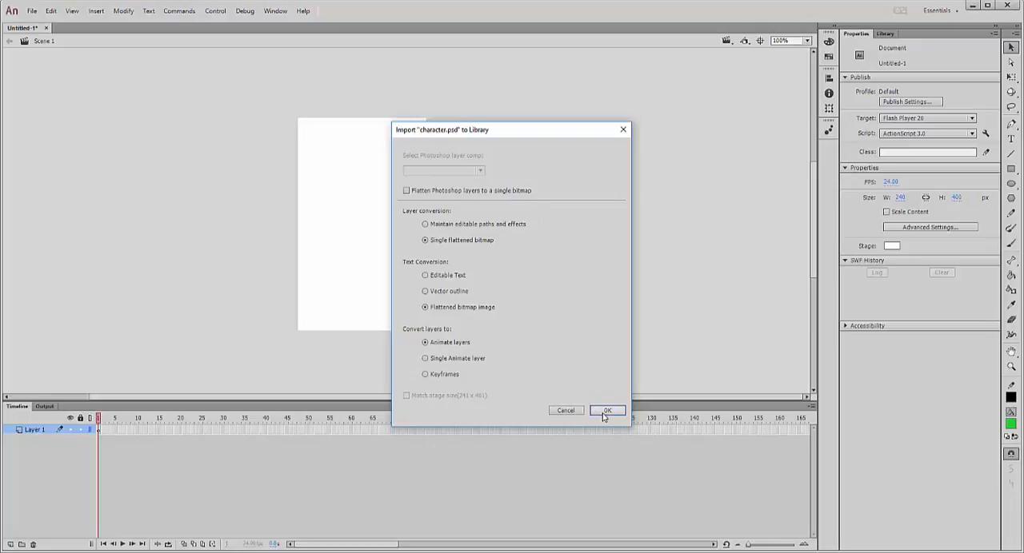
left_click(606, 410)
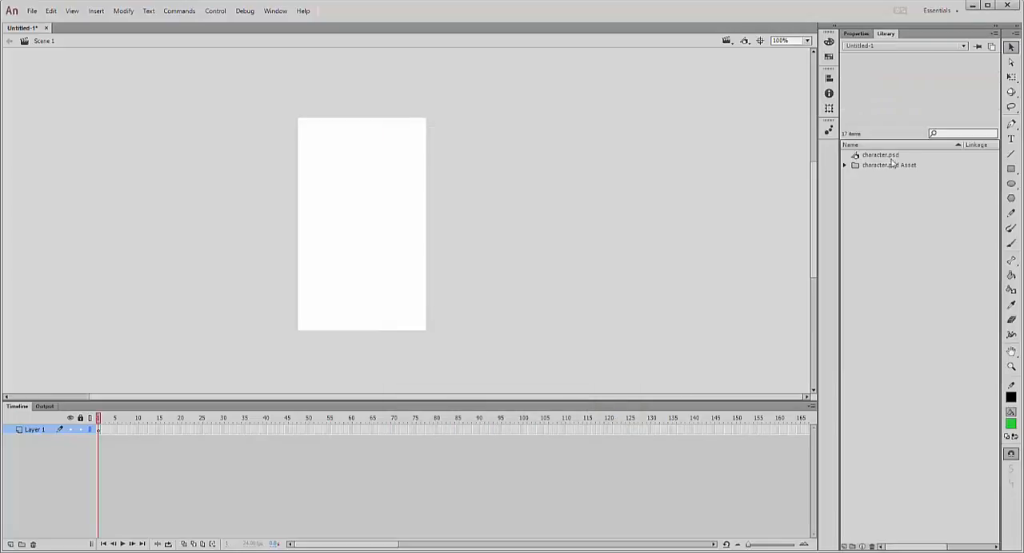
left_click(880, 155)
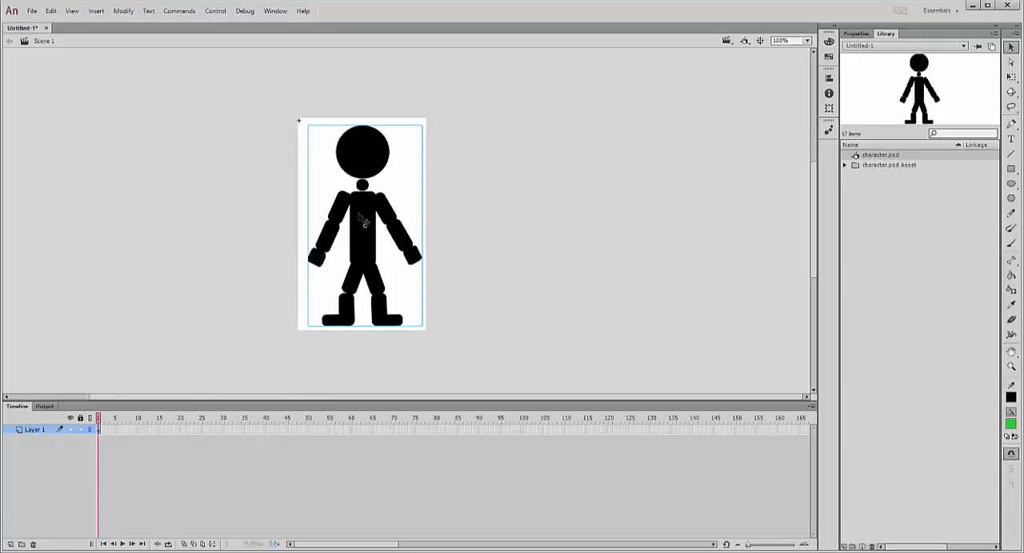
mouse_move(364, 275)
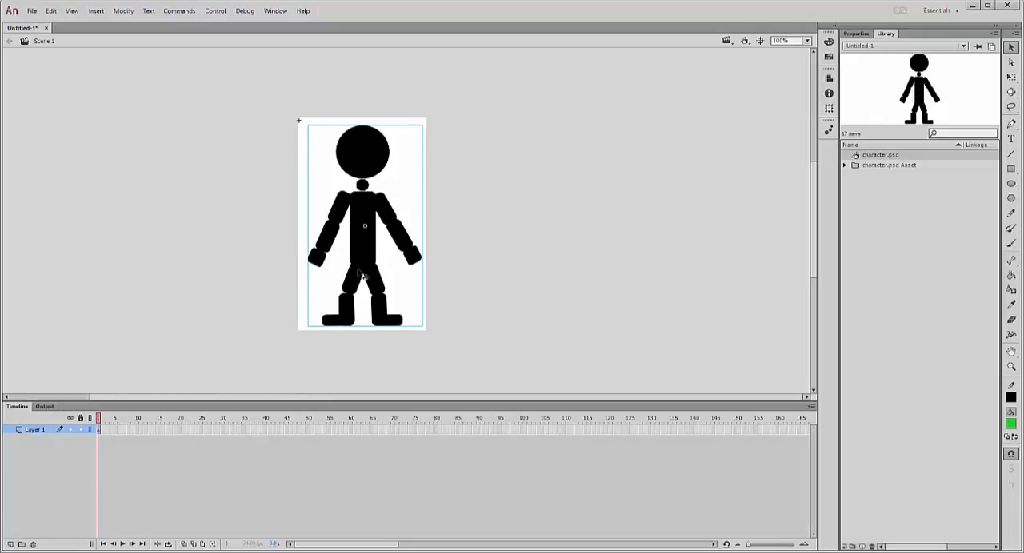
mouse_move(365, 153)
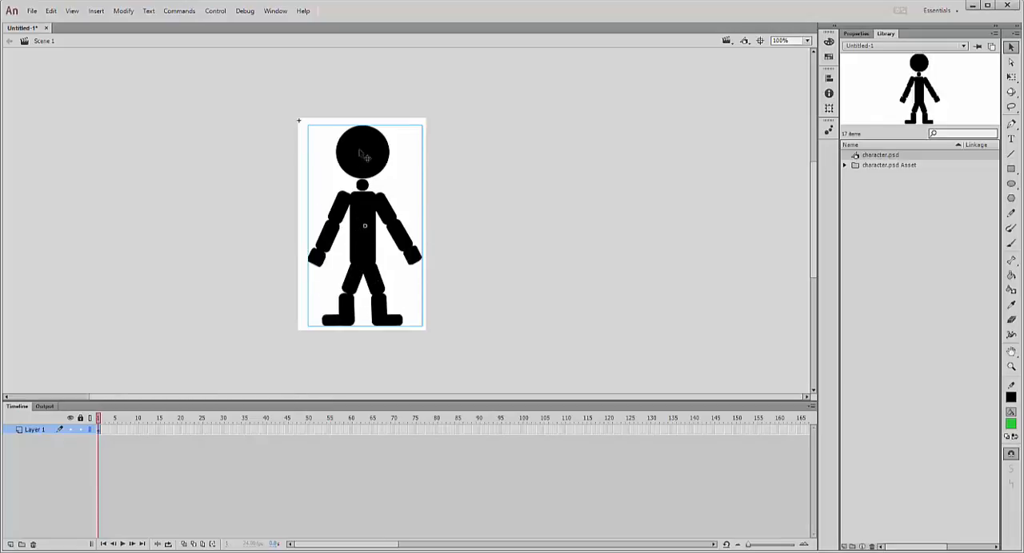
mouse_move(362, 288)
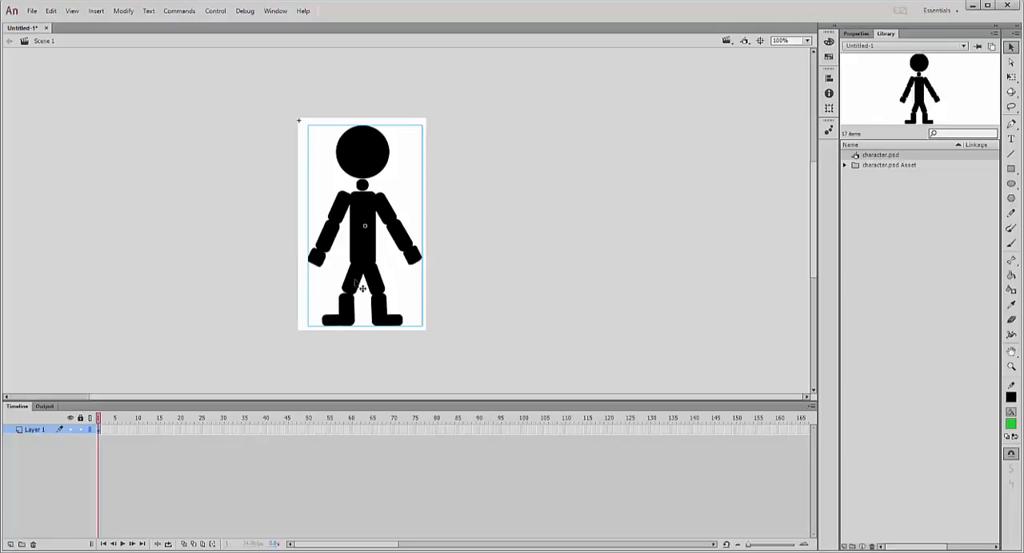
mouse_move(387, 272)
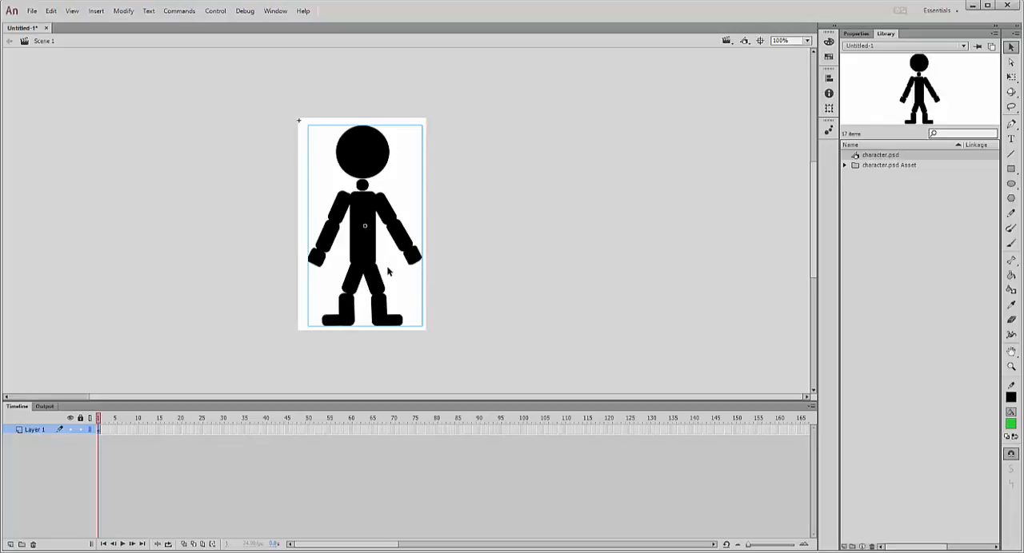
mouse_move(393, 282)
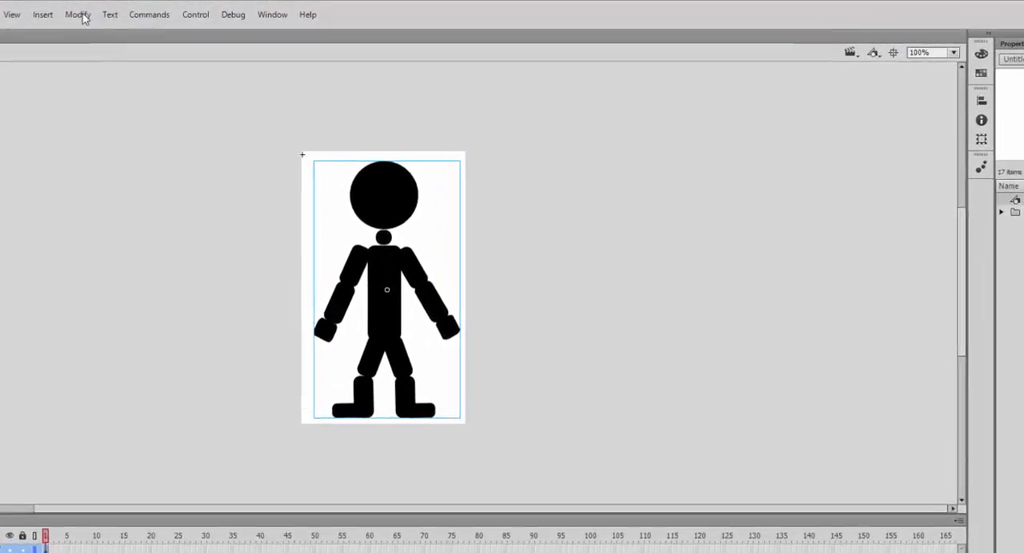
Break the figure apart with Modify > Break Apart and select the head piece alone
left_click(77, 14)
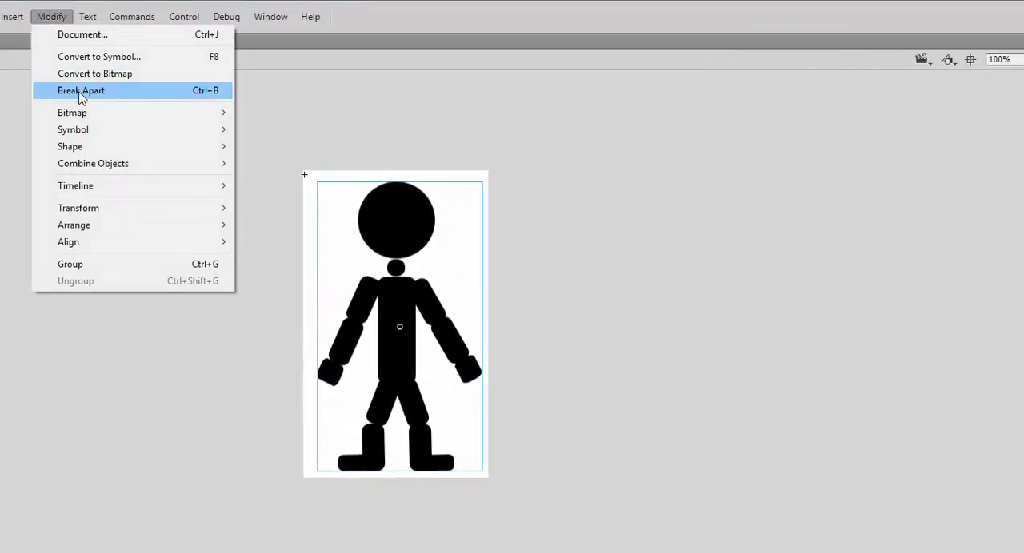
left_click(80, 89)
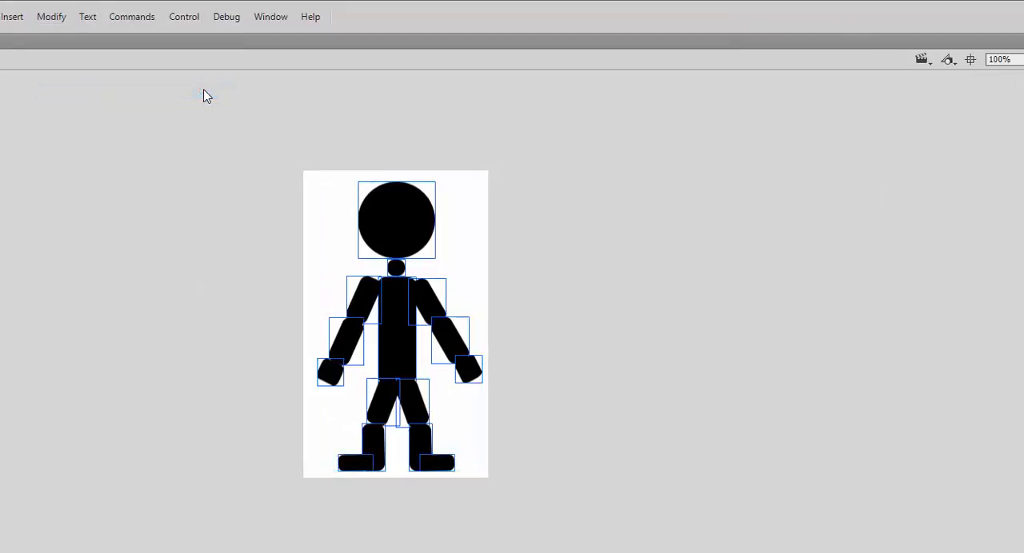
mouse_move(439, 419)
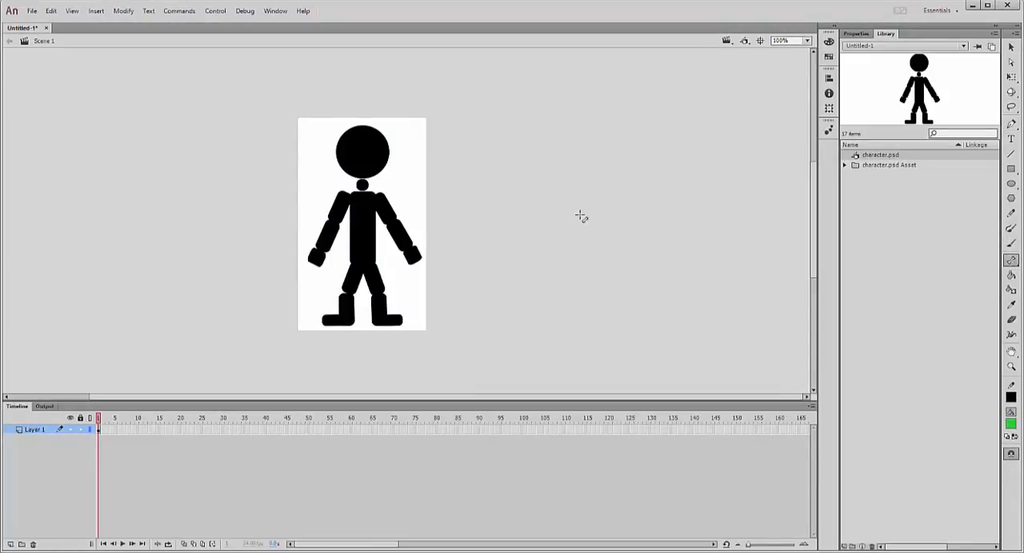
mouse_move(777, 174)
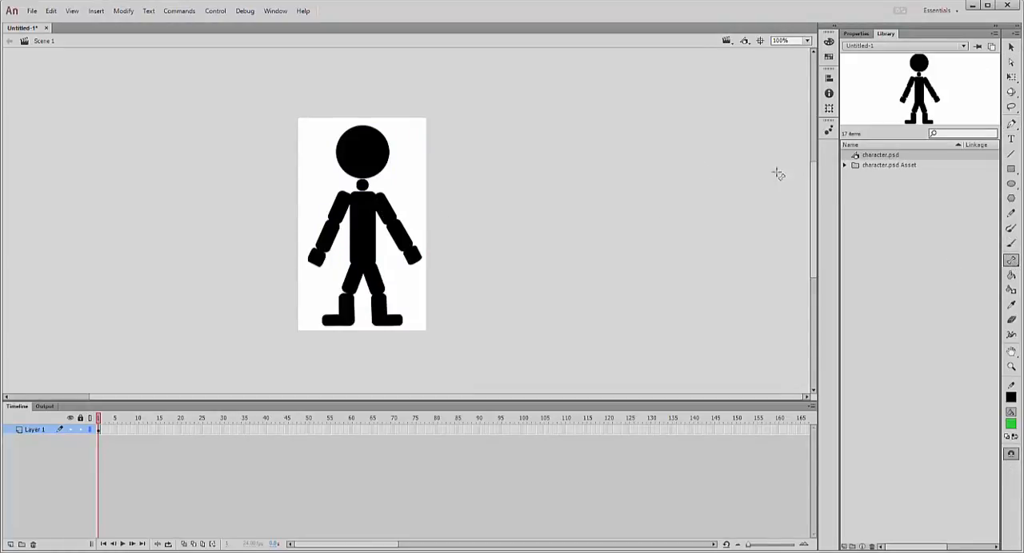
mouse_move(406, 135)
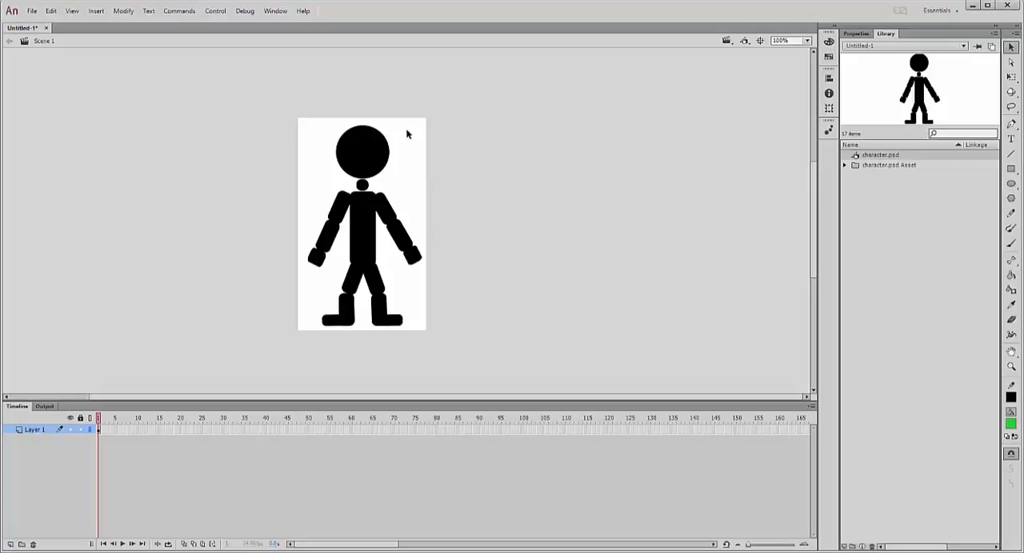
left_click(362, 152)
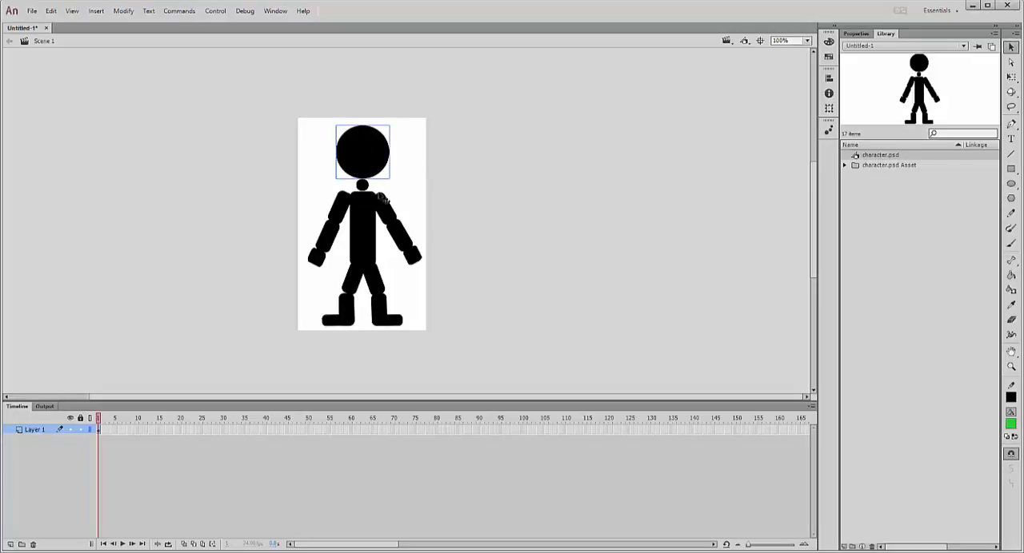
mouse_move(364, 211)
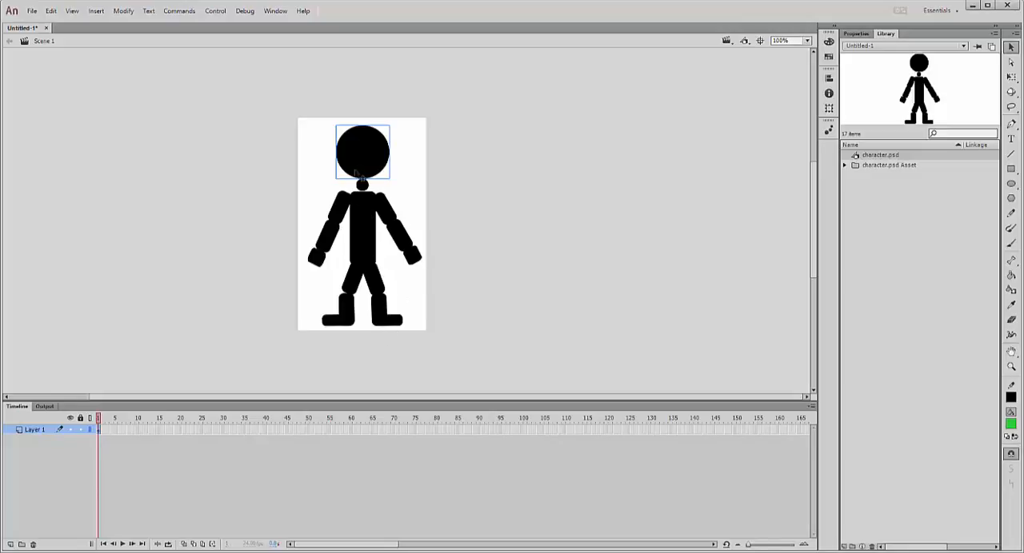
mouse_move(351, 163)
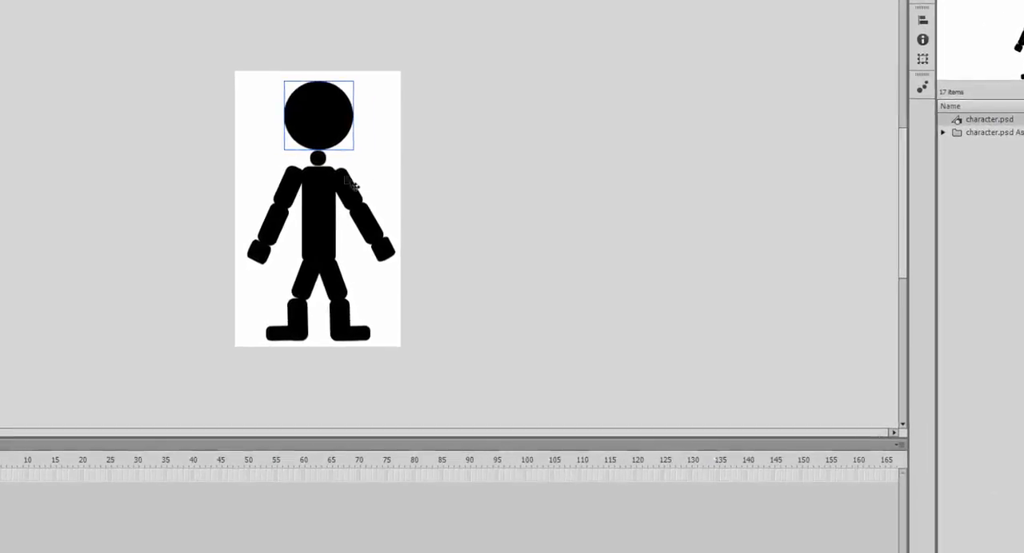
Convert the head and neck pieces into graphic symbols named head and neck
key("F8")
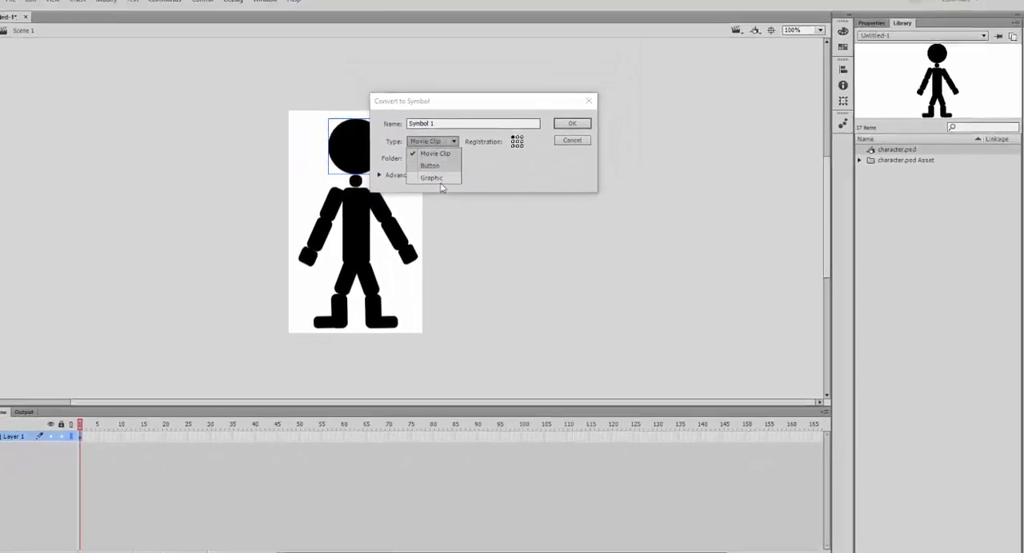
left_click(432, 177)
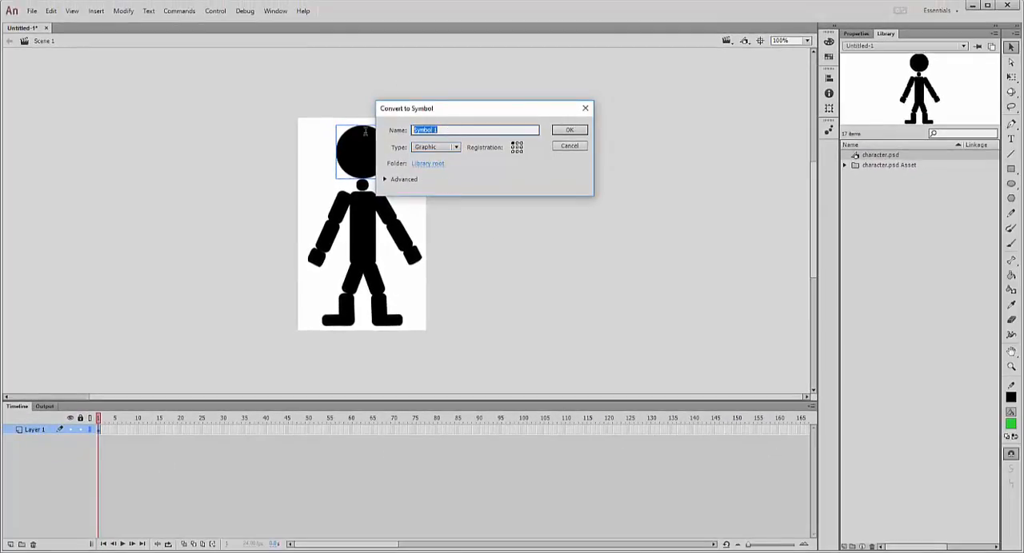
left_click(569, 130)
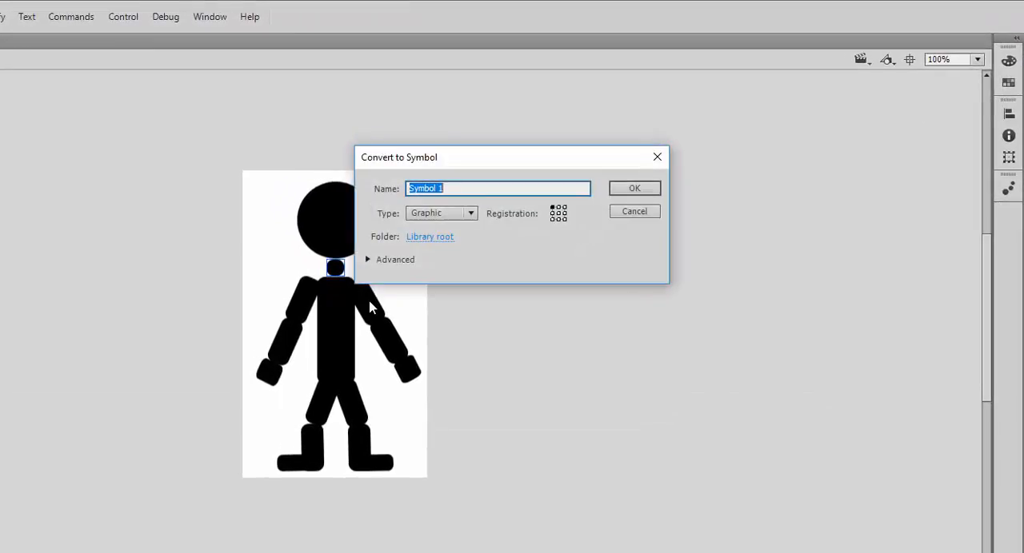
type("neck")
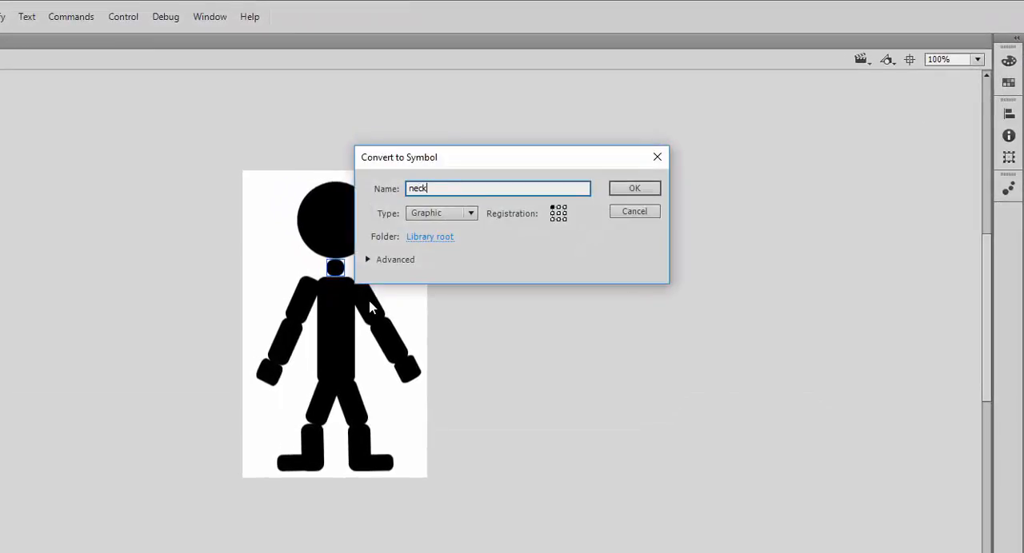
left_click(634, 188)
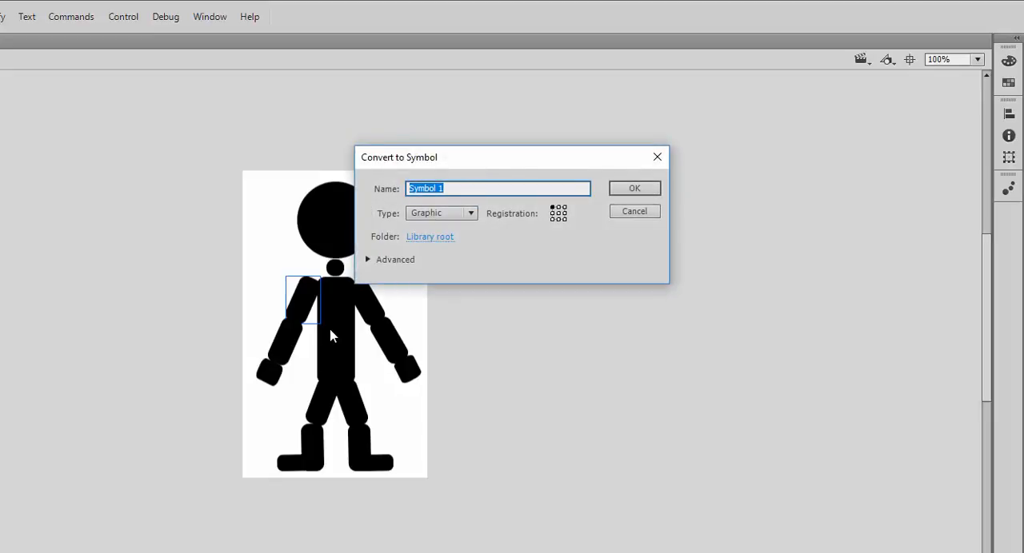
Convert the arm pieces and the body into graphic symbols named arm… and body
type("t")
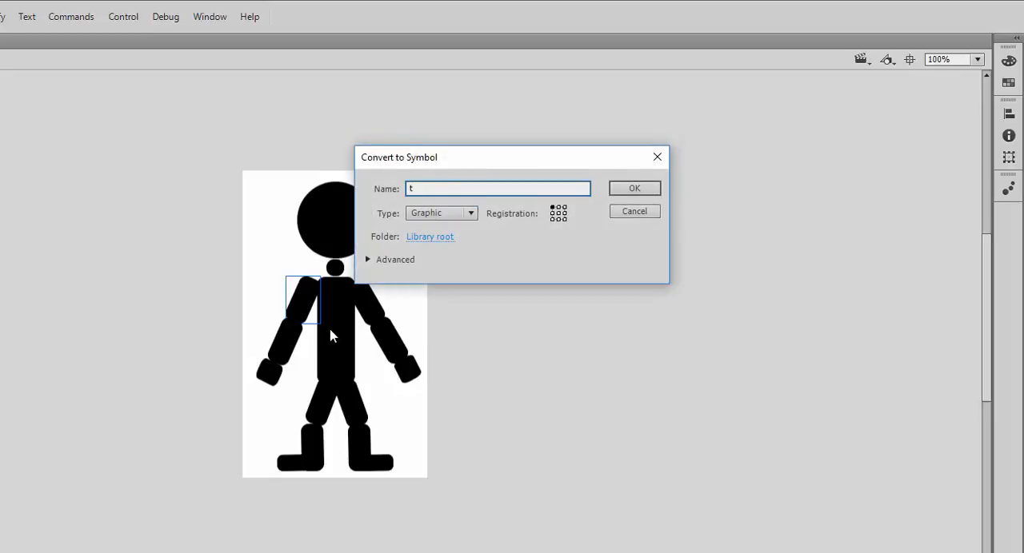
type("arm")
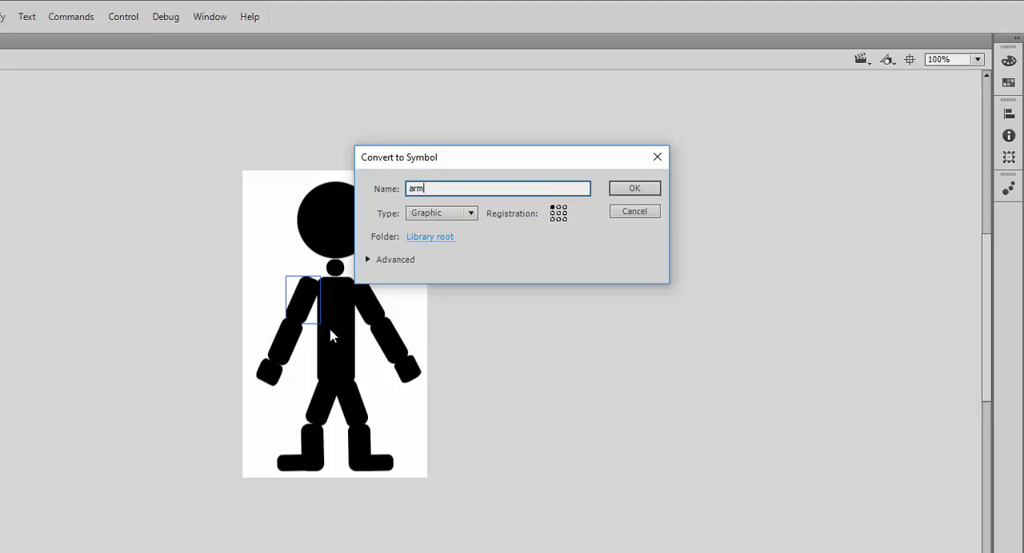
type("TL")
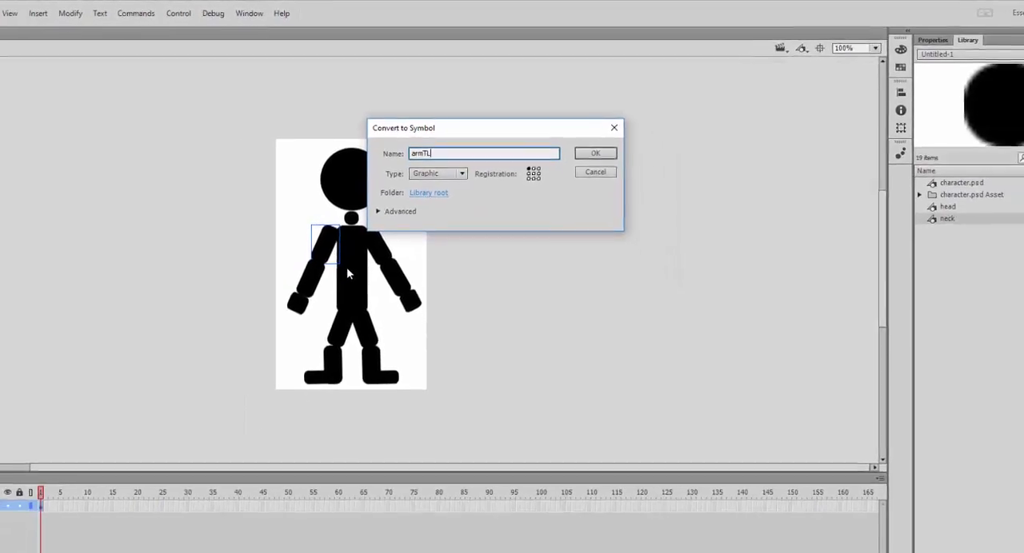
left_click(595, 153)
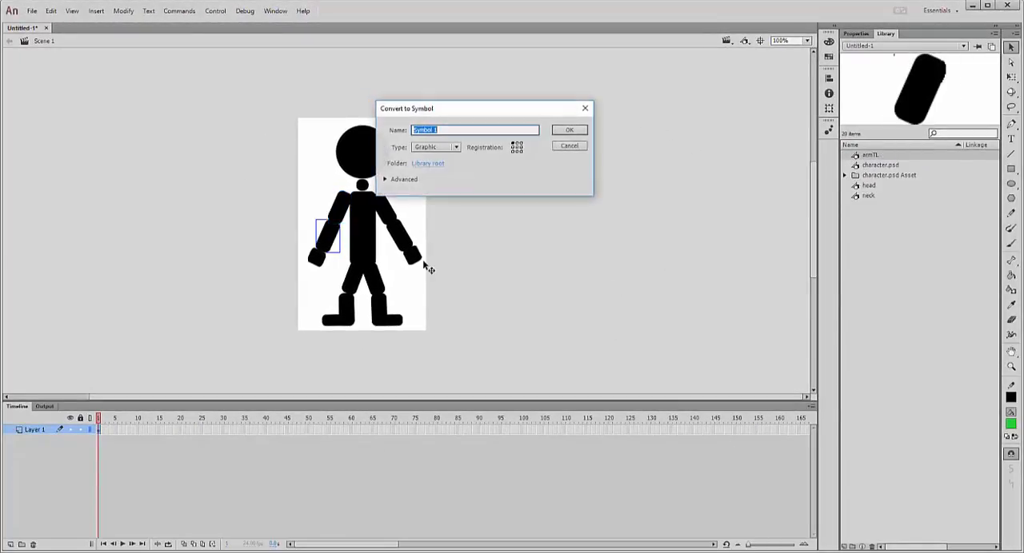
type("armBL")
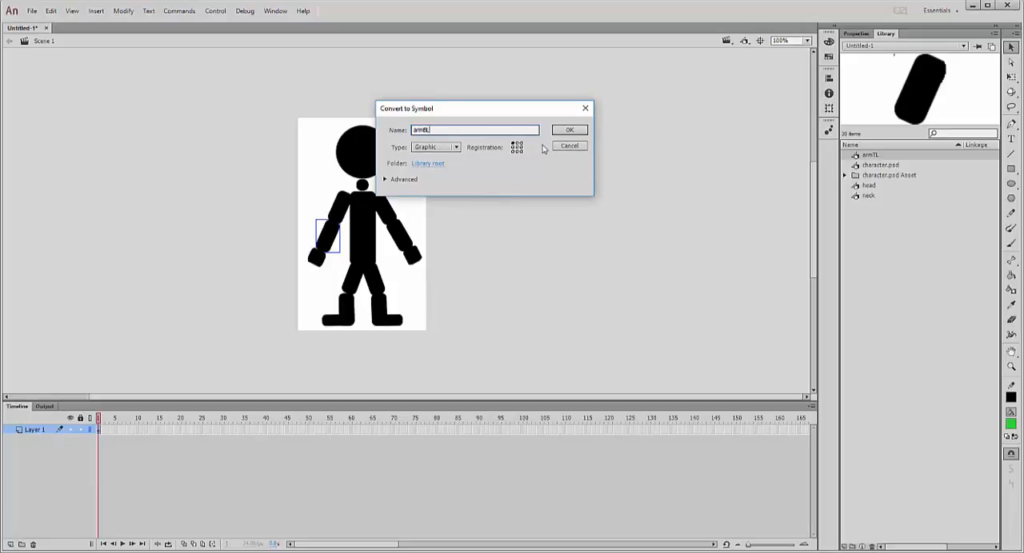
left_click(569, 130)
type("H")
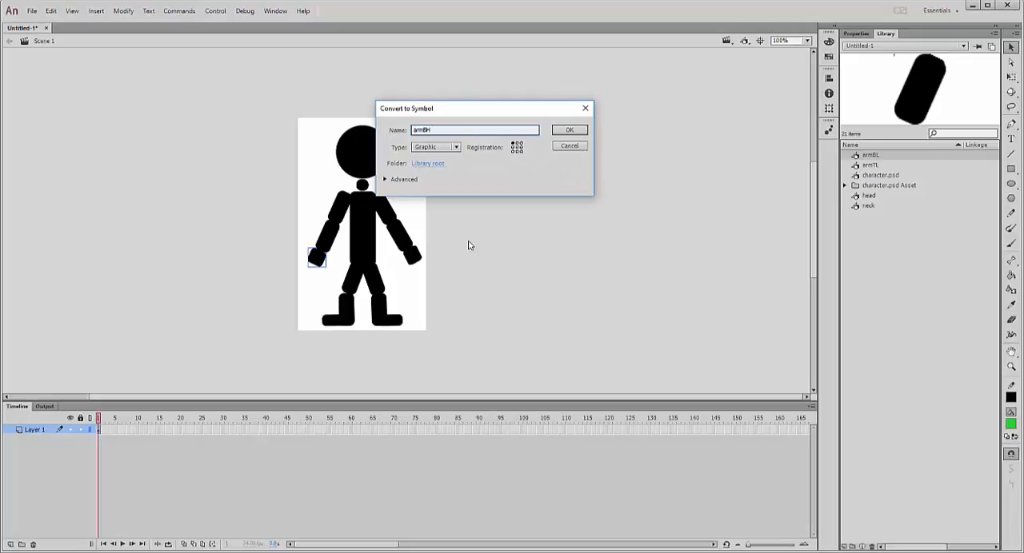
left_click(569, 129)
type("bo")
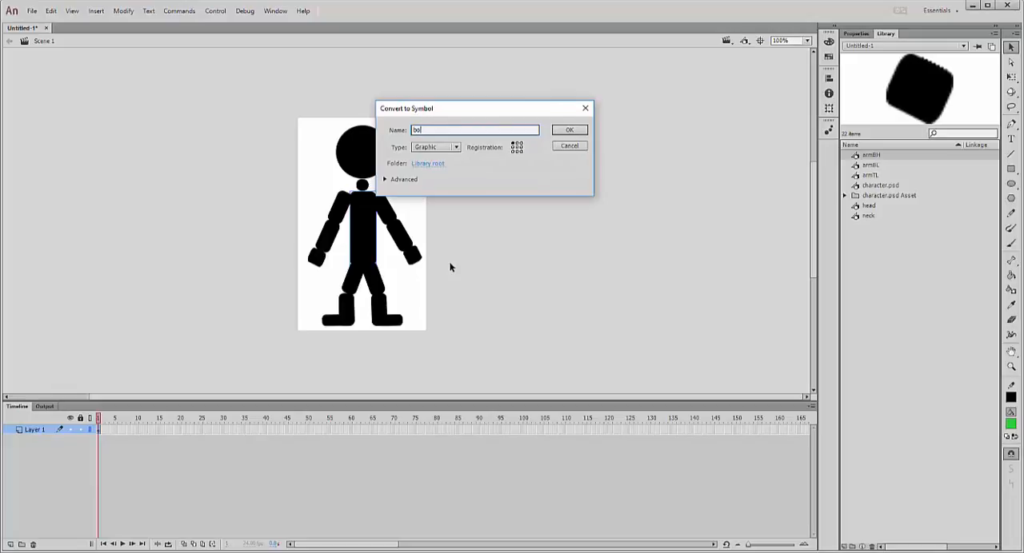
left_click(569, 129)
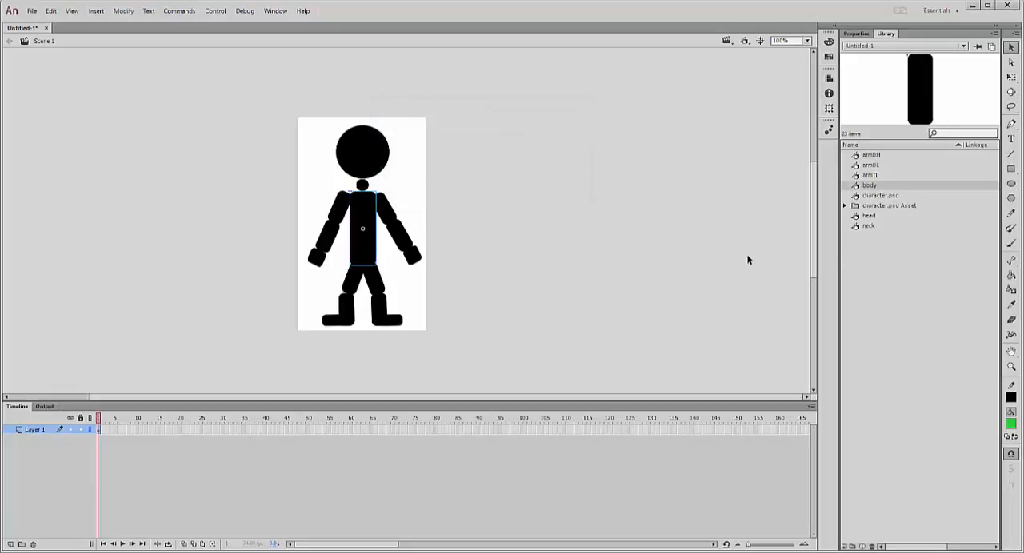
mouse_move(332, 269)
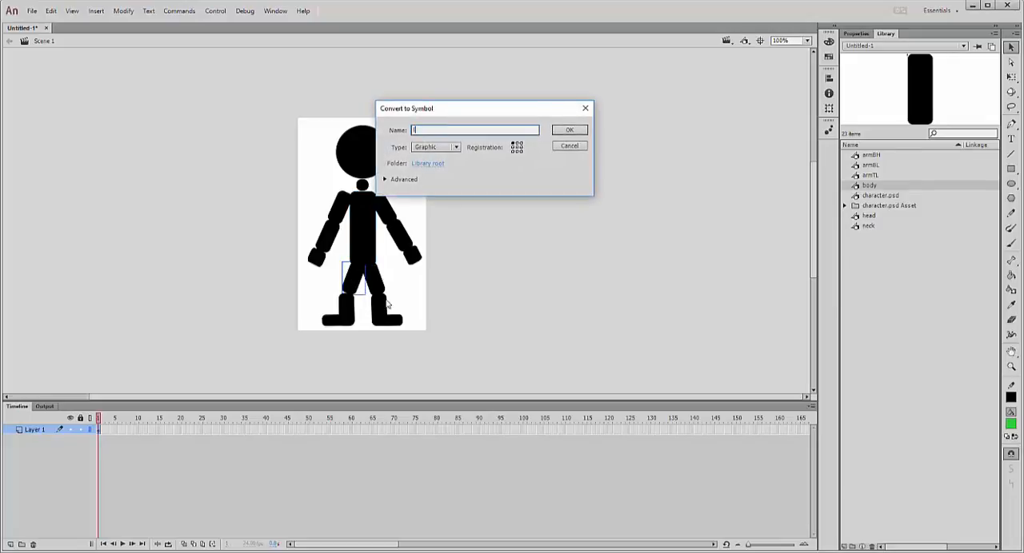
Convert the two lower-leg pieces into graphic symbols named legBL and legB…
type("legTL")
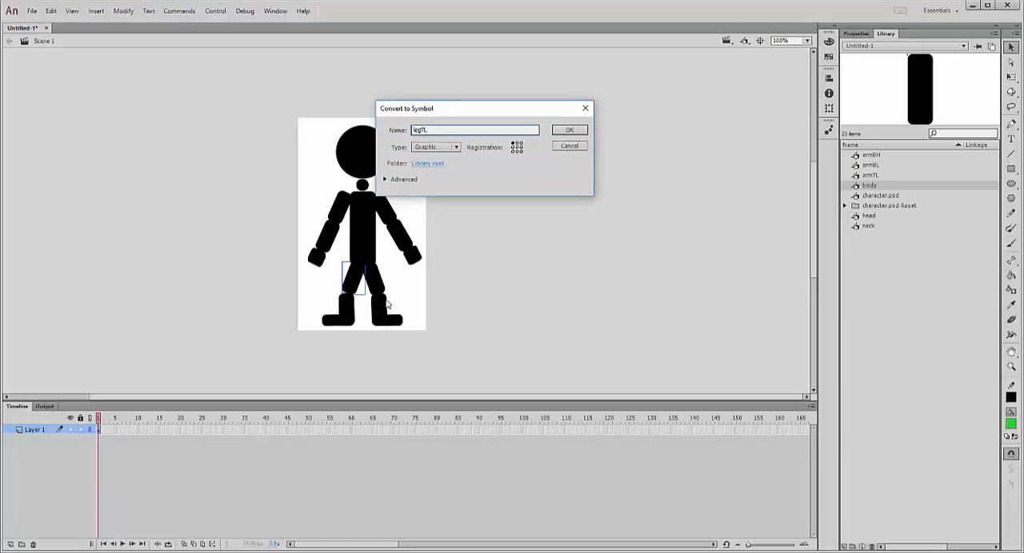
left_click(569, 130)
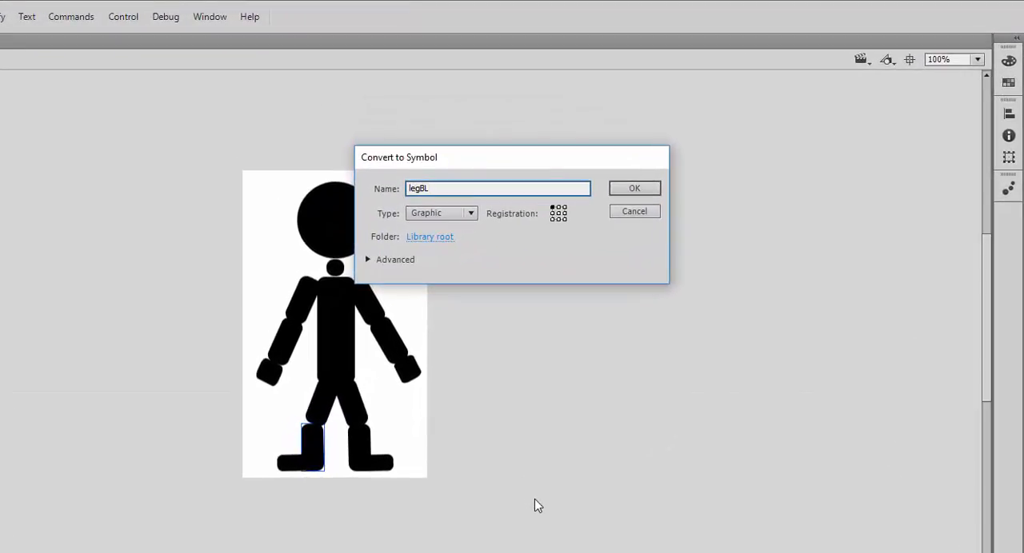
left_click(633, 189)
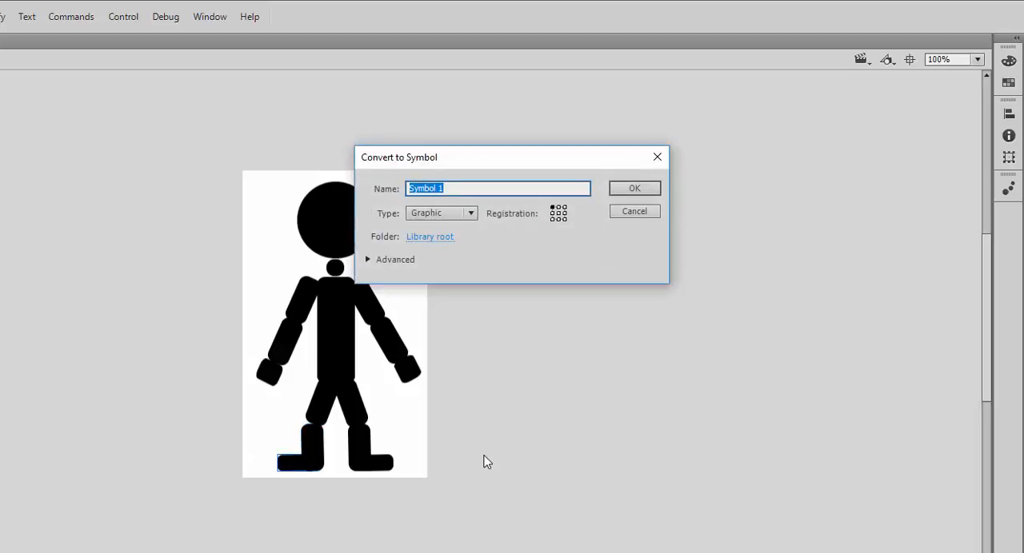
key("Delete")
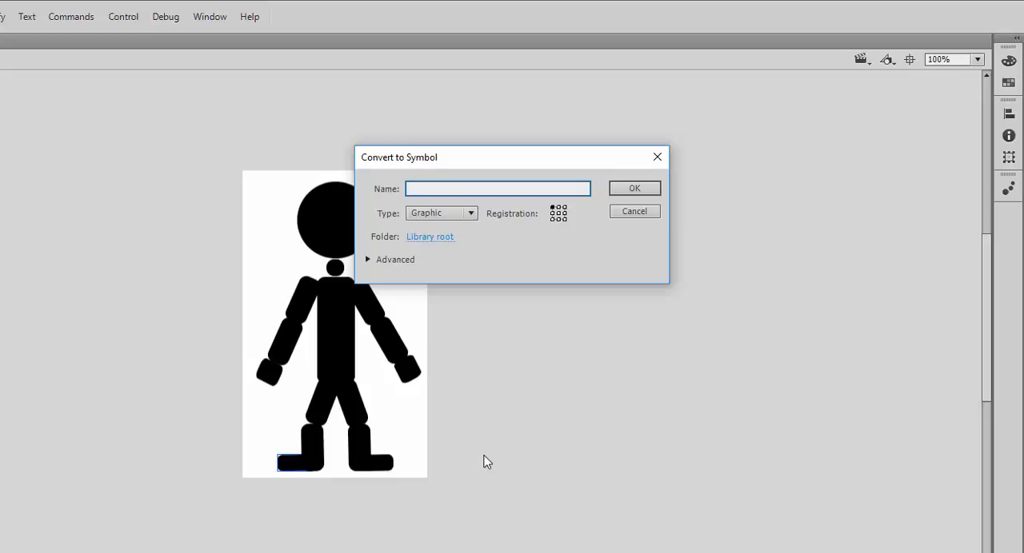
type("legBF")
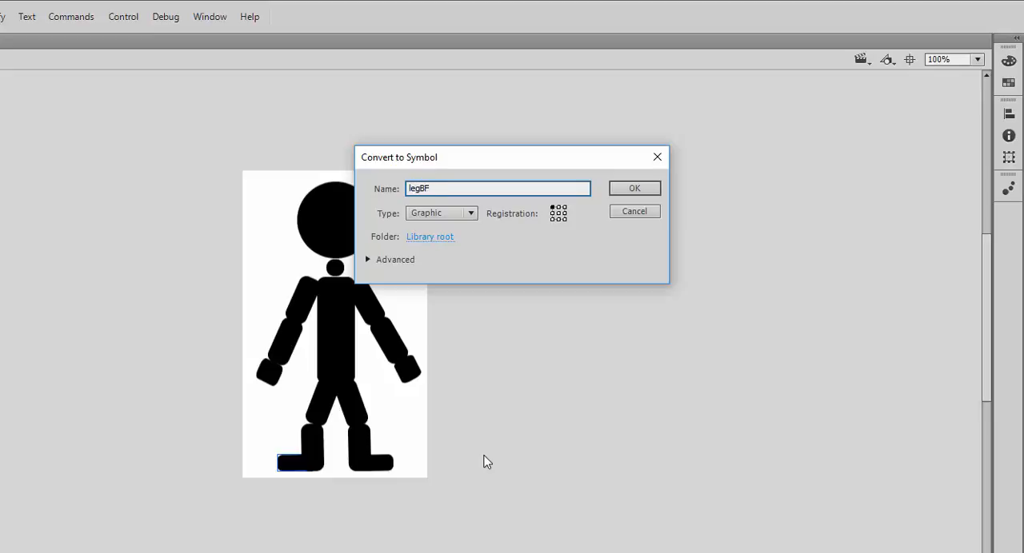
left_click(633, 188)
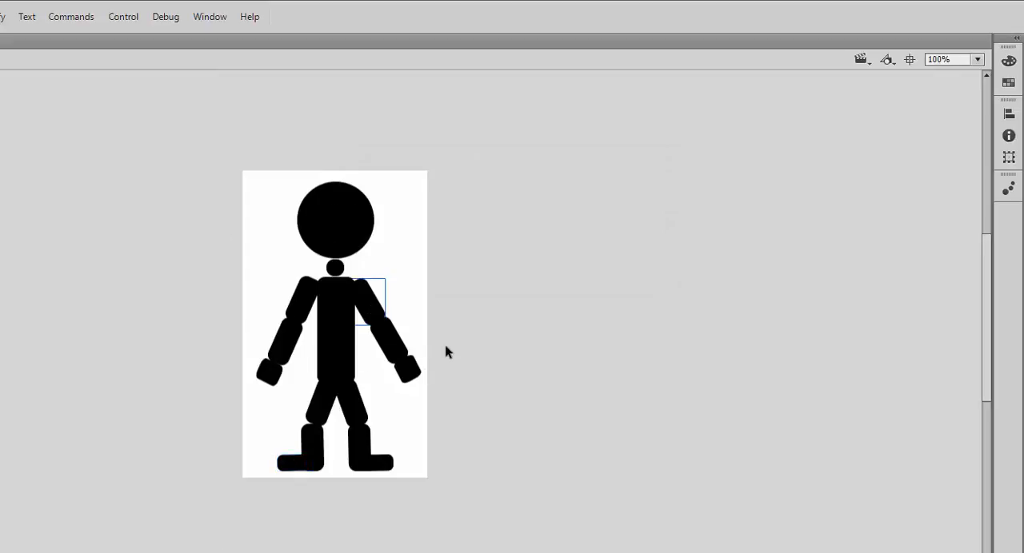
Convert the right upper and lower arm into graphic symbols named armTR and armBR
type("armTR")
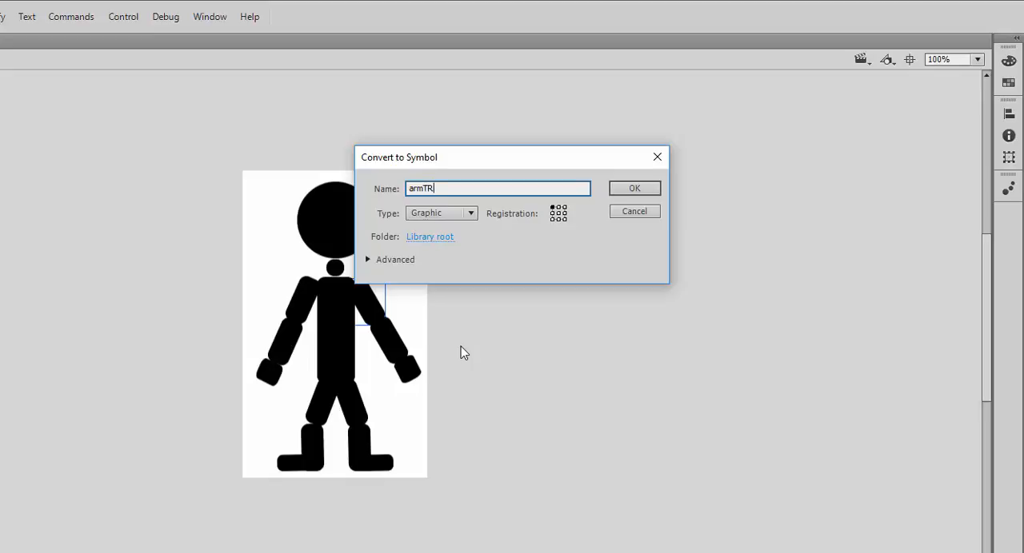
left_click(633, 189)
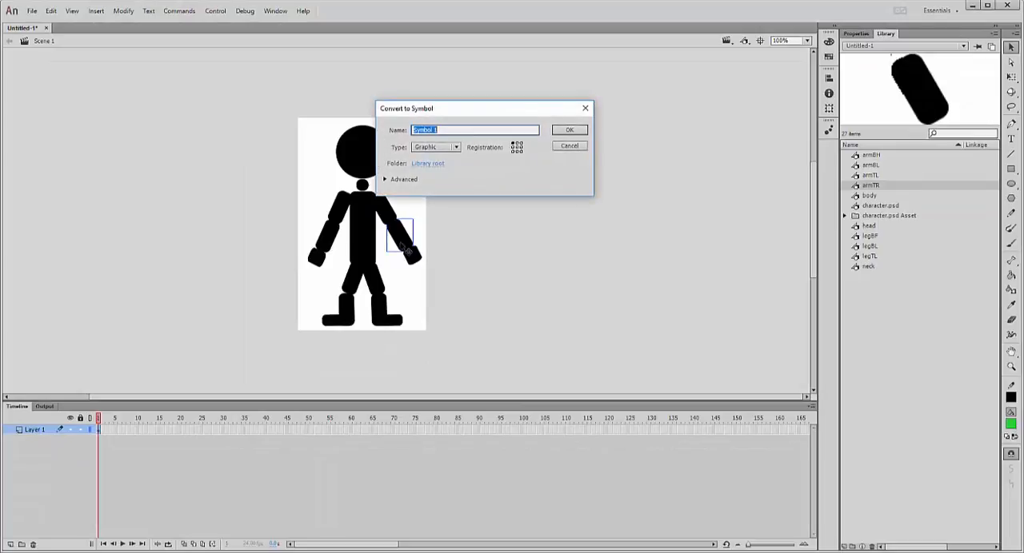
type("armBR")
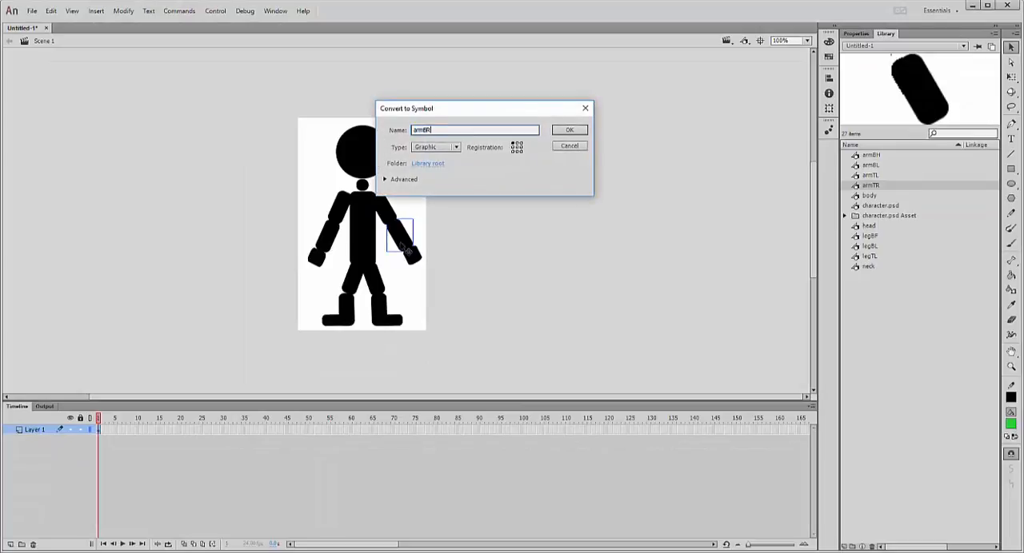
left_click(569, 130)
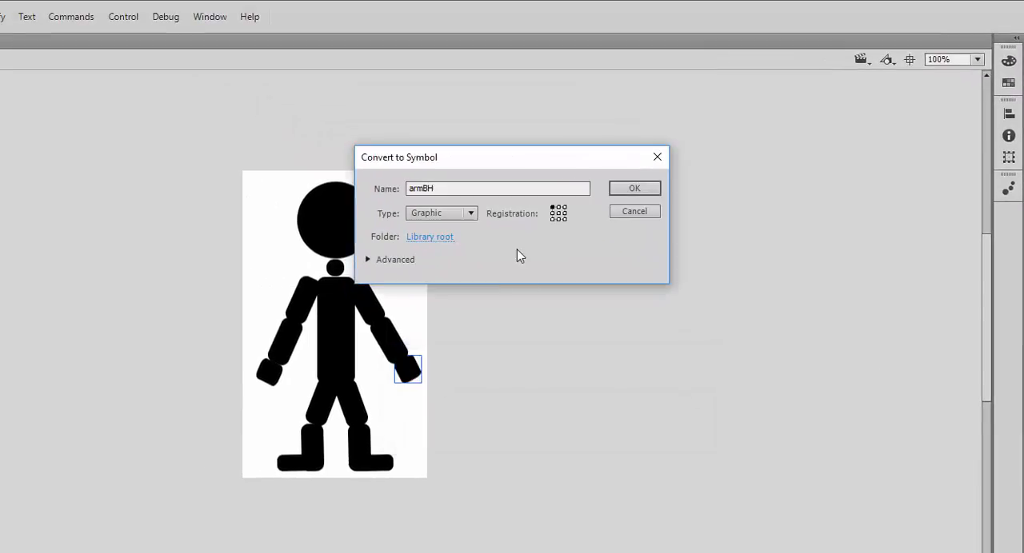
left_click(496, 189)
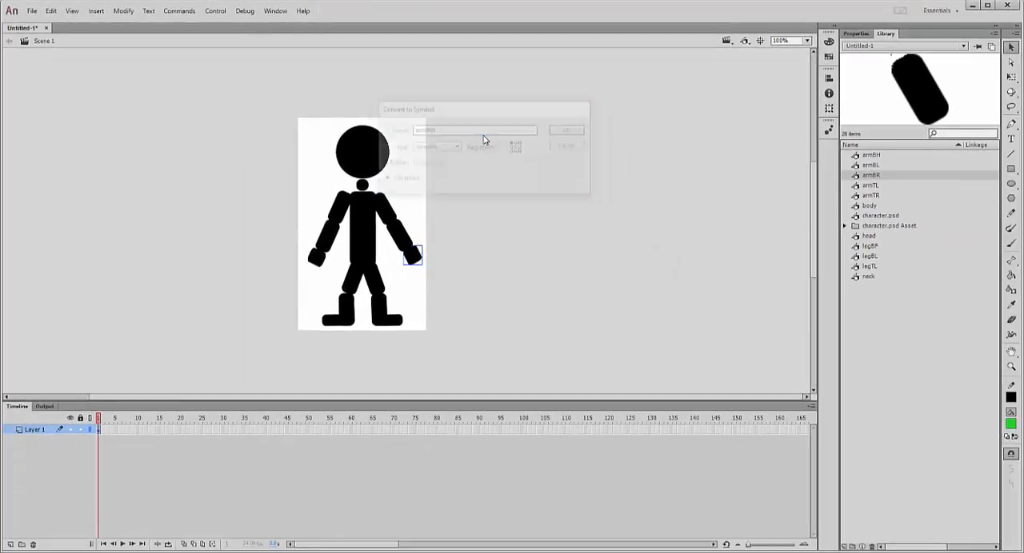
left_click(567, 129)
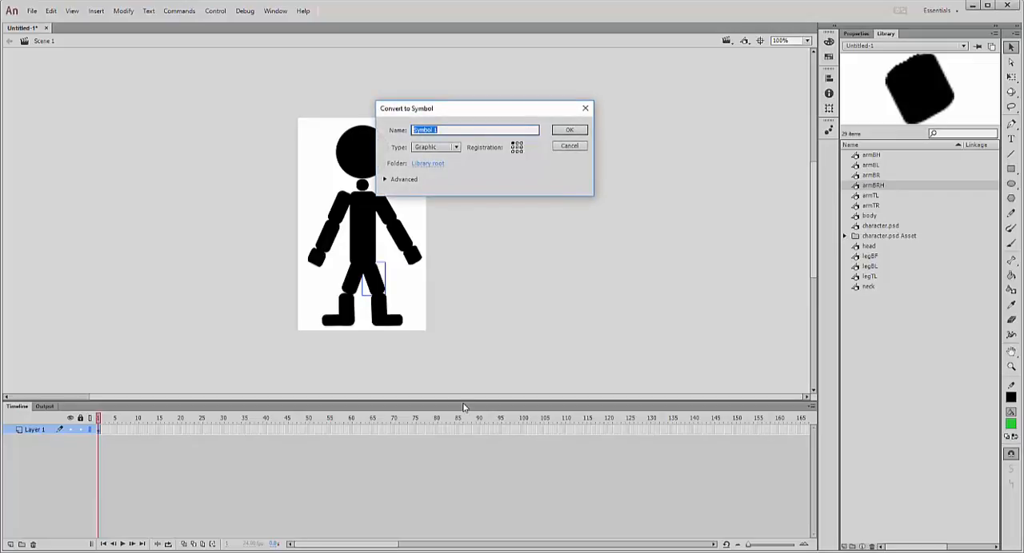
Convert the remaining leg and foot pieces into leg-named graphic symbols
type("legTR")
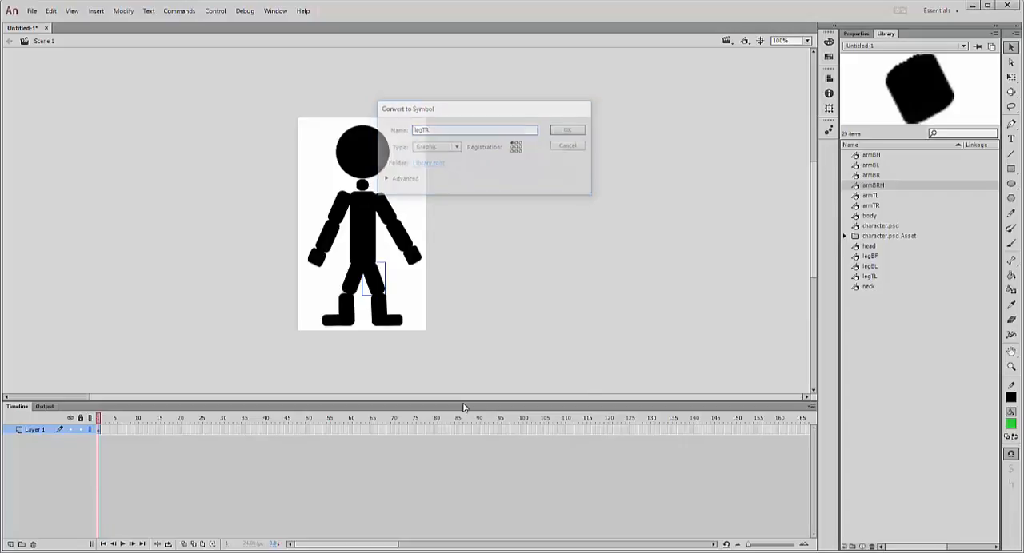
left_click(566, 129)
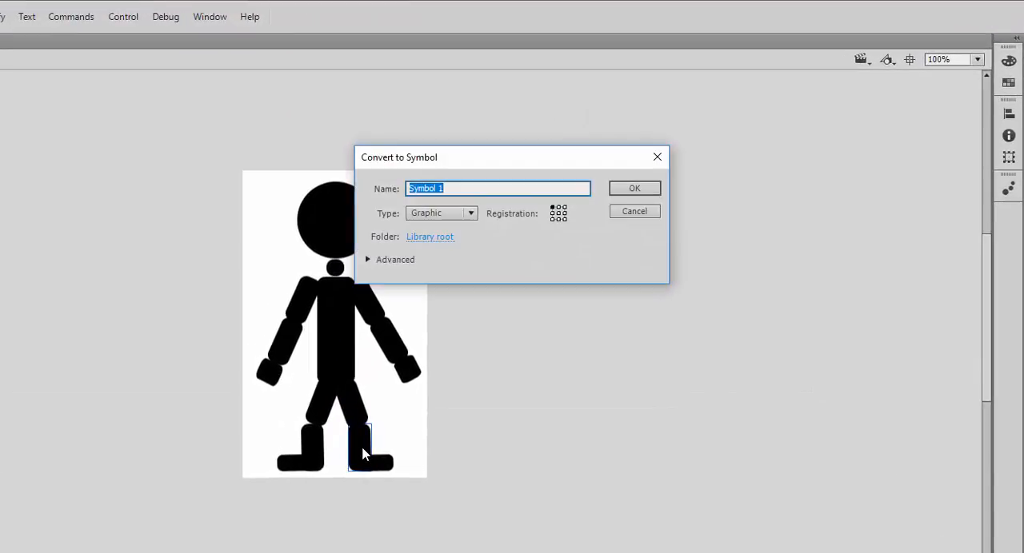
type("leg")
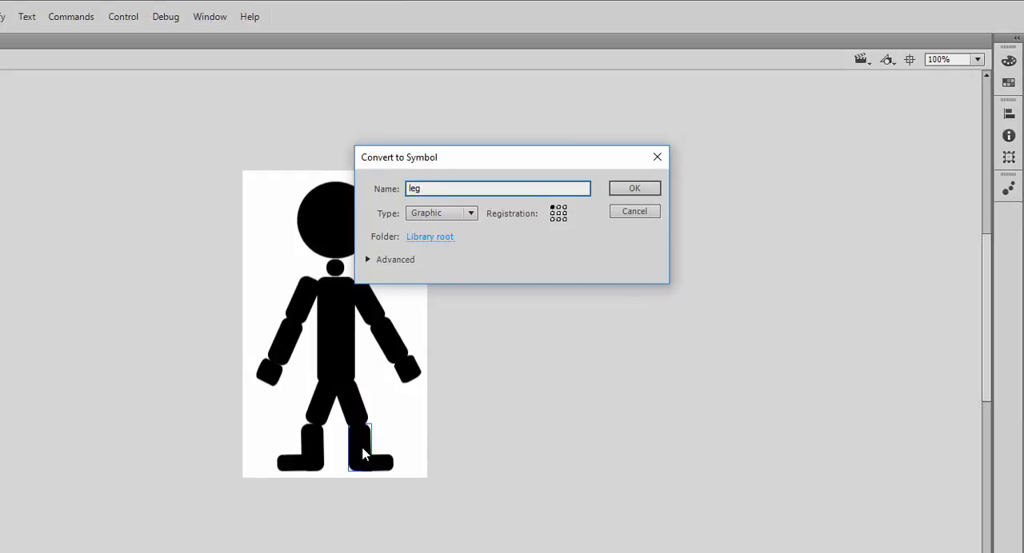
left_click(633, 188)
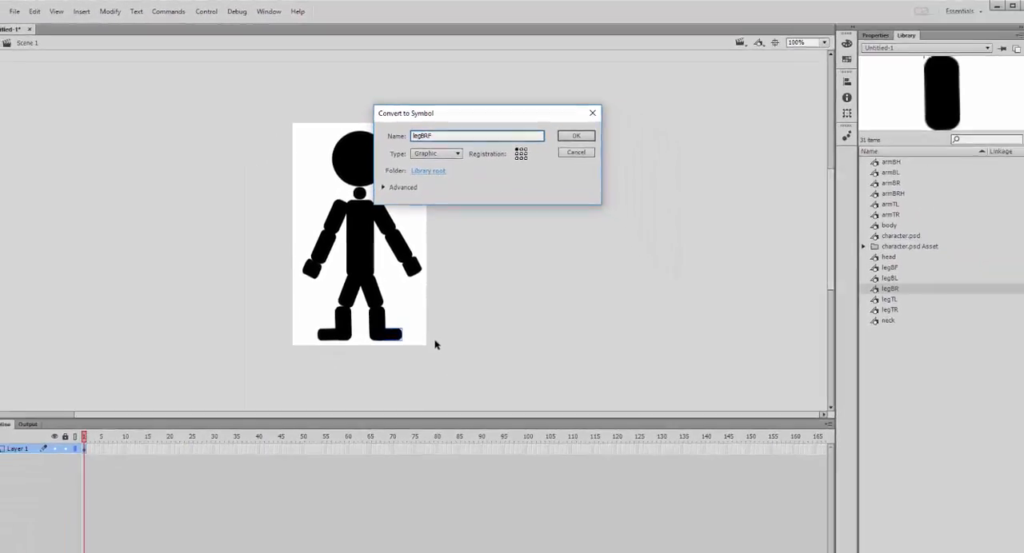
left_click(576, 134)
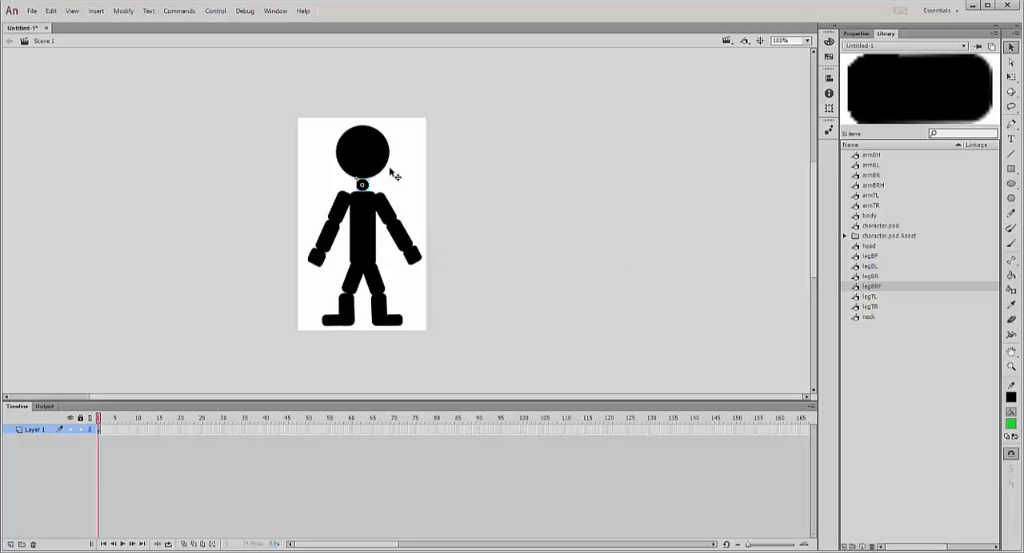
mouse_move(381, 254)
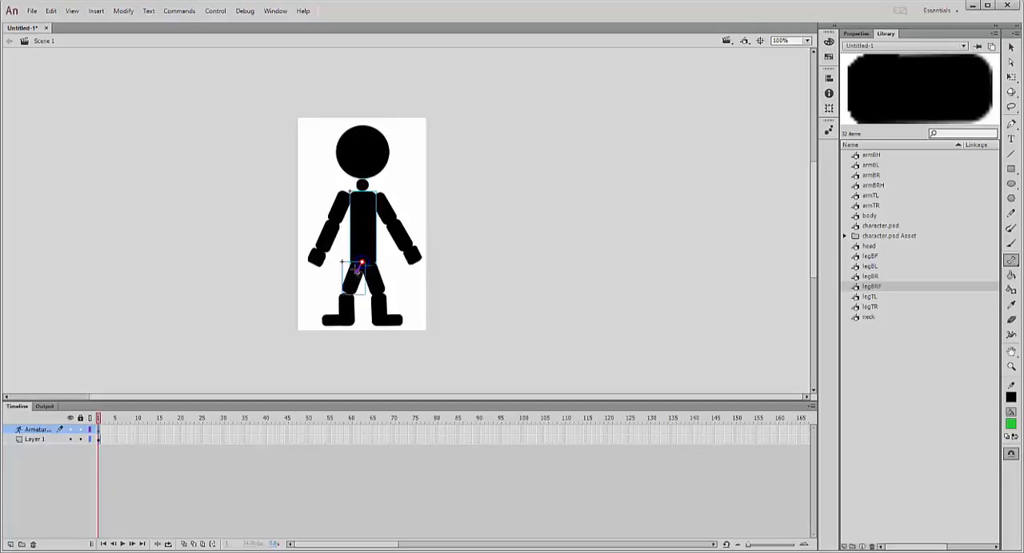
Draw bones from the hips down each thigh and shin to the feet on a new Armature layer
left_click_drag(355, 263, 342, 301)
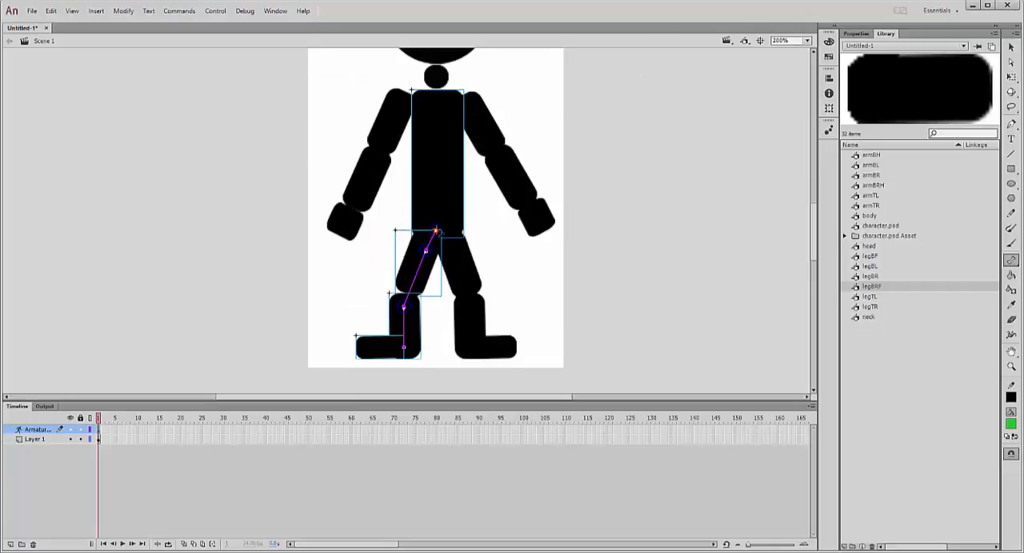
left_click_drag(435, 253, 460, 252)
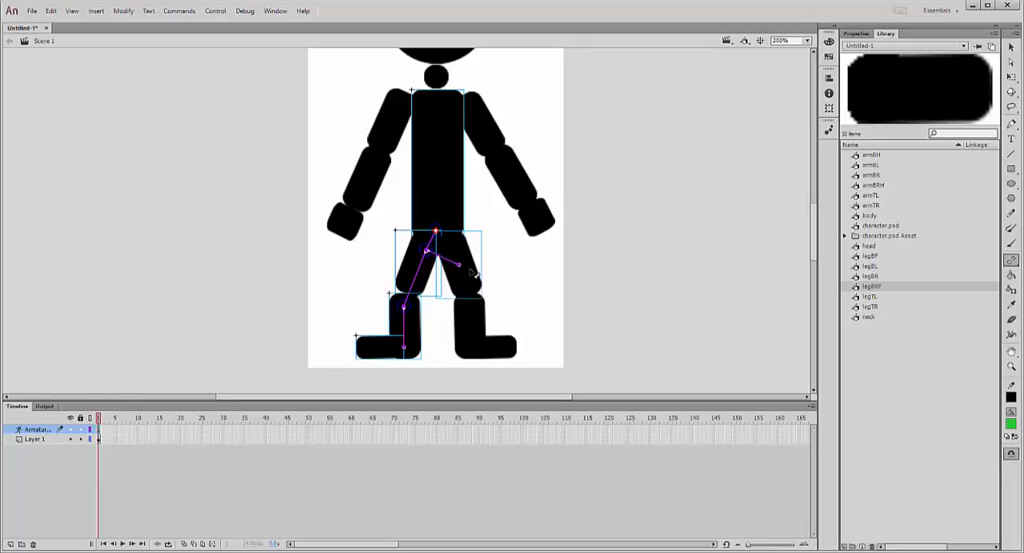
left_click_drag(460, 264, 439, 232)
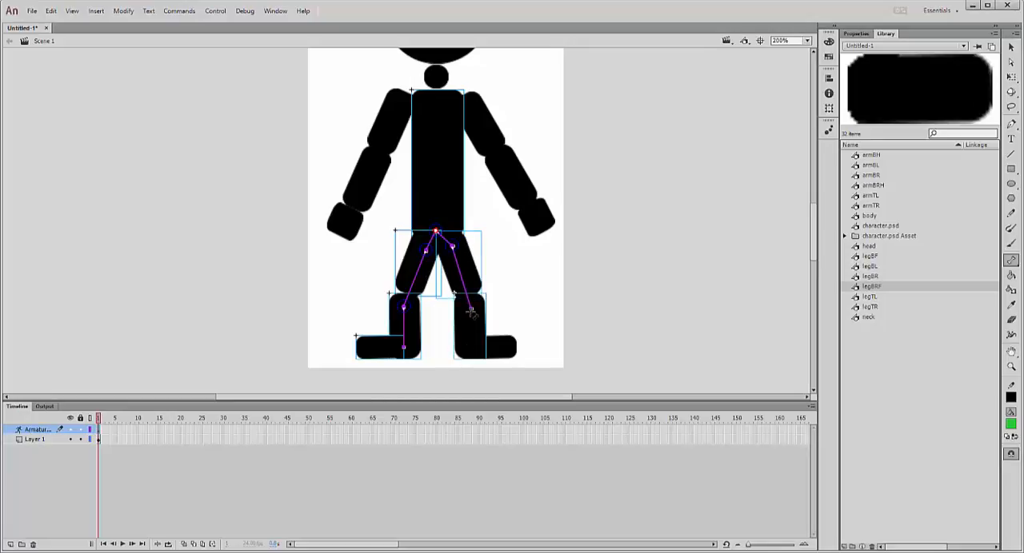
left_click_drag(472, 310, 477, 348)
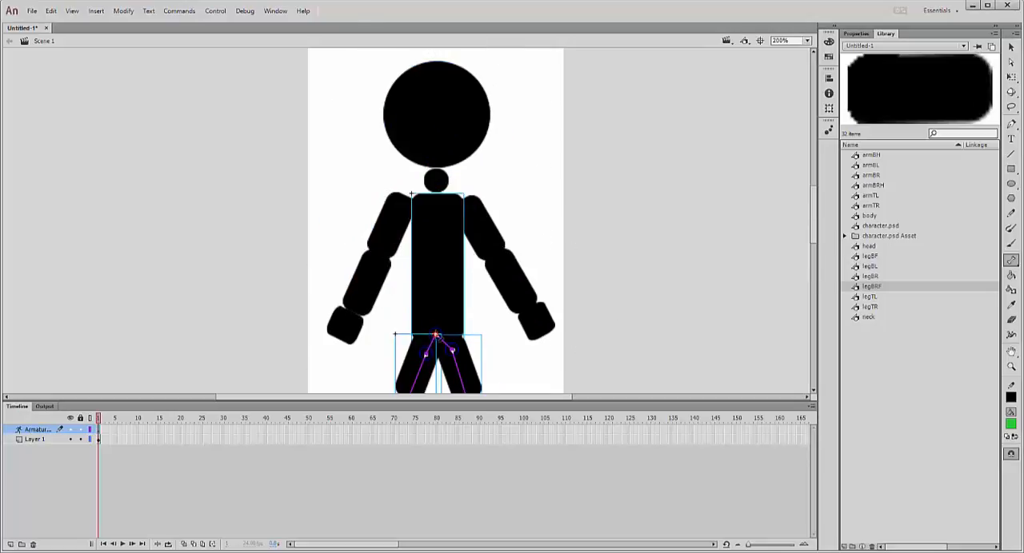
mouse_move(448, 227)
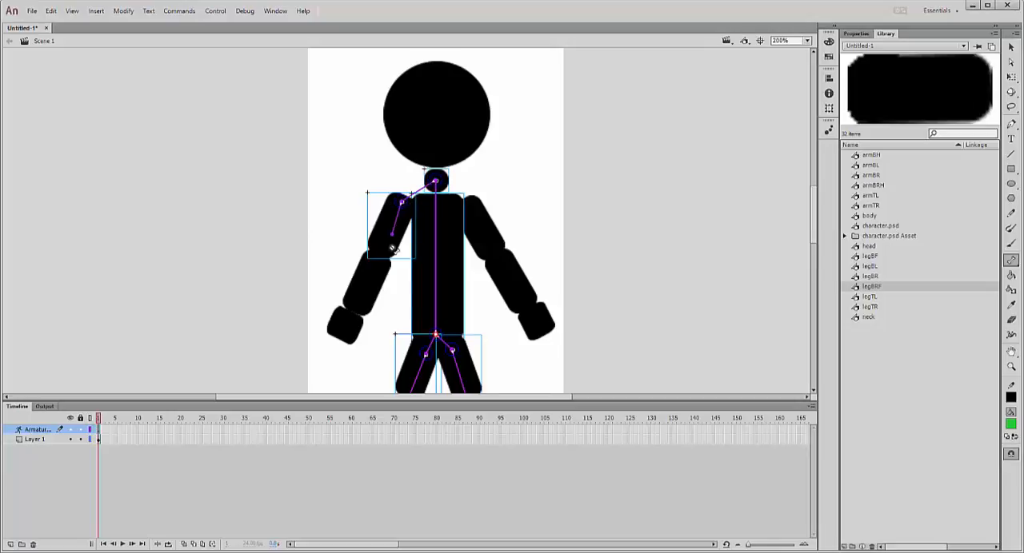
Add the left forearm bone to the hand and finish the upper-body armature
left_click_drag(391, 240, 376, 265)
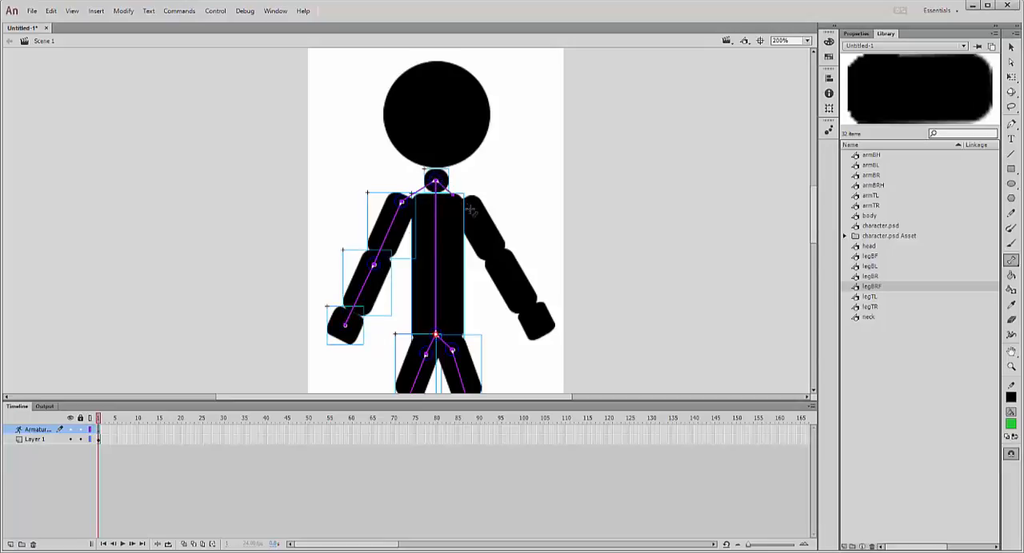
left_click(467, 206)
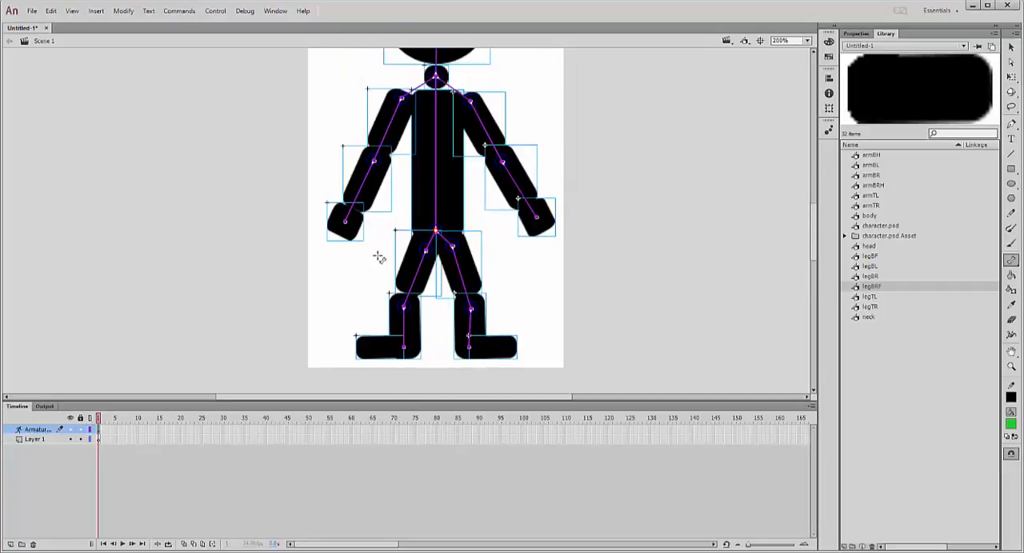
mouse_move(502, 278)
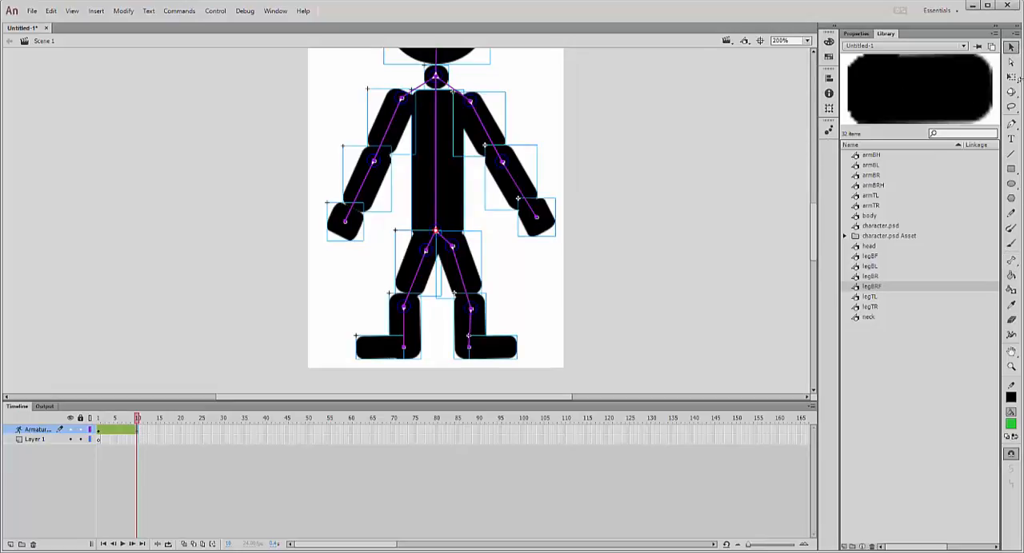
mouse_move(1010, 48)
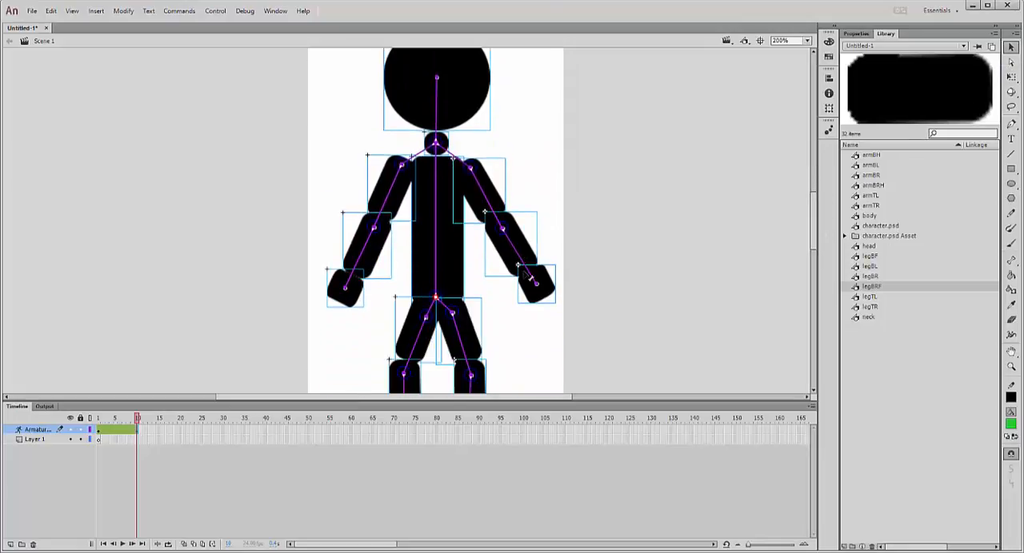
left_click(520, 264)
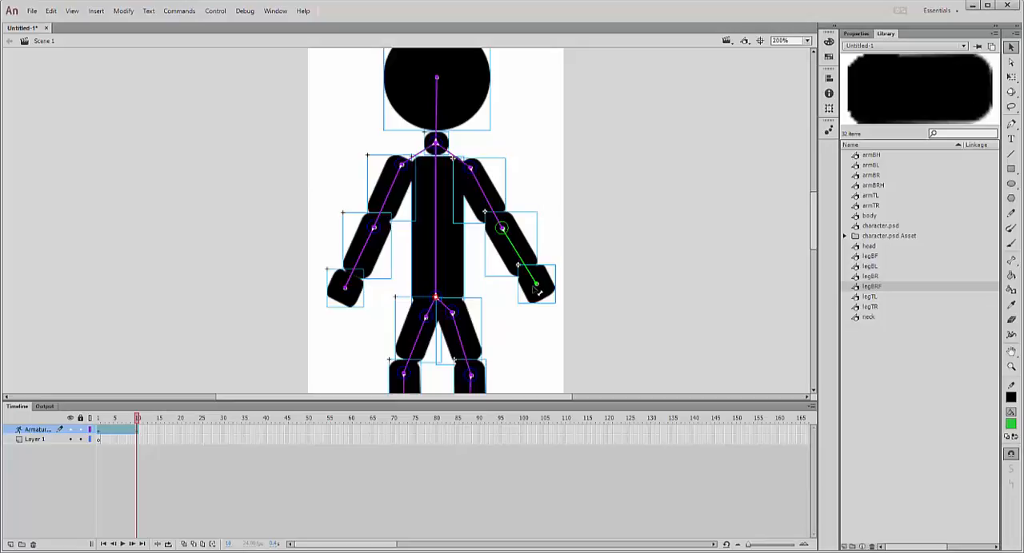
left_click_drag(536, 283, 552, 216)
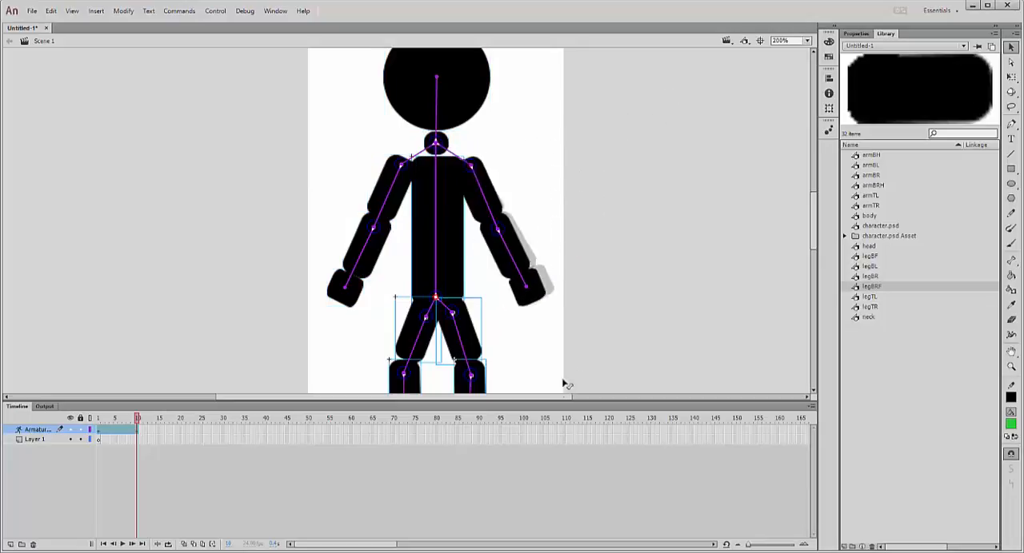
left_click_drag(536, 288, 607, 99)
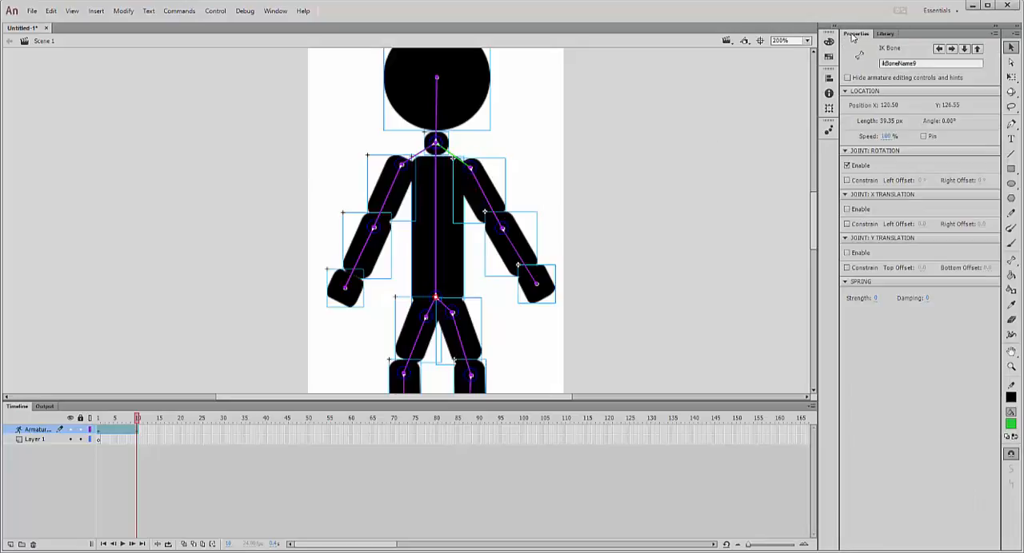
mouse_move(909, 132)
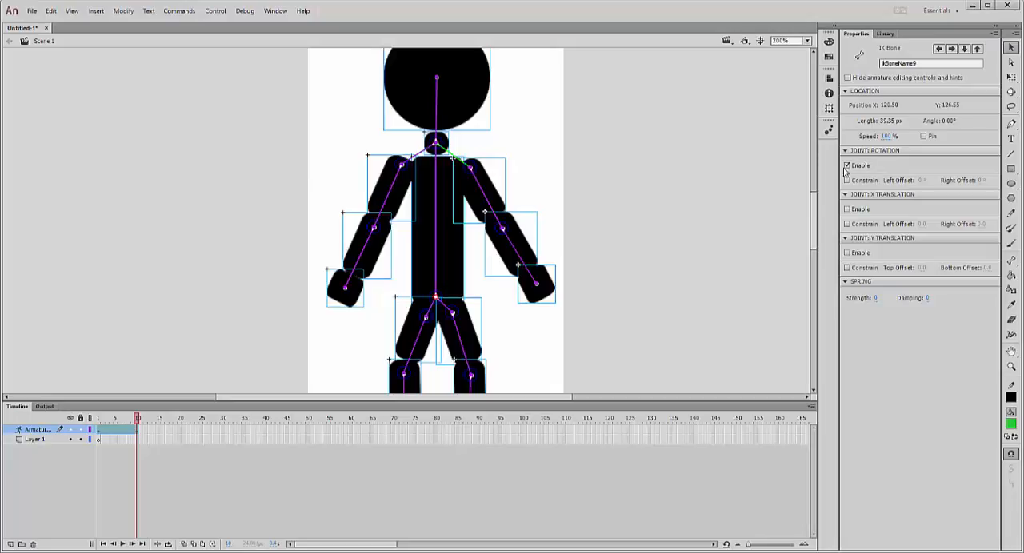
left_click(848, 166)
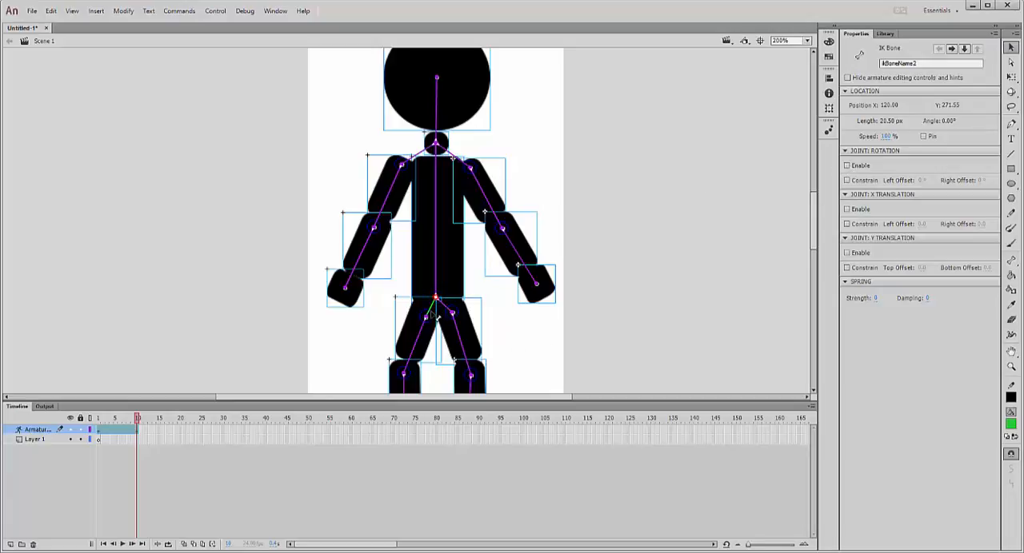
mouse_move(675, 170)
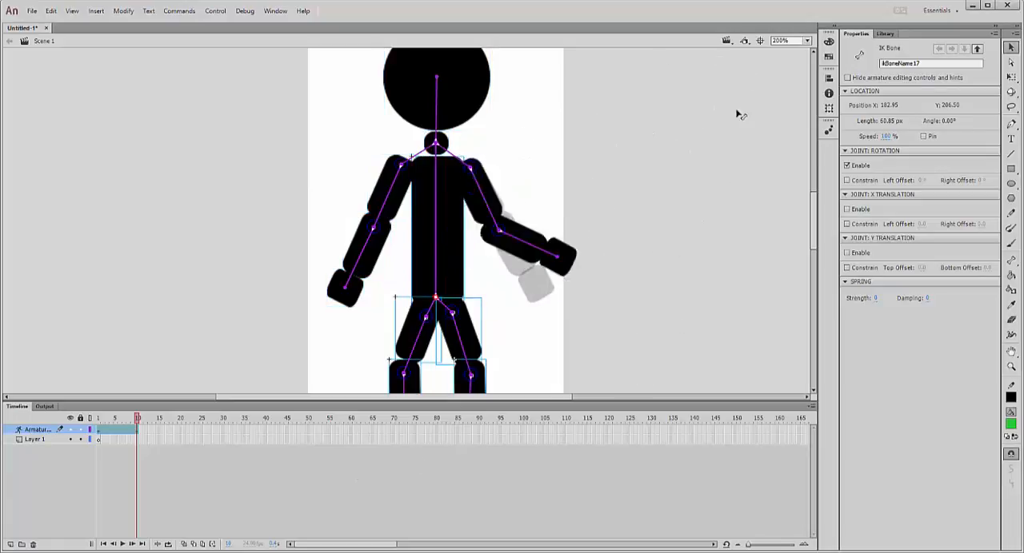
Raise the right arm and bend its forearm upward to test the rig
left_click_drag(552, 256, 552, 108)
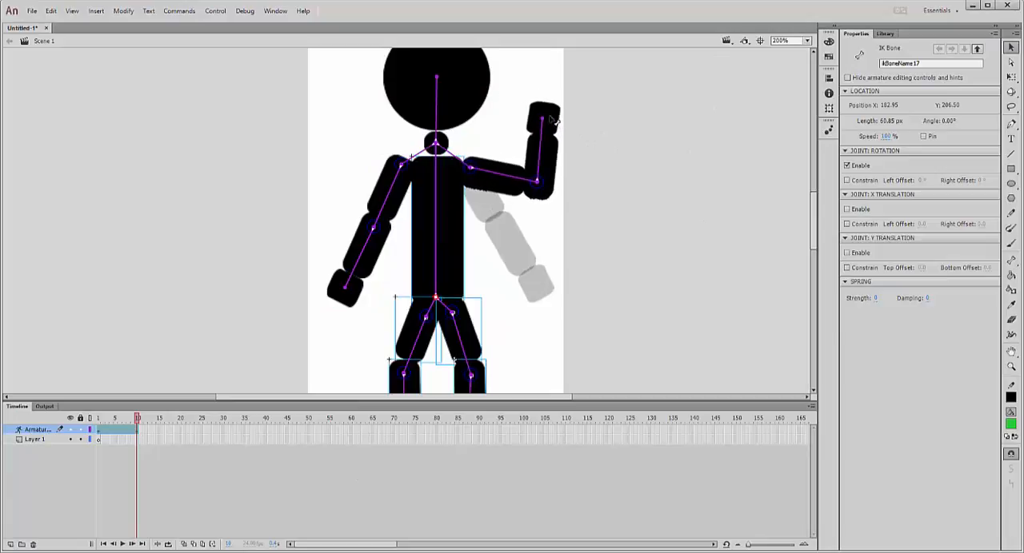
left_click_drag(544, 112, 592, 147)
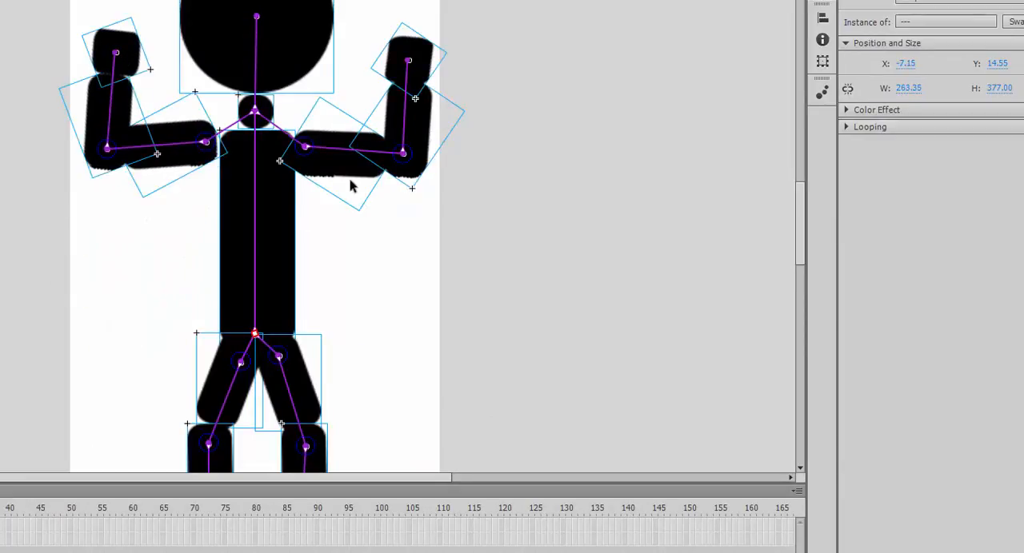
scroll("down", 3)
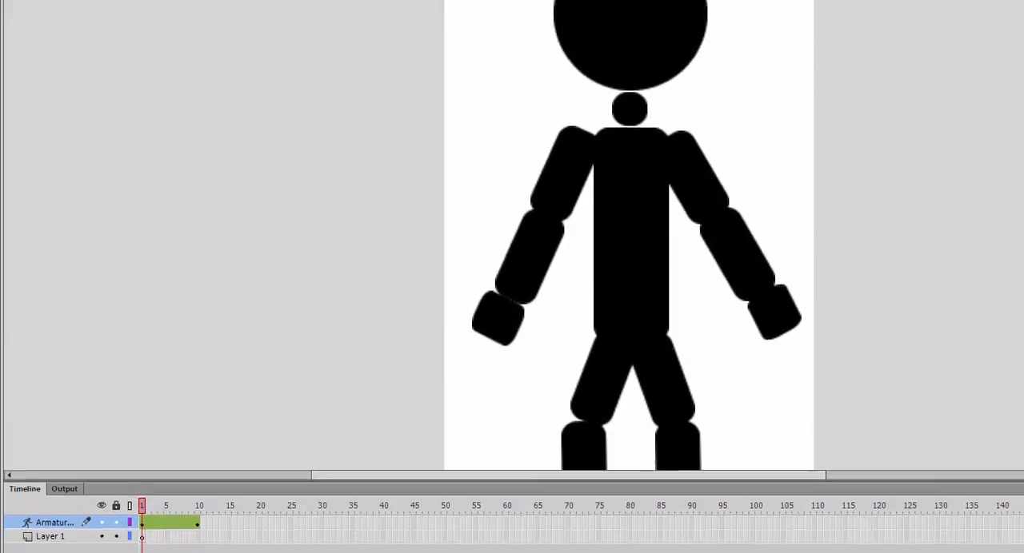
Import walk.jpg into the library as the walk-cycle reference image
left_click(45, 16)
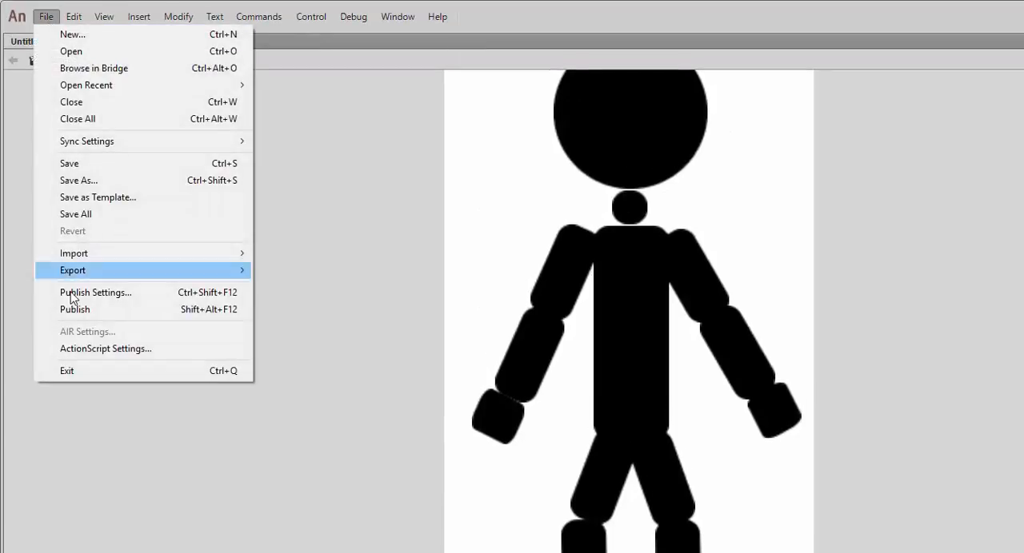
mouse_move(74, 253)
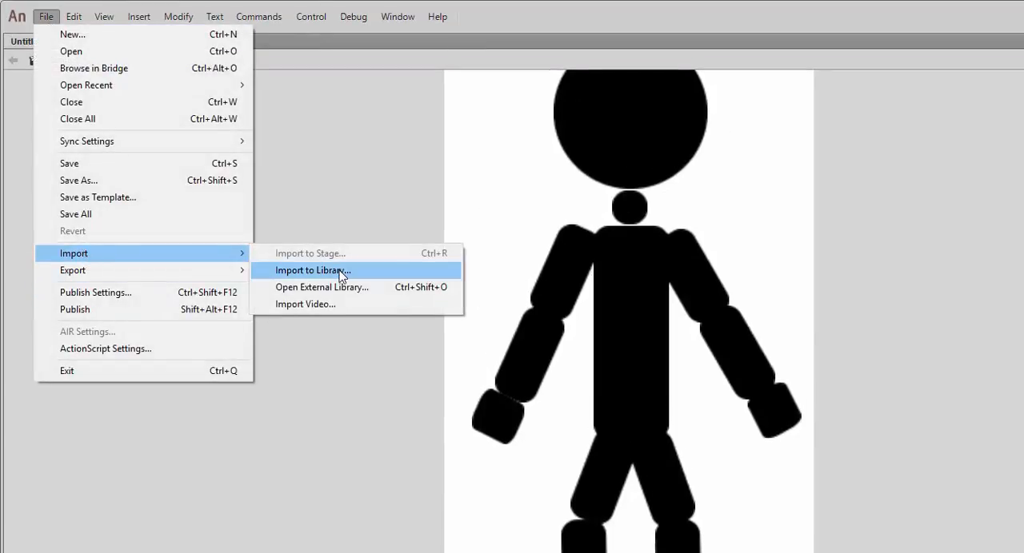
left_click(313, 270)
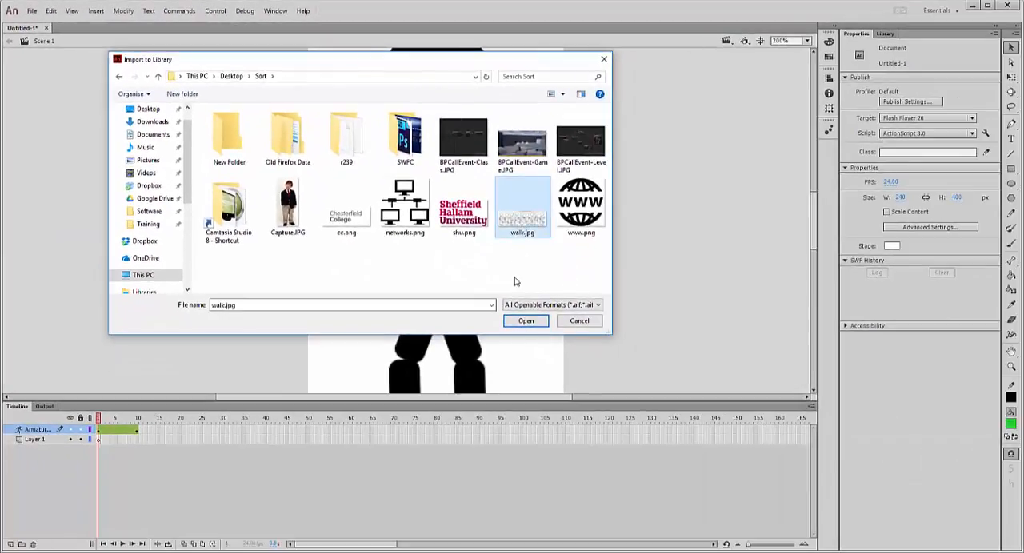
left_click(525, 320)
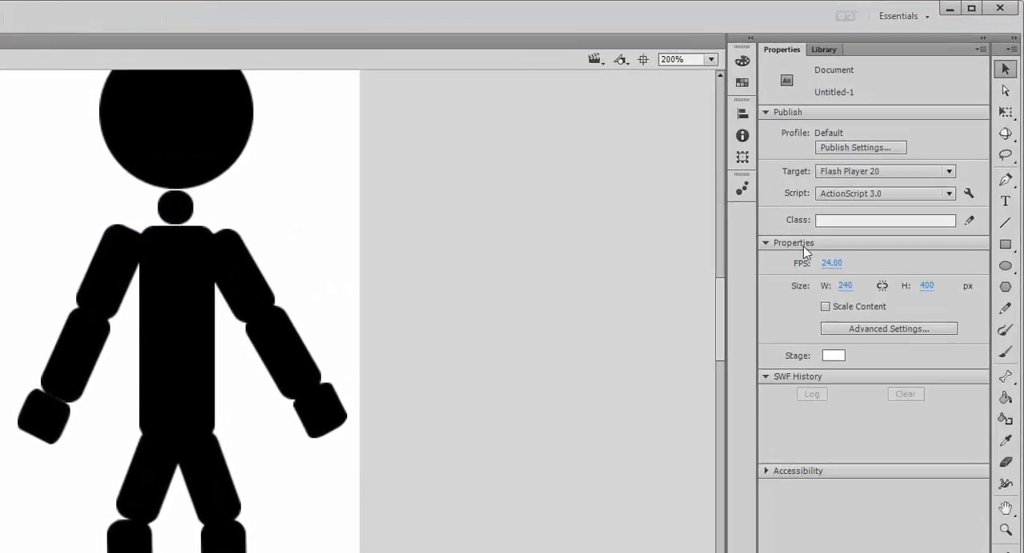
Place walk.jpg from the Library panel onto the stage behind the stick figure
left_click(822, 48)
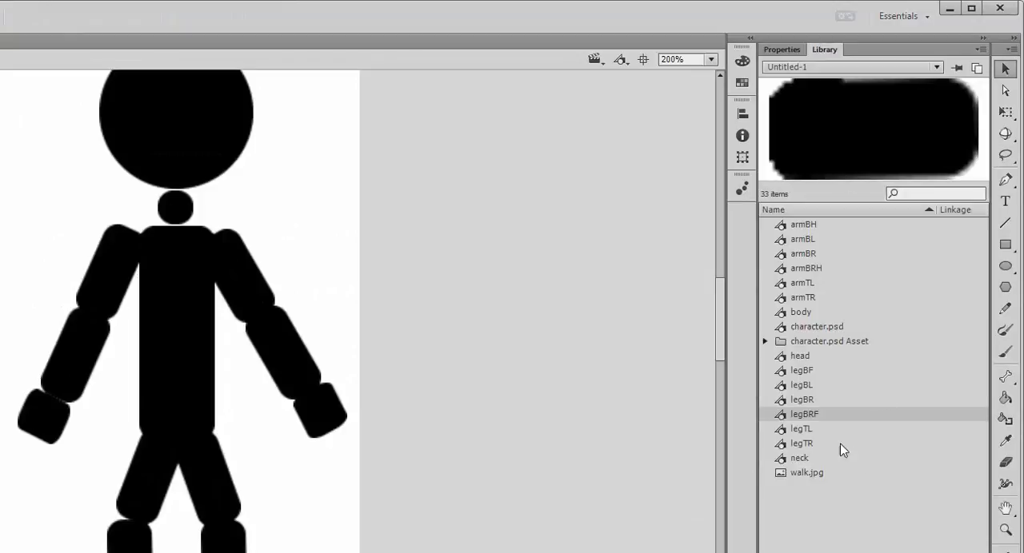
left_click(806, 474)
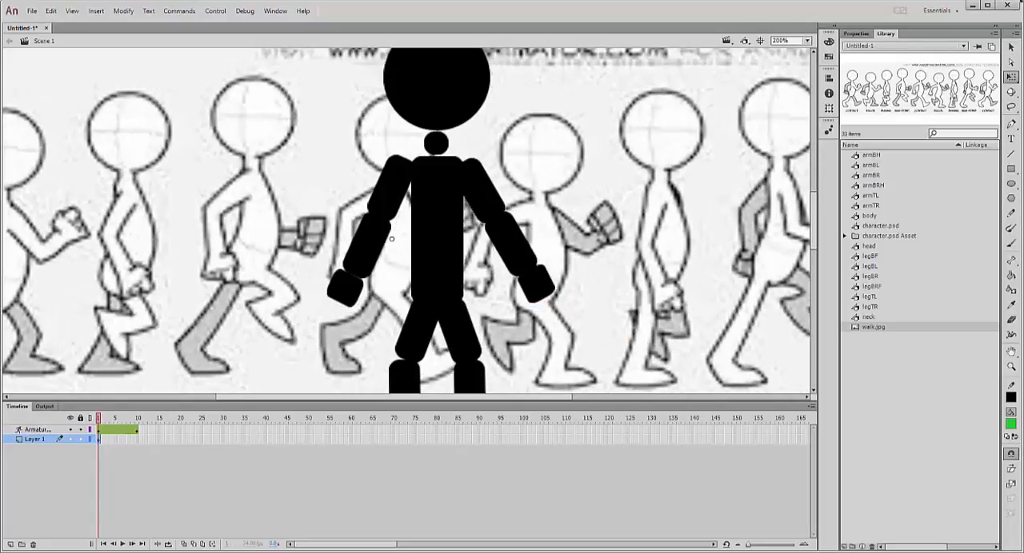
mouse_move(567, 163)
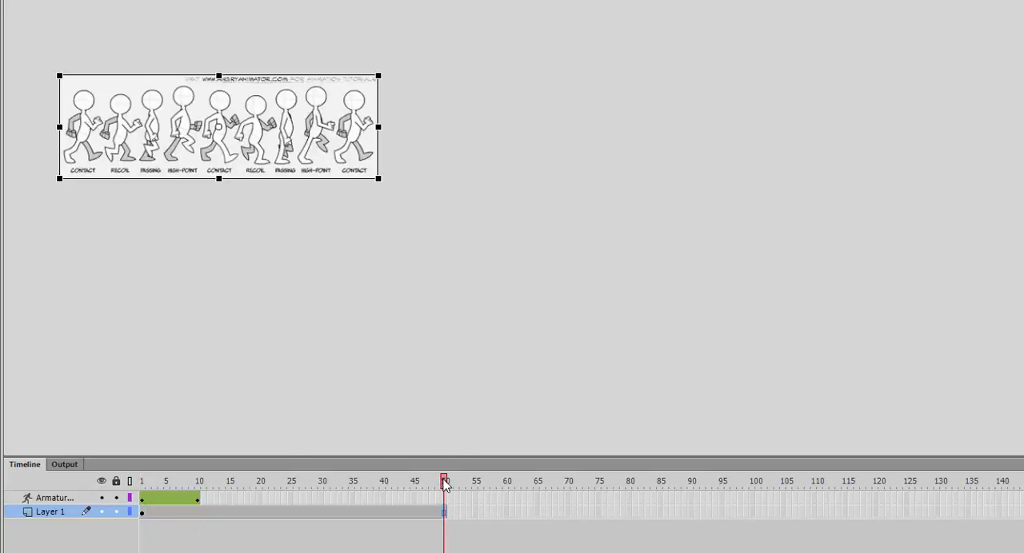
Extend the reference layer to frame 50 so it lasts through the walk cycle
left_click(141, 480)
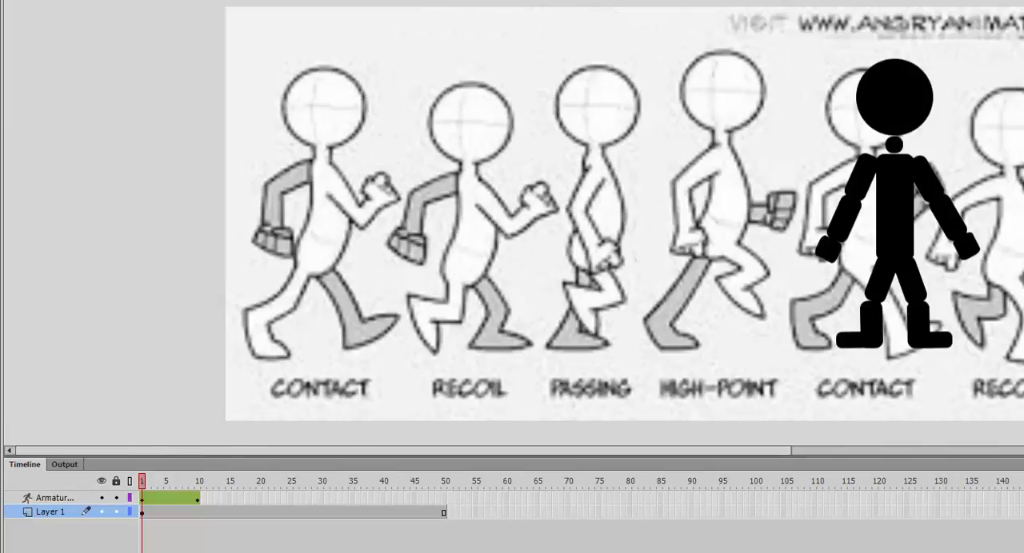
mouse_move(332, 214)
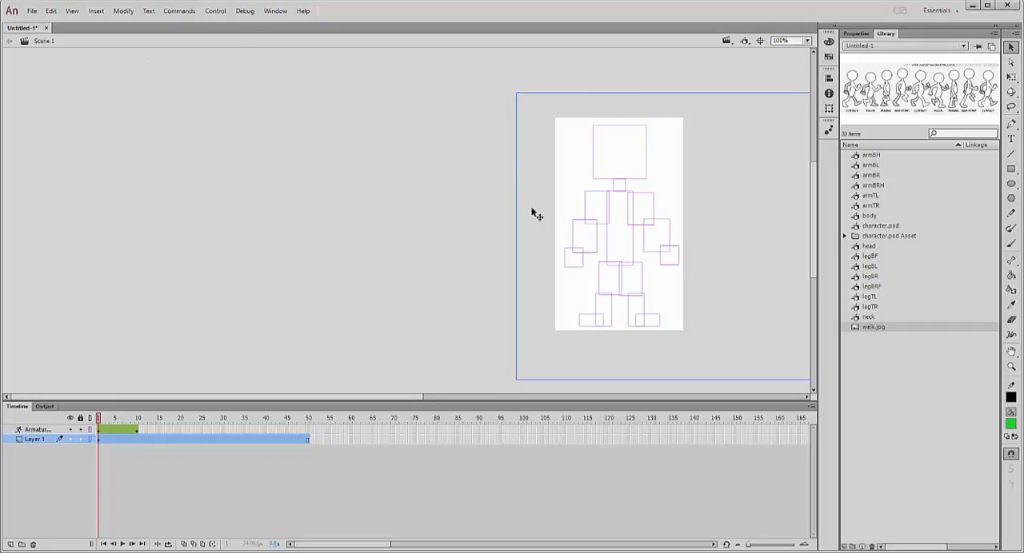
mouse_move(96, 10)
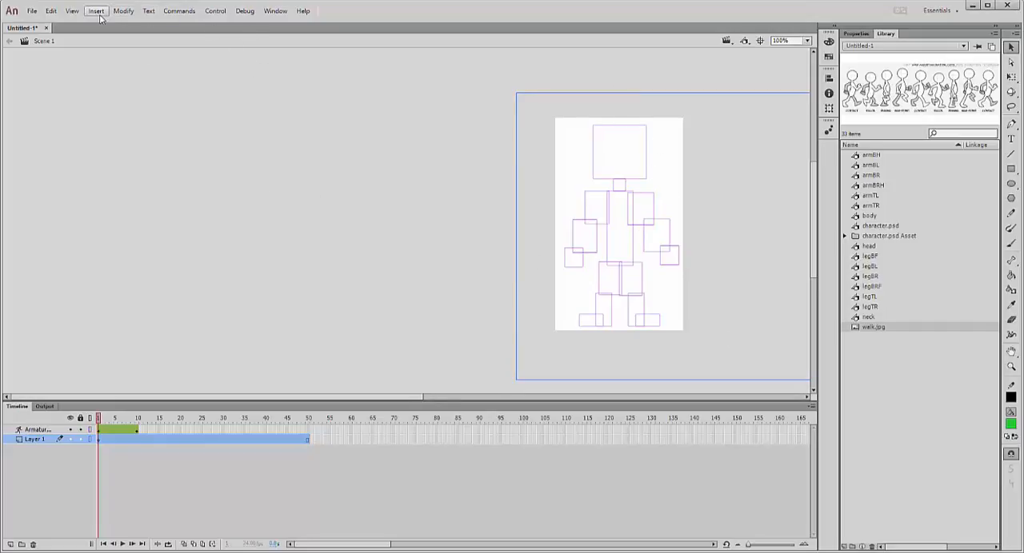
Show the rulers so guides can mark the figure's ground line and standing position
left_click(72, 10)
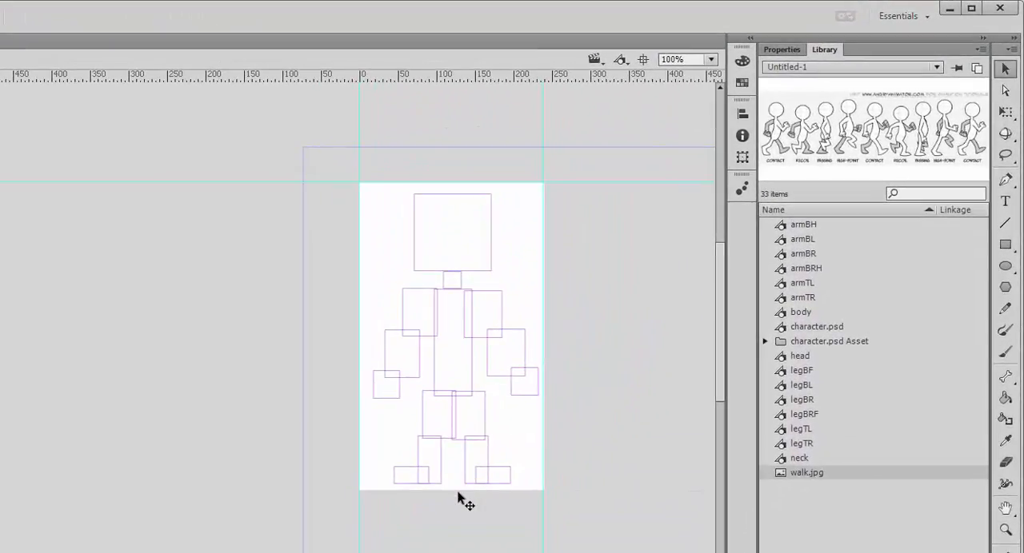
mouse_move(383, 296)
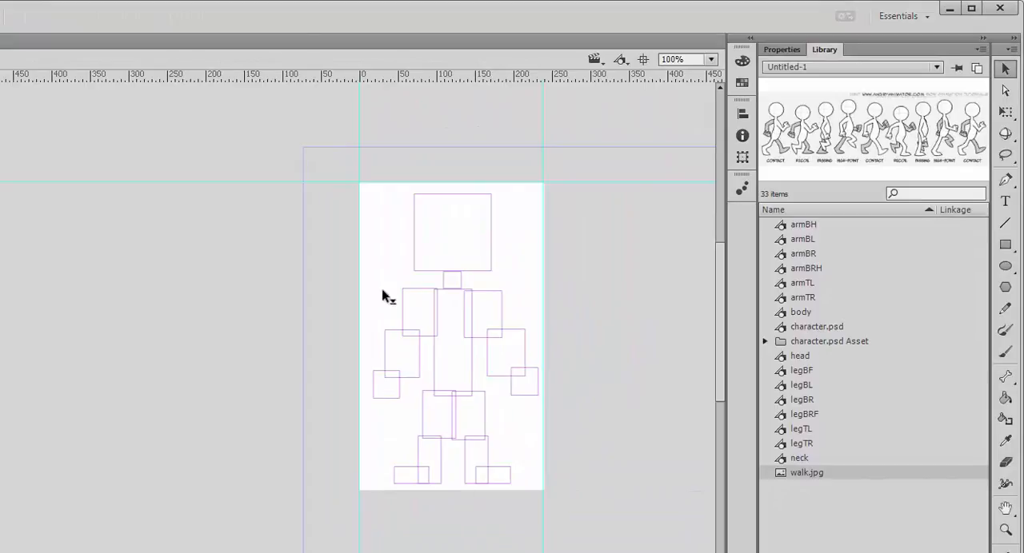
mouse_move(608, 222)
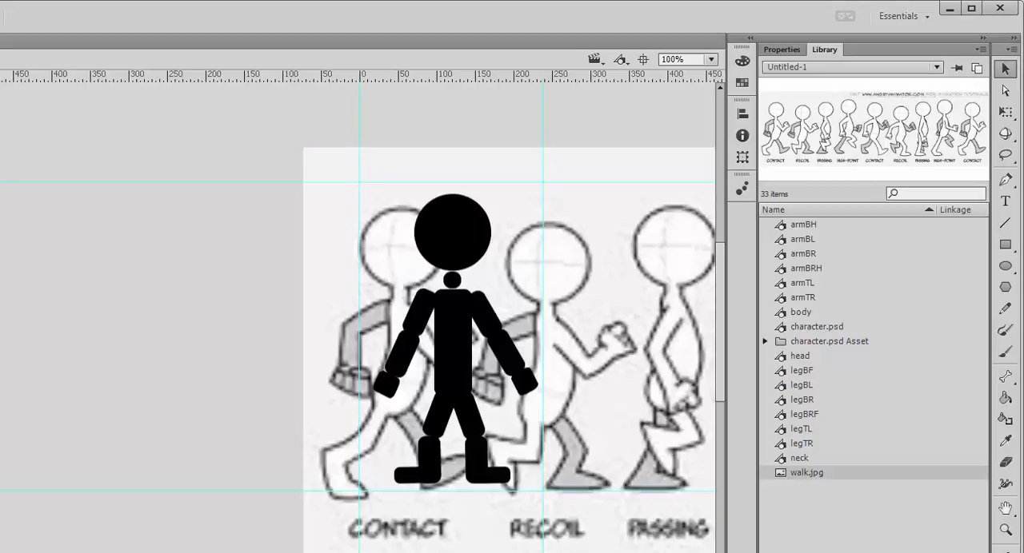
mouse_move(307, 494)
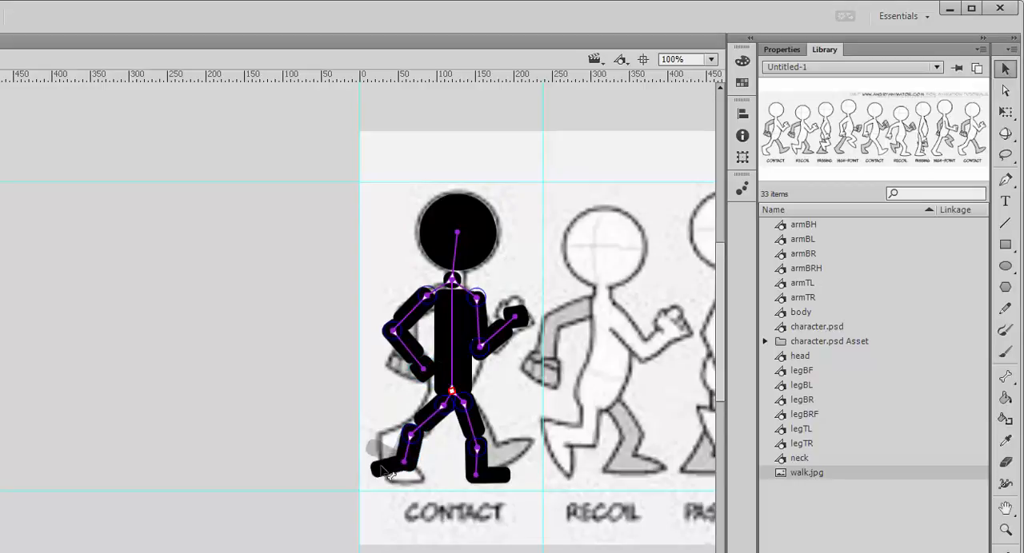
Bend the figure's limbs to match the reference's CONTACT pose
left_click_drag(392, 464, 416, 480)
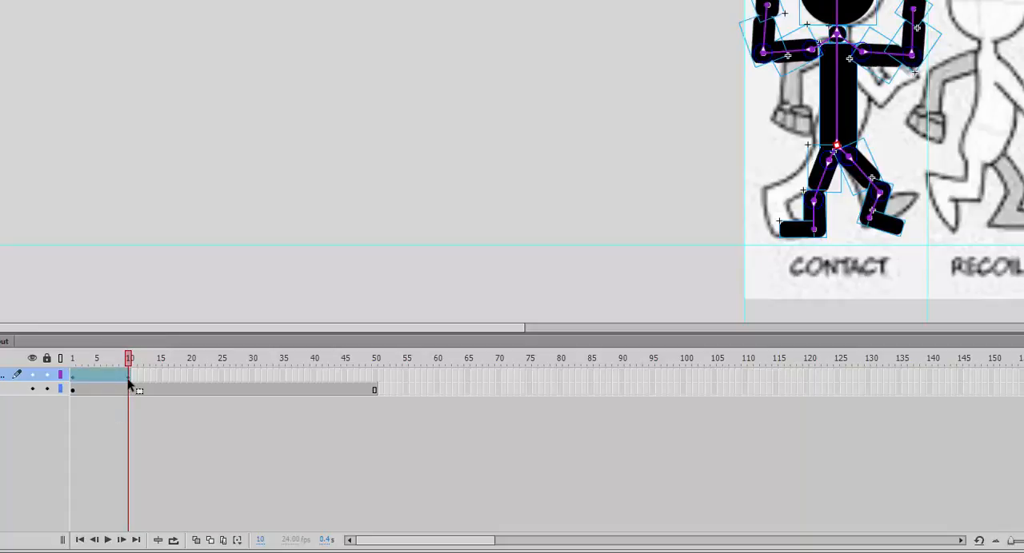
Insert frames on the armature layer after the contact pose and return to frame 1
right_click(128, 384)
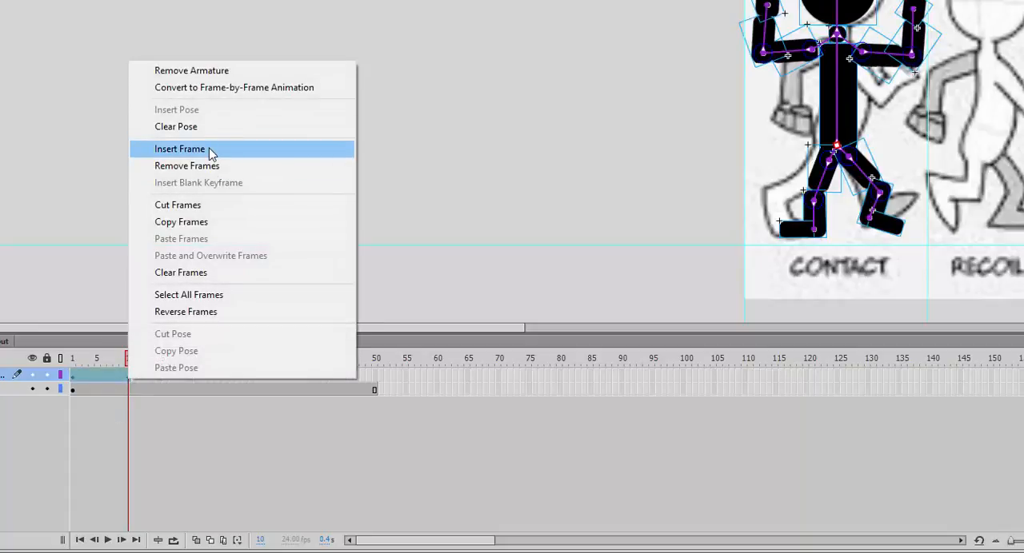
mouse_move(211, 204)
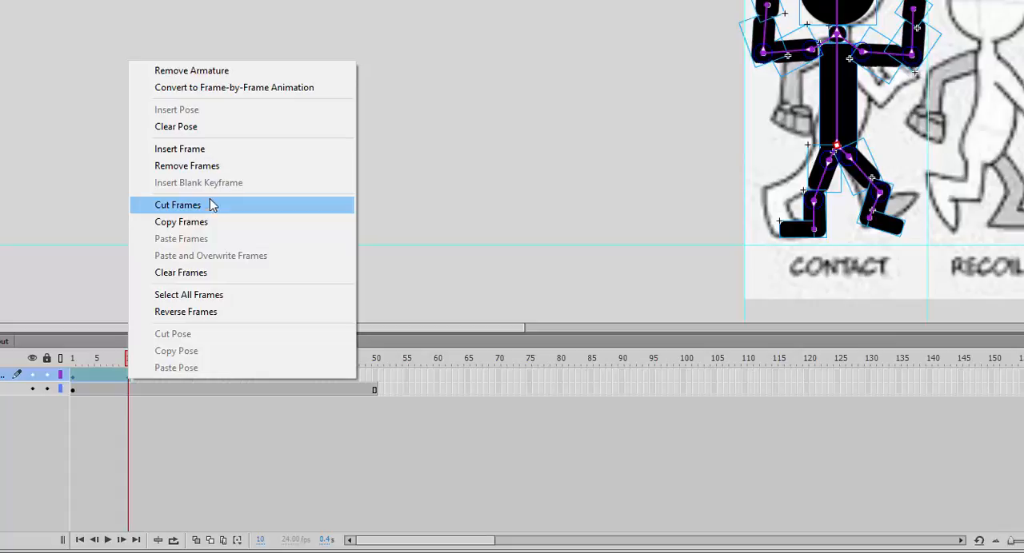
left_click(178, 205)
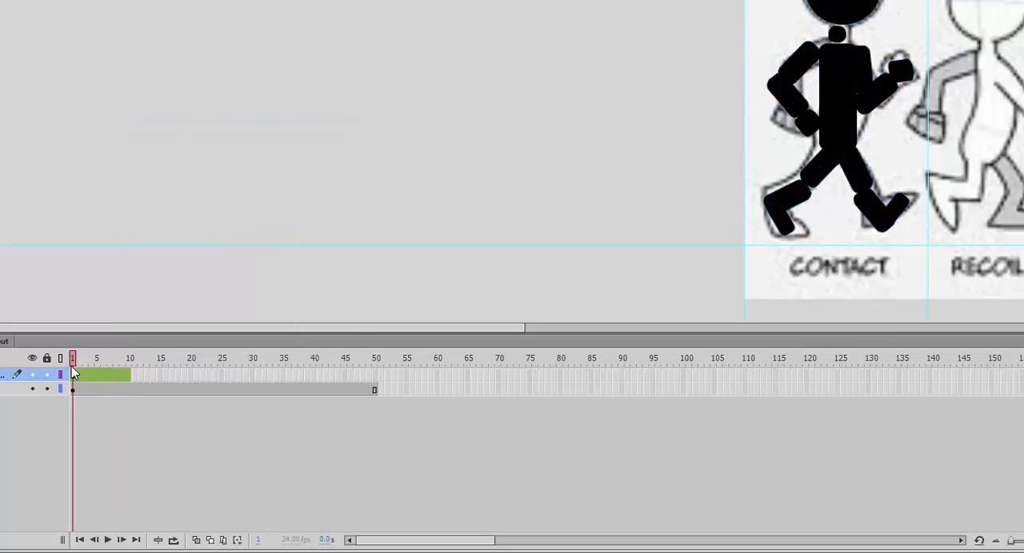
left_click(93, 358)
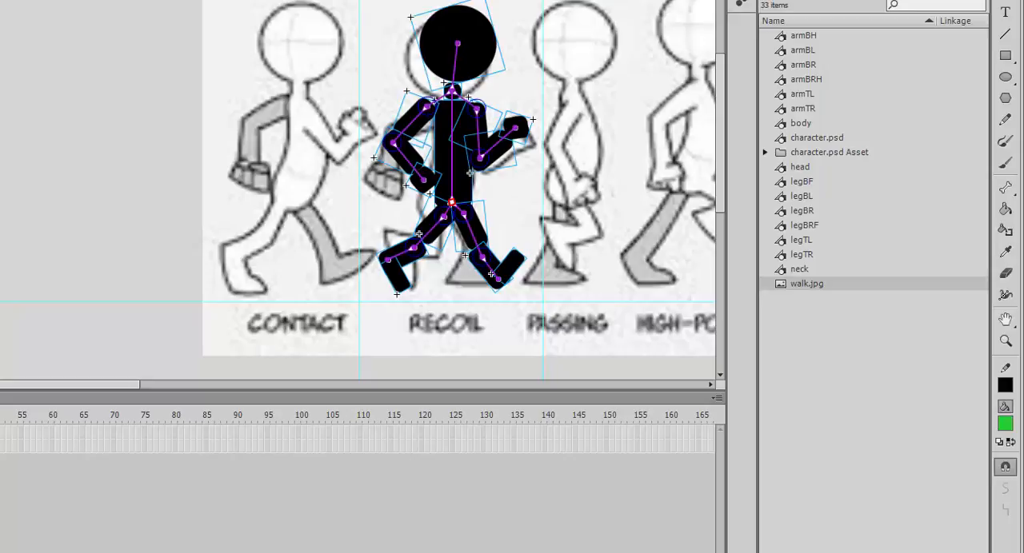
mouse_move(423, 192)
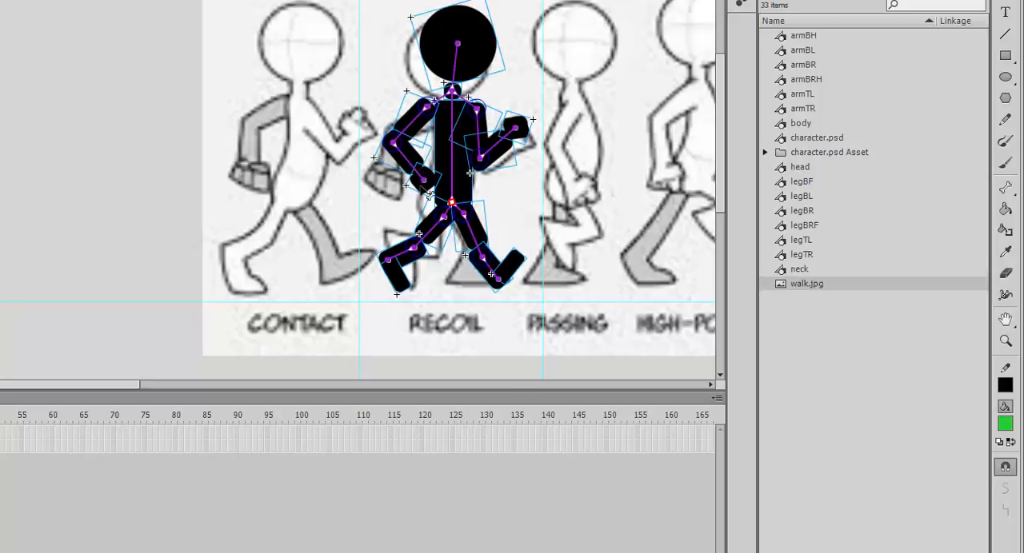
mouse_move(575, 65)
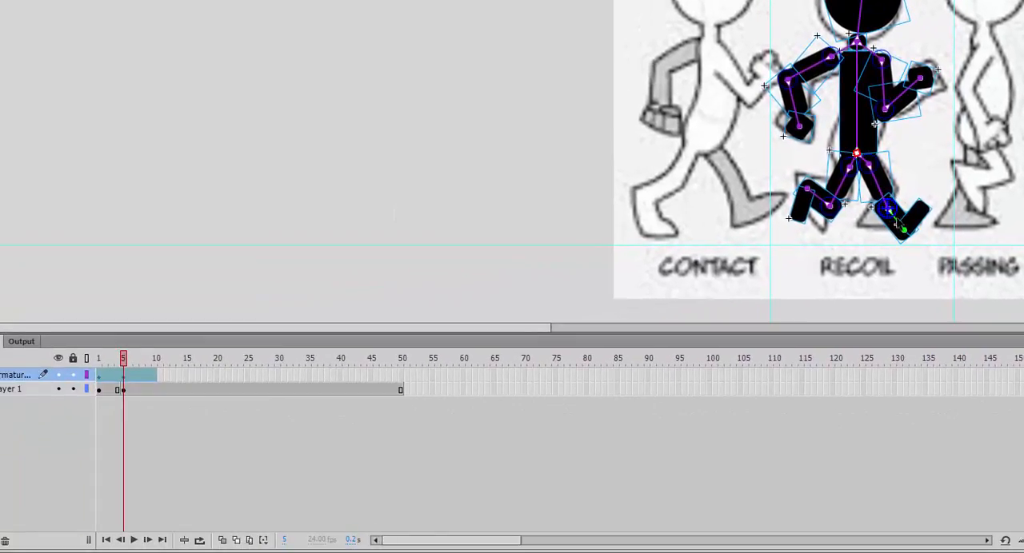
Key the figure's leg into the RECOIL pose and preview the walk cycle
left_click_drag(903, 227, 941, 211)
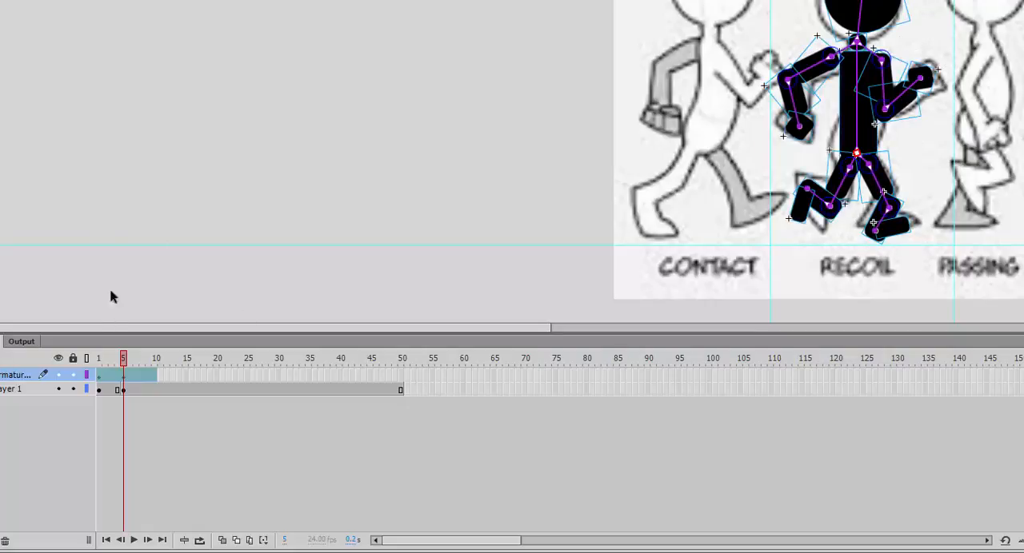
left_click_drag(123, 358, 112, 358)
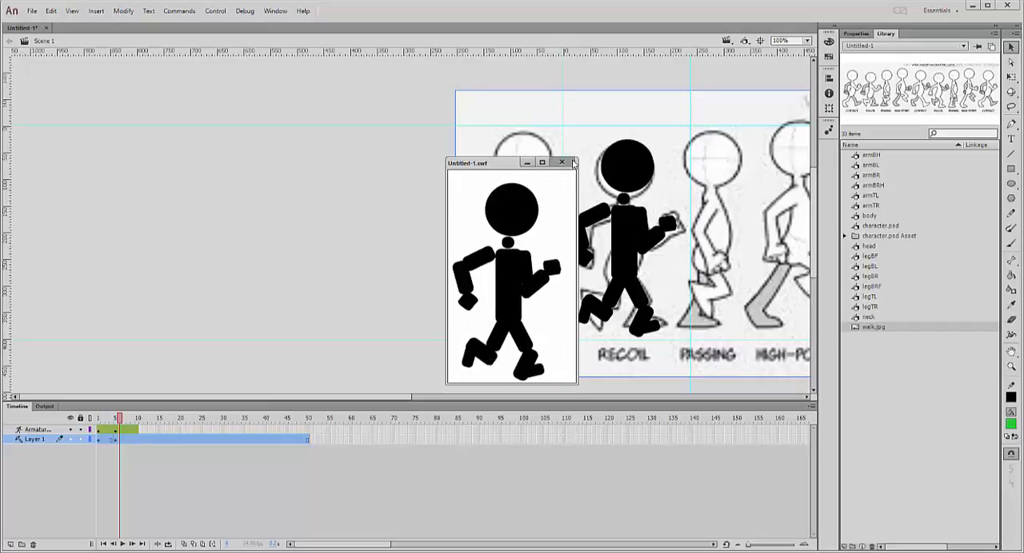
Close the test preview and start an Export Movie of the walk cycle
left_click(561, 163)
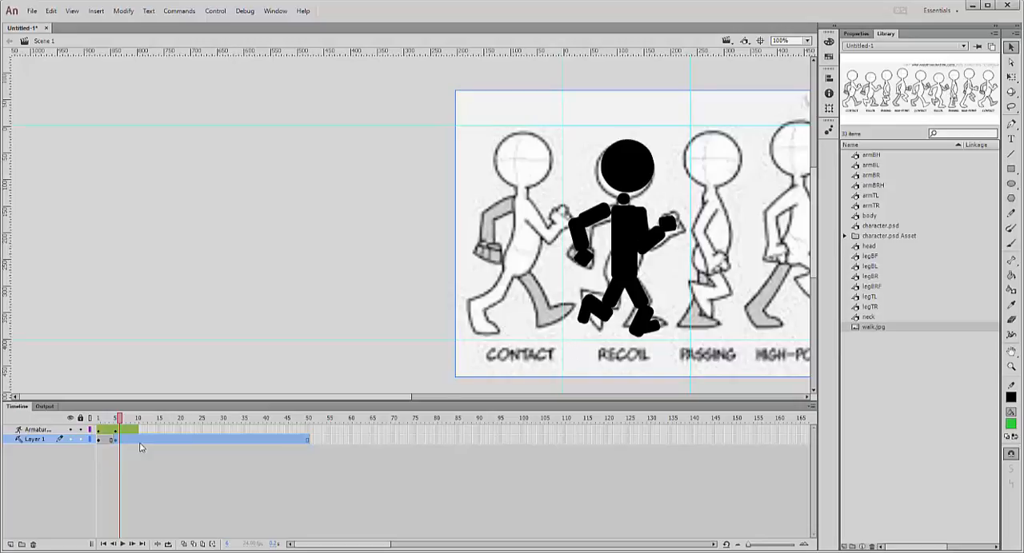
left_click(32, 10)
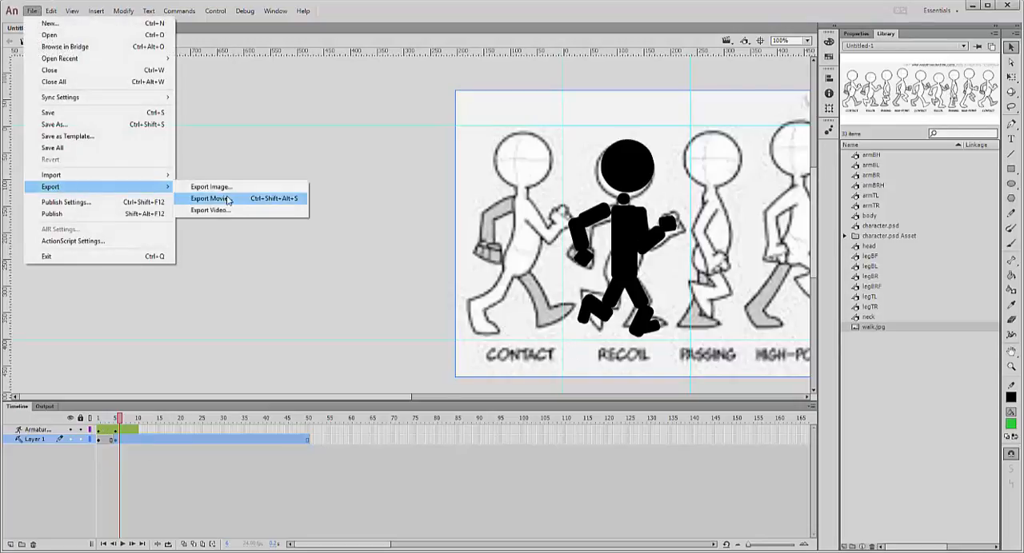
left_click(206, 198)
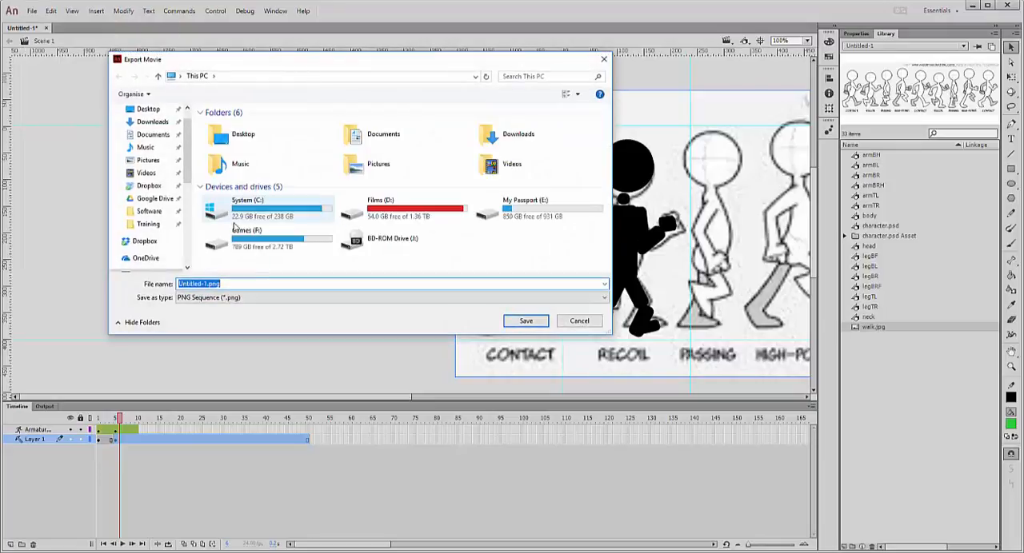
mouse_move(239, 163)
type("wa")
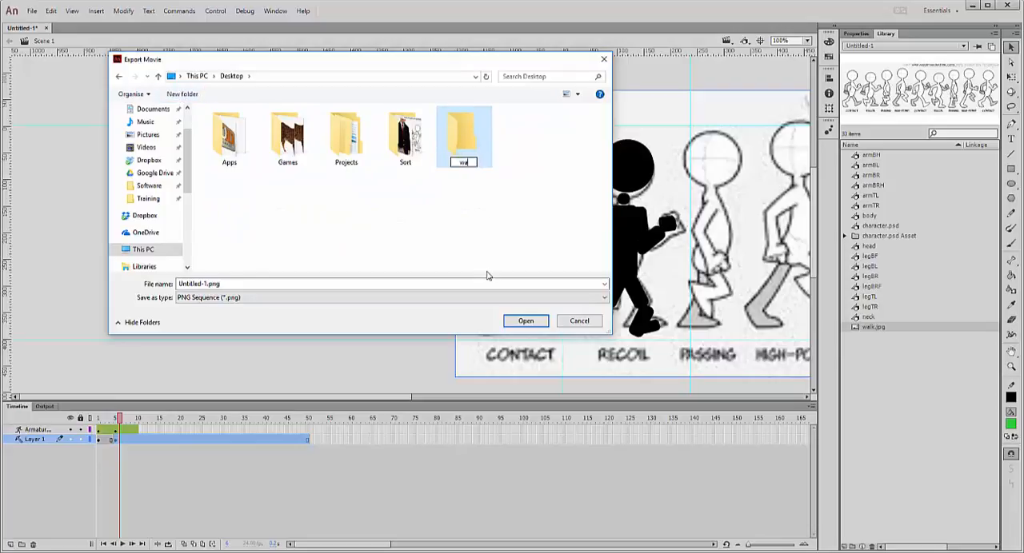
Save the export as a PNG sequence named walk inside the new walk folder on the desktop
double_click(464, 136)
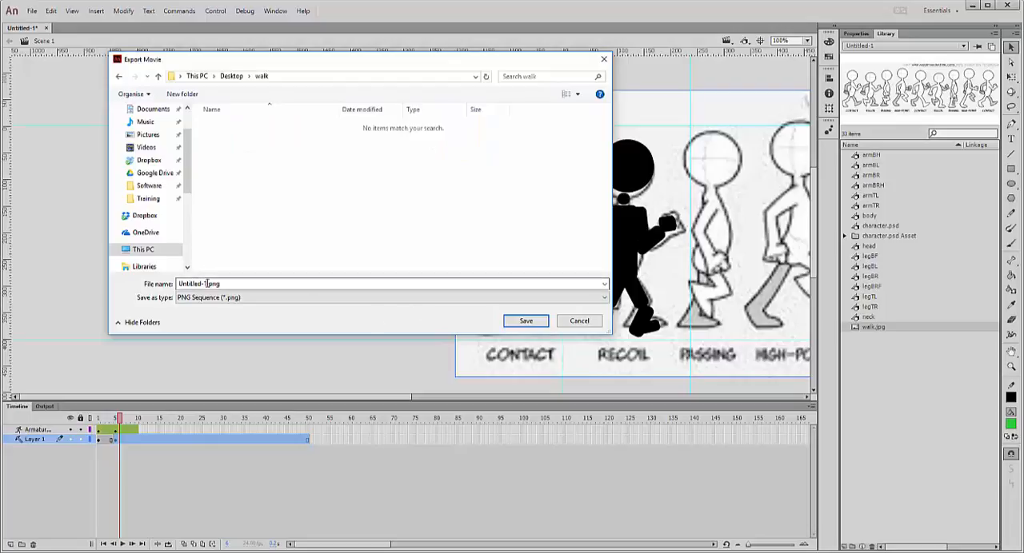
type("walk")
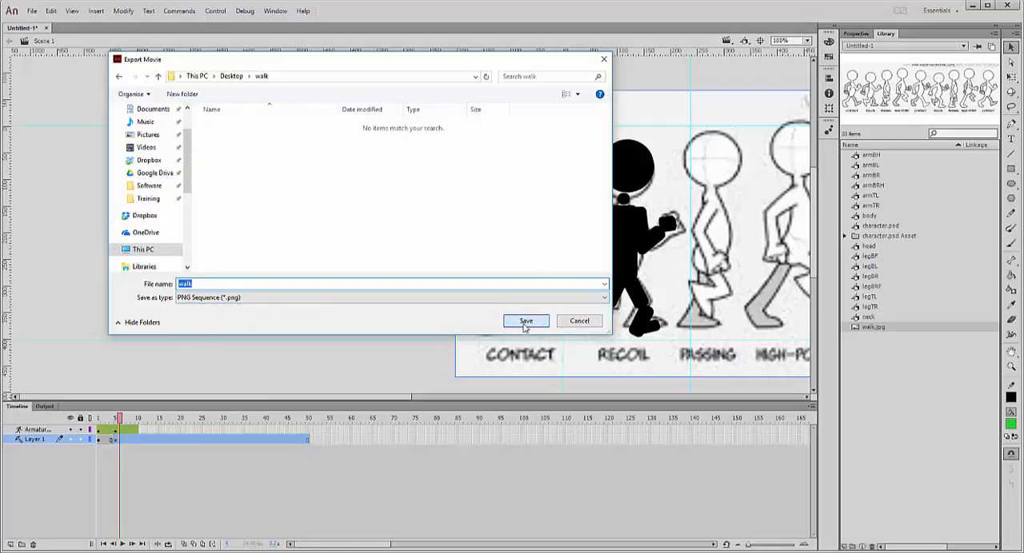
left_click(524, 320)
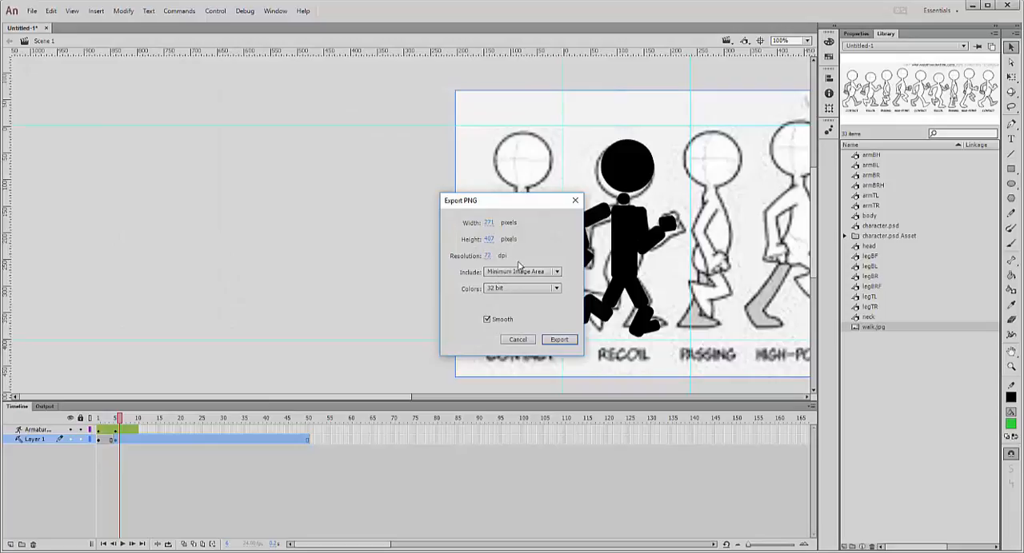
mouse_move(336, 441)
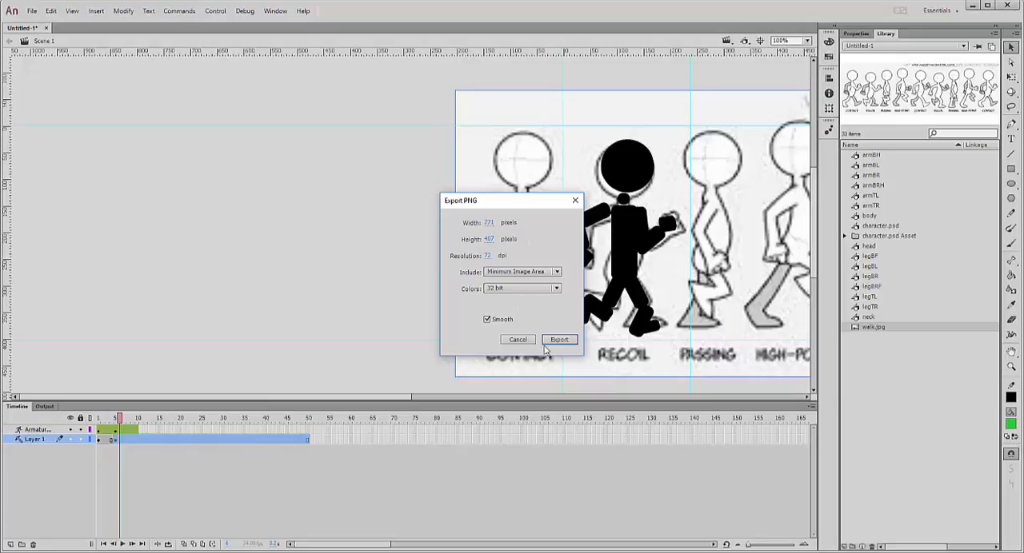
left_click(560, 339)
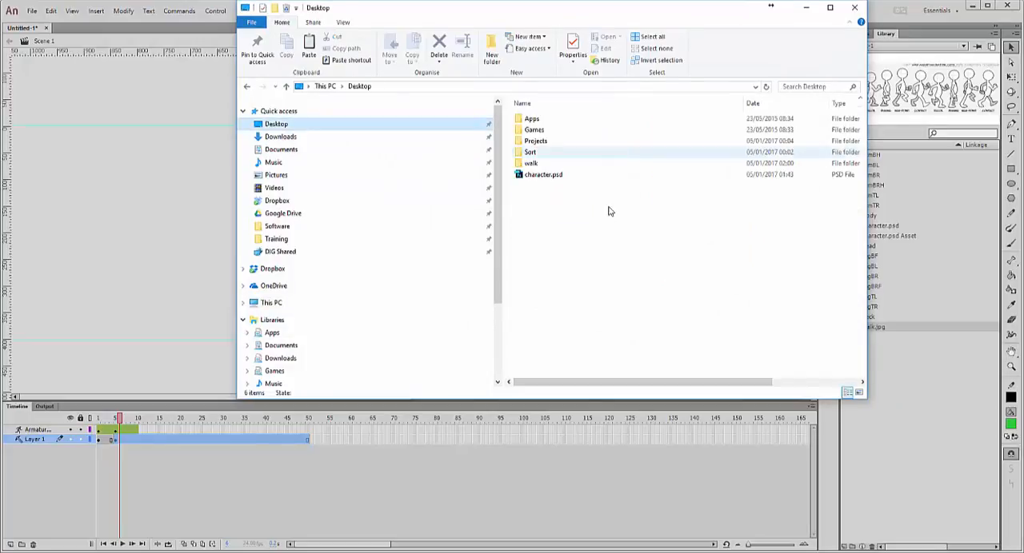
Browse the desktop walk folder to check the fifty numbered walk PNG frames
double_click(531, 163)
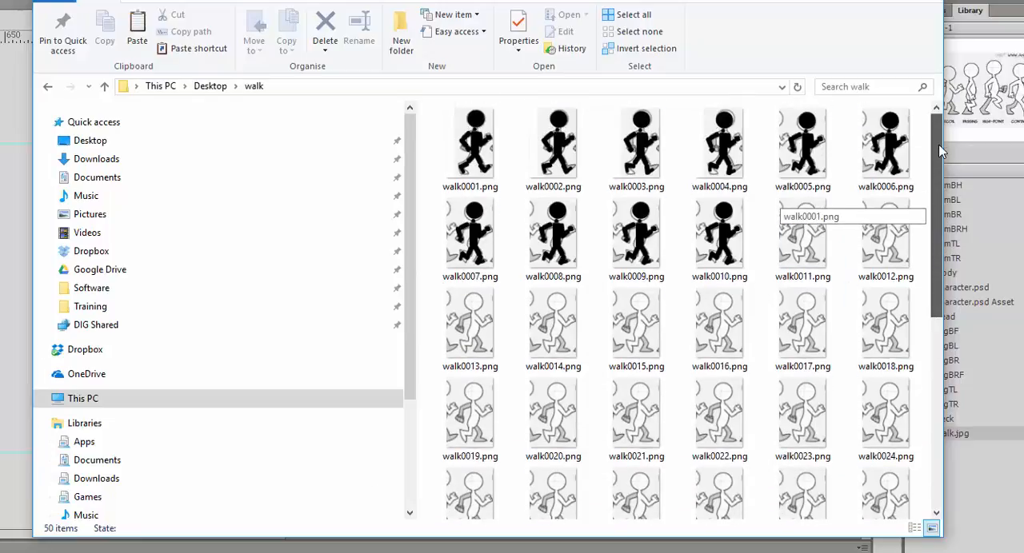
left_click(720, 231)
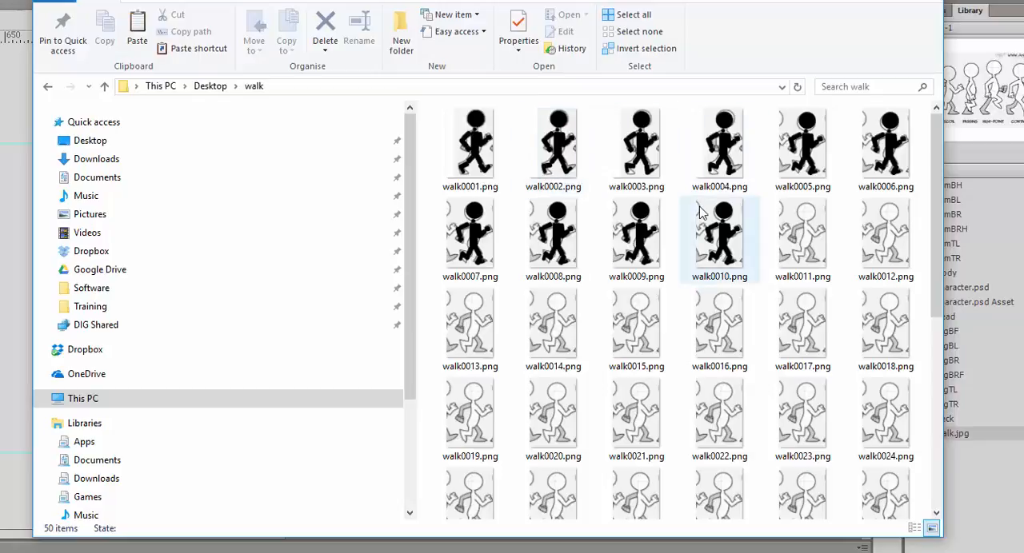
left_click(803, 237)
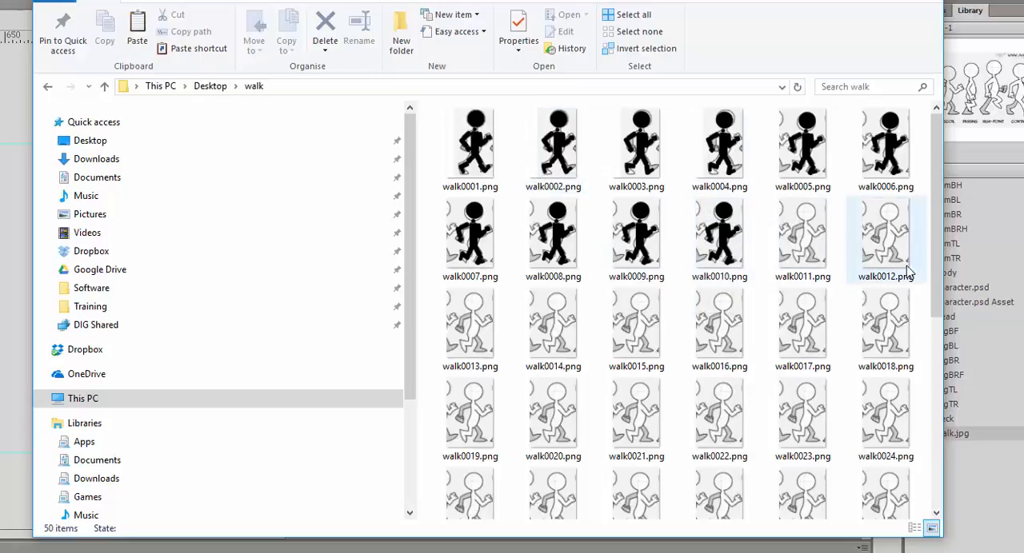
scroll("down", 3)
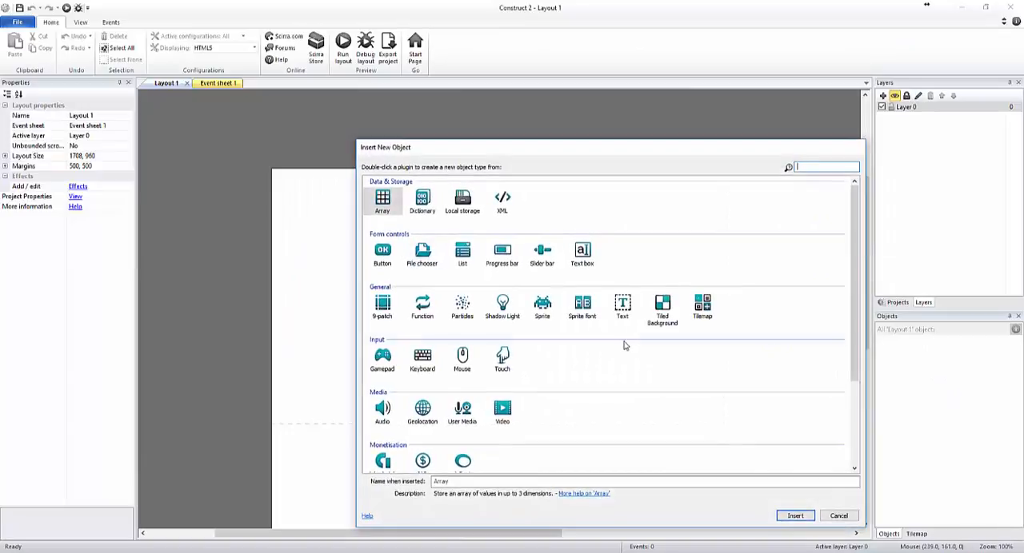
Insert a new Sprite and import all the walk PNGs as its animation frames
left_click(838, 515)
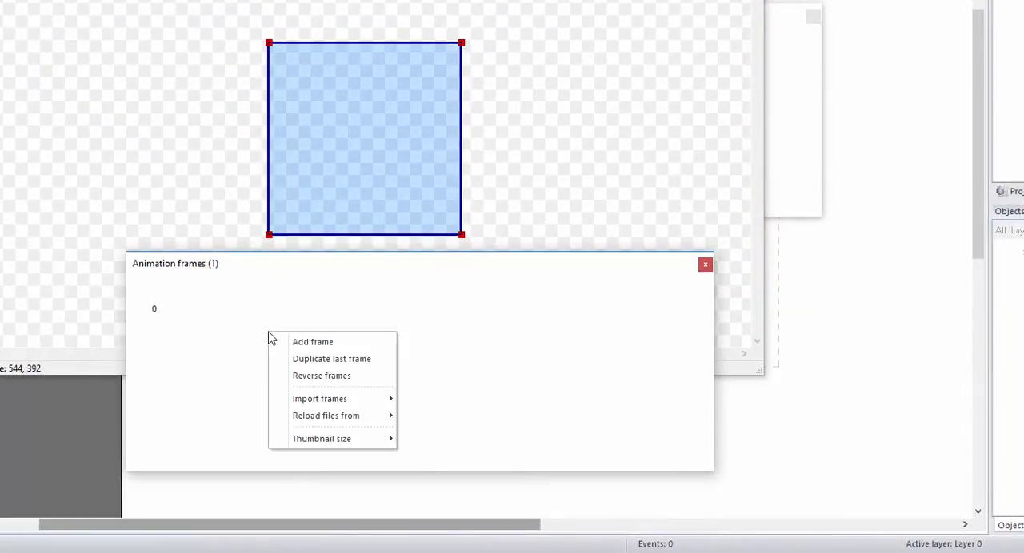
mouse_move(320, 399)
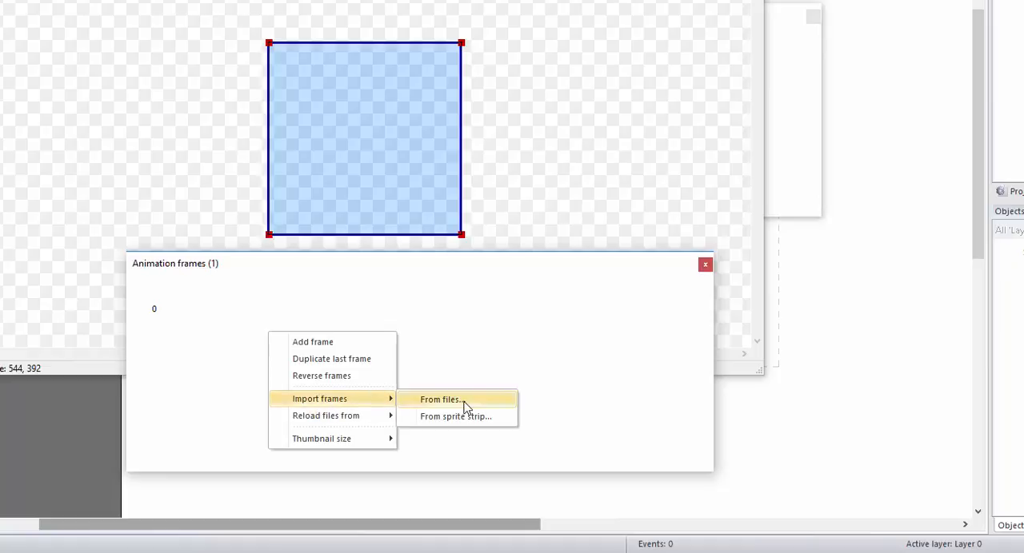
left_click(440, 400)
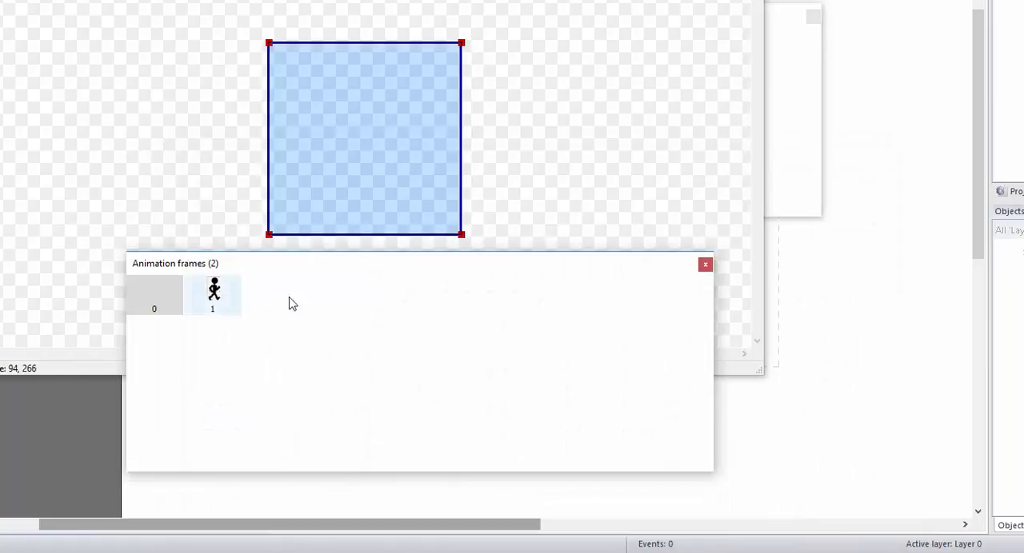
left_click(213, 294)
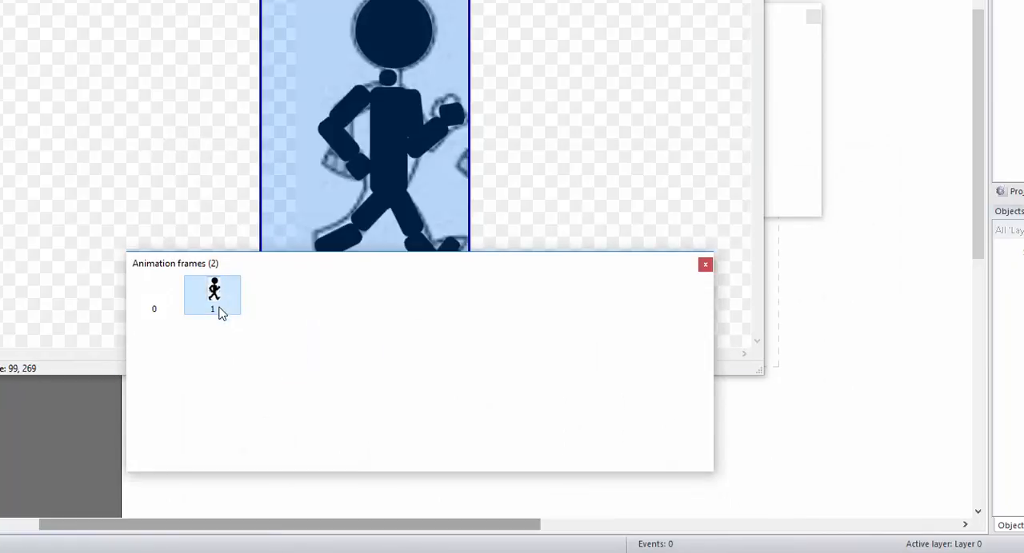
right_click(213, 294)
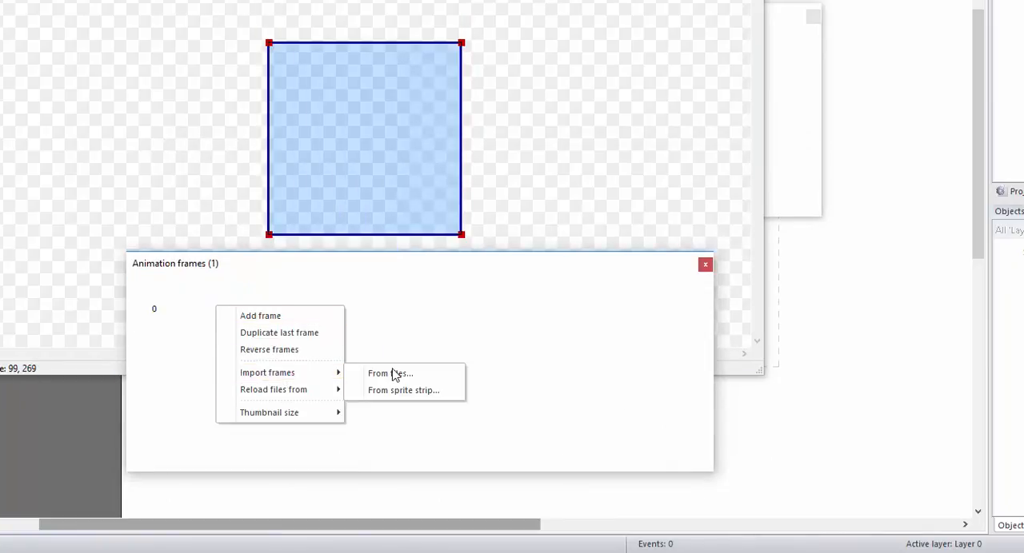
left_click(390, 374)
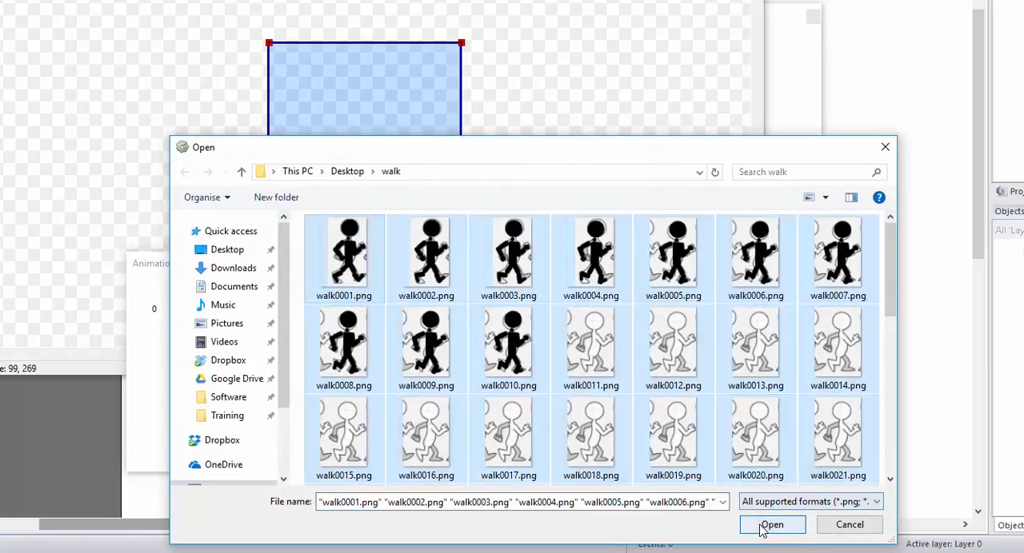
left_click(771, 524)
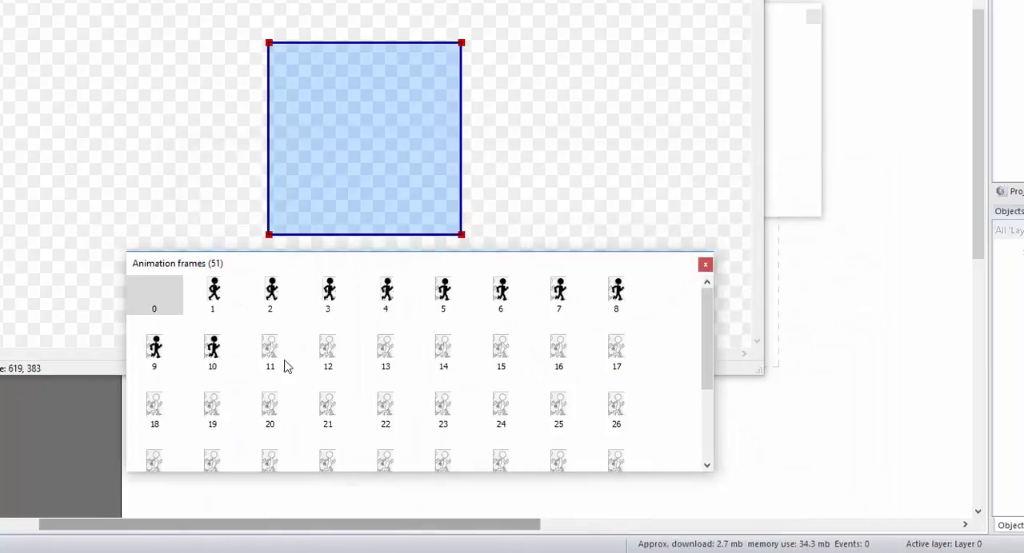
Remove the blank first frame, close the sprite editor and position the walking sprite on the layout
left_click(154, 295)
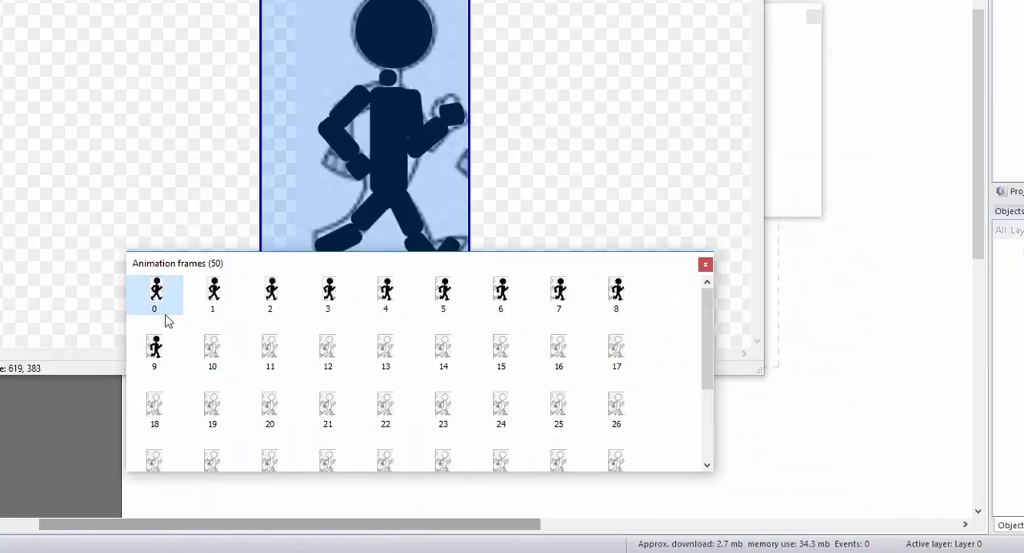
left_click_drag(707, 312, 706, 376)
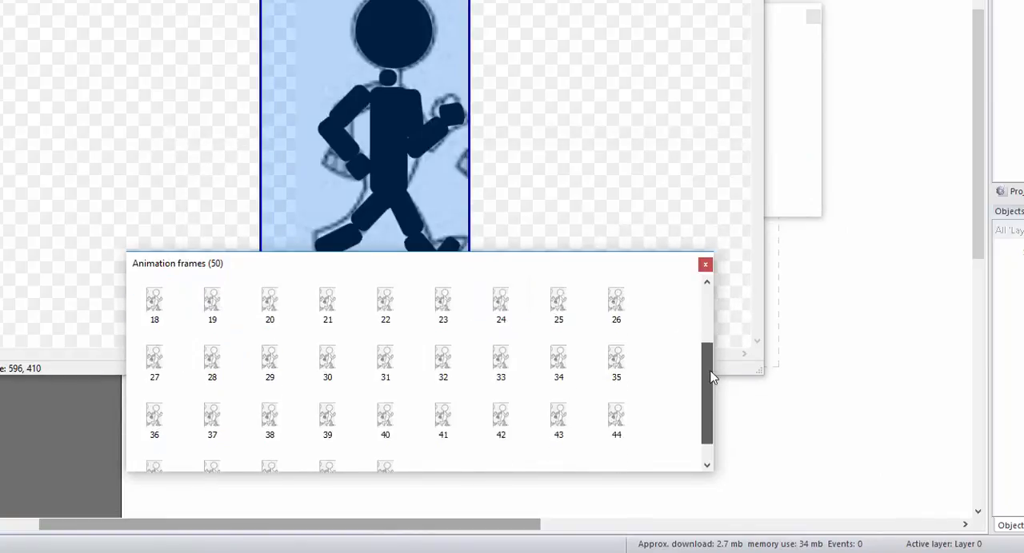
scroll("down", 3)
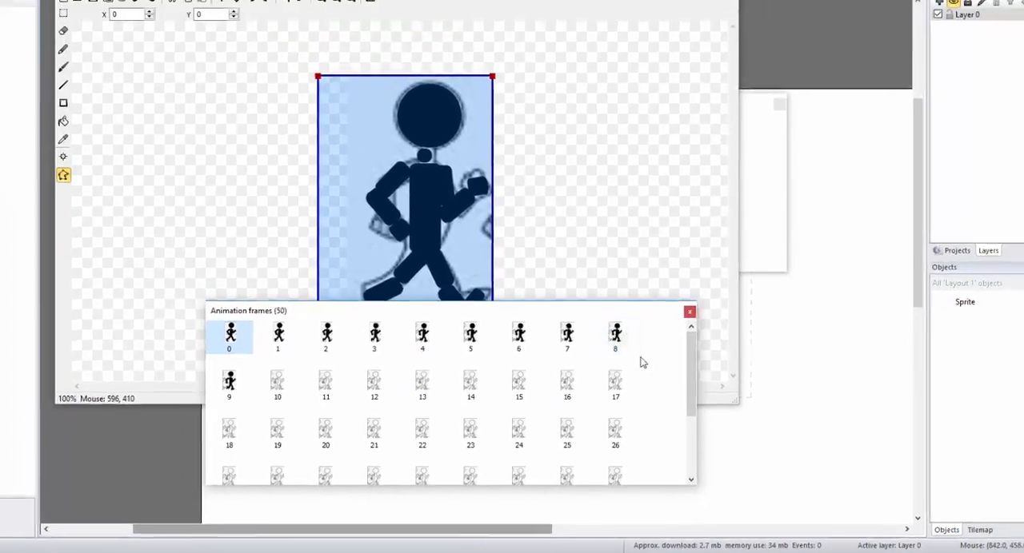
left_click(690, 311)
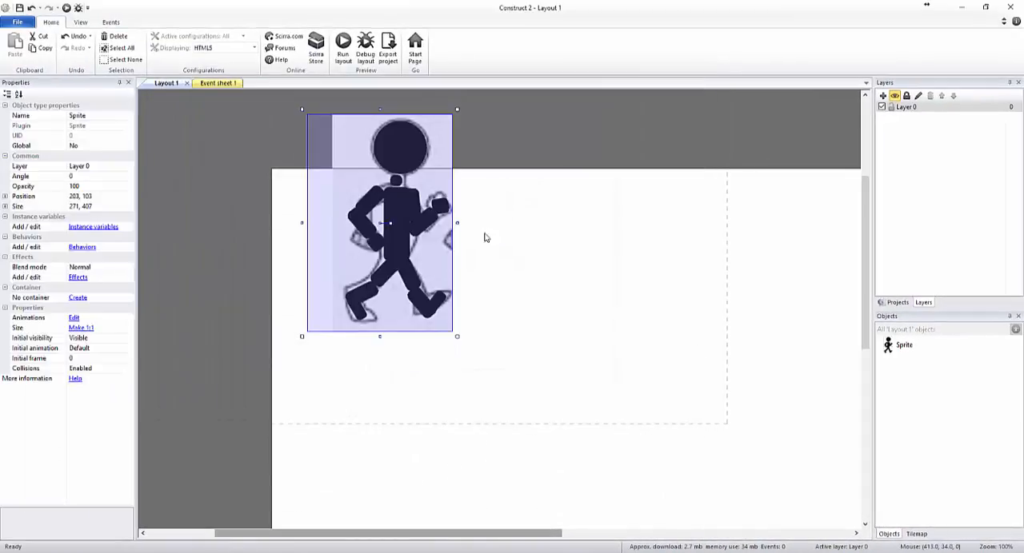
left_click_drag(381, 222, 415, 338)
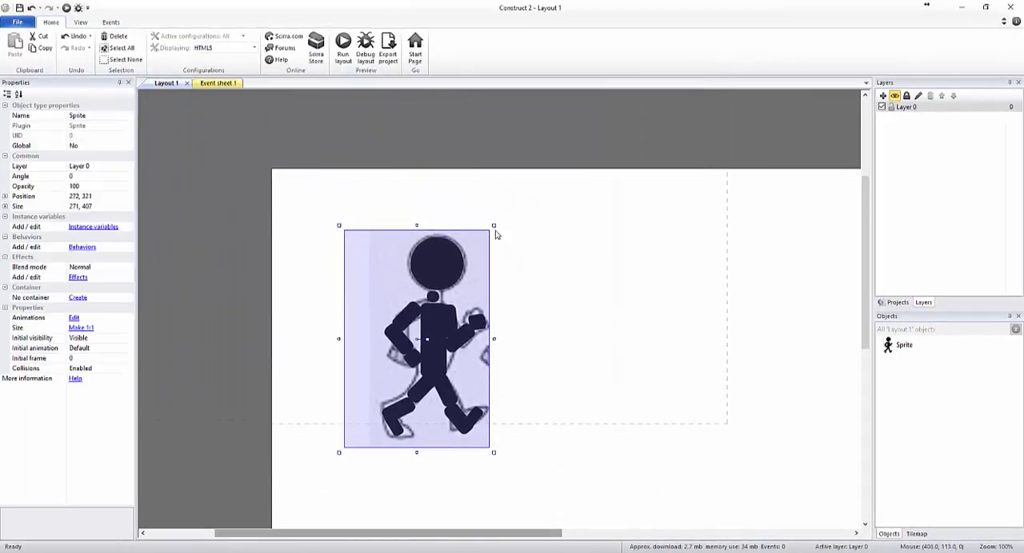